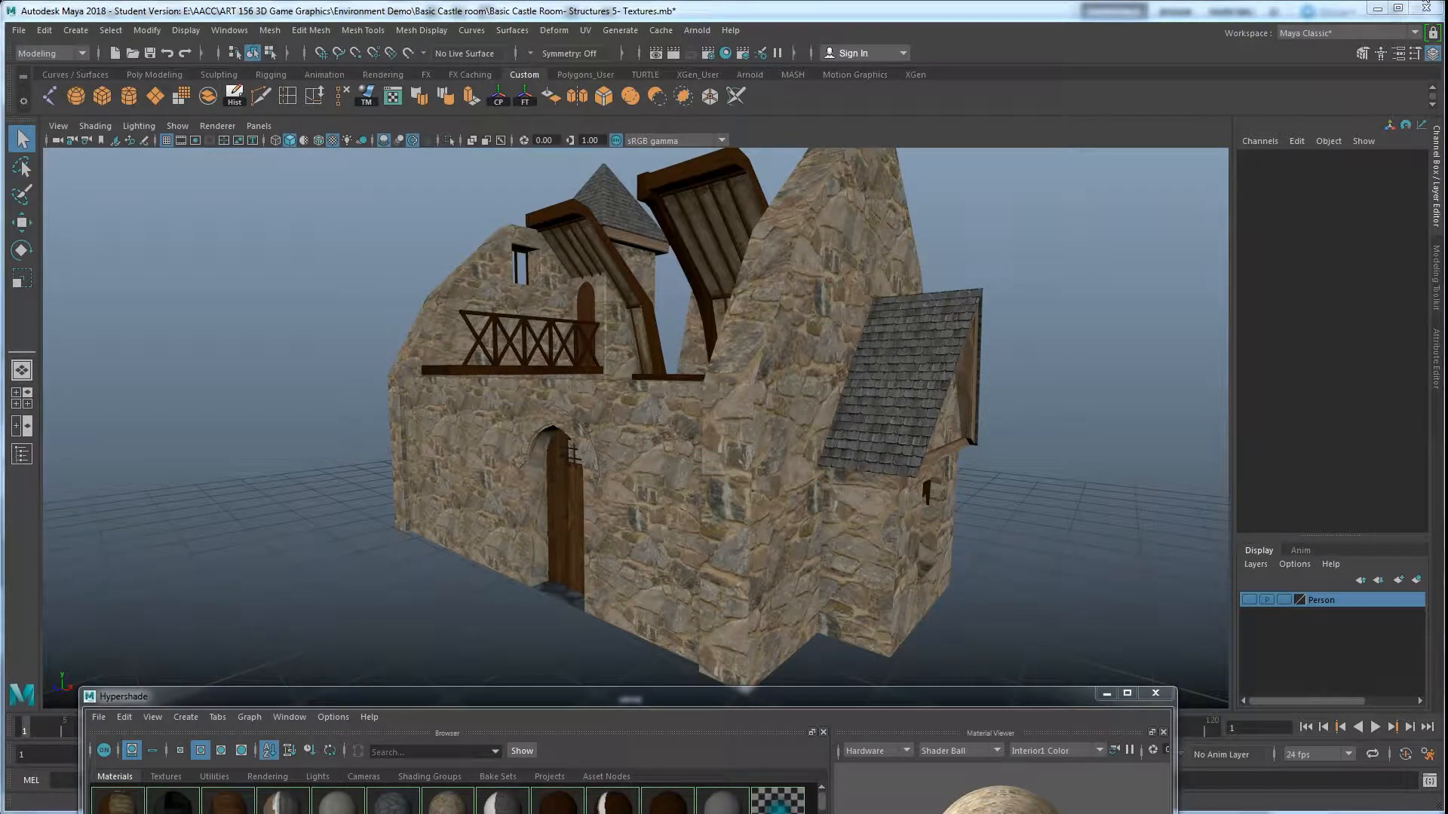
mouse_move(849, 279)
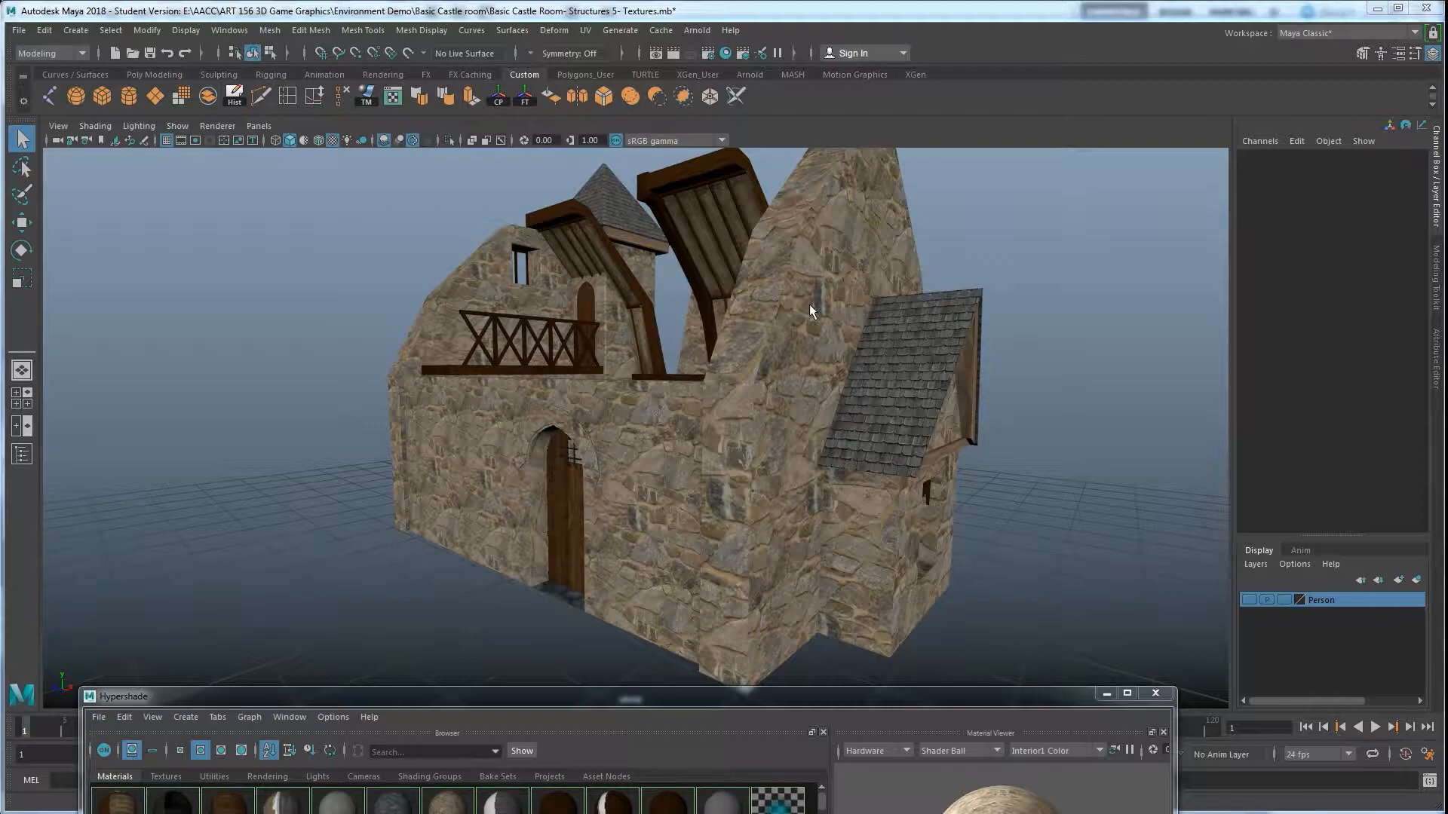
Select the tall gabled side wall SM_Castle_Side_Wall_2 to show its transform values.
left_click(810, 315)
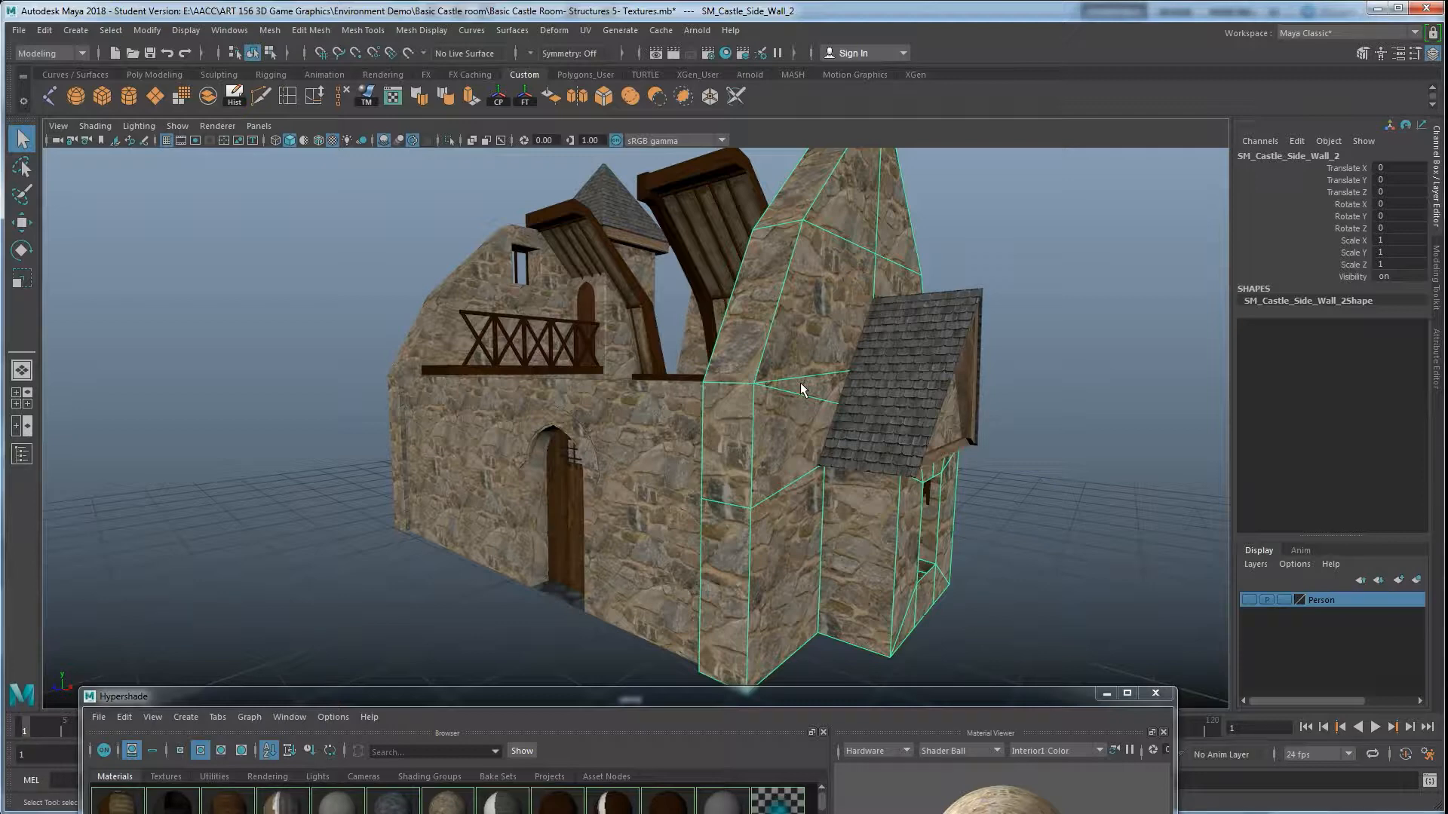
mouse_move(865, 363)
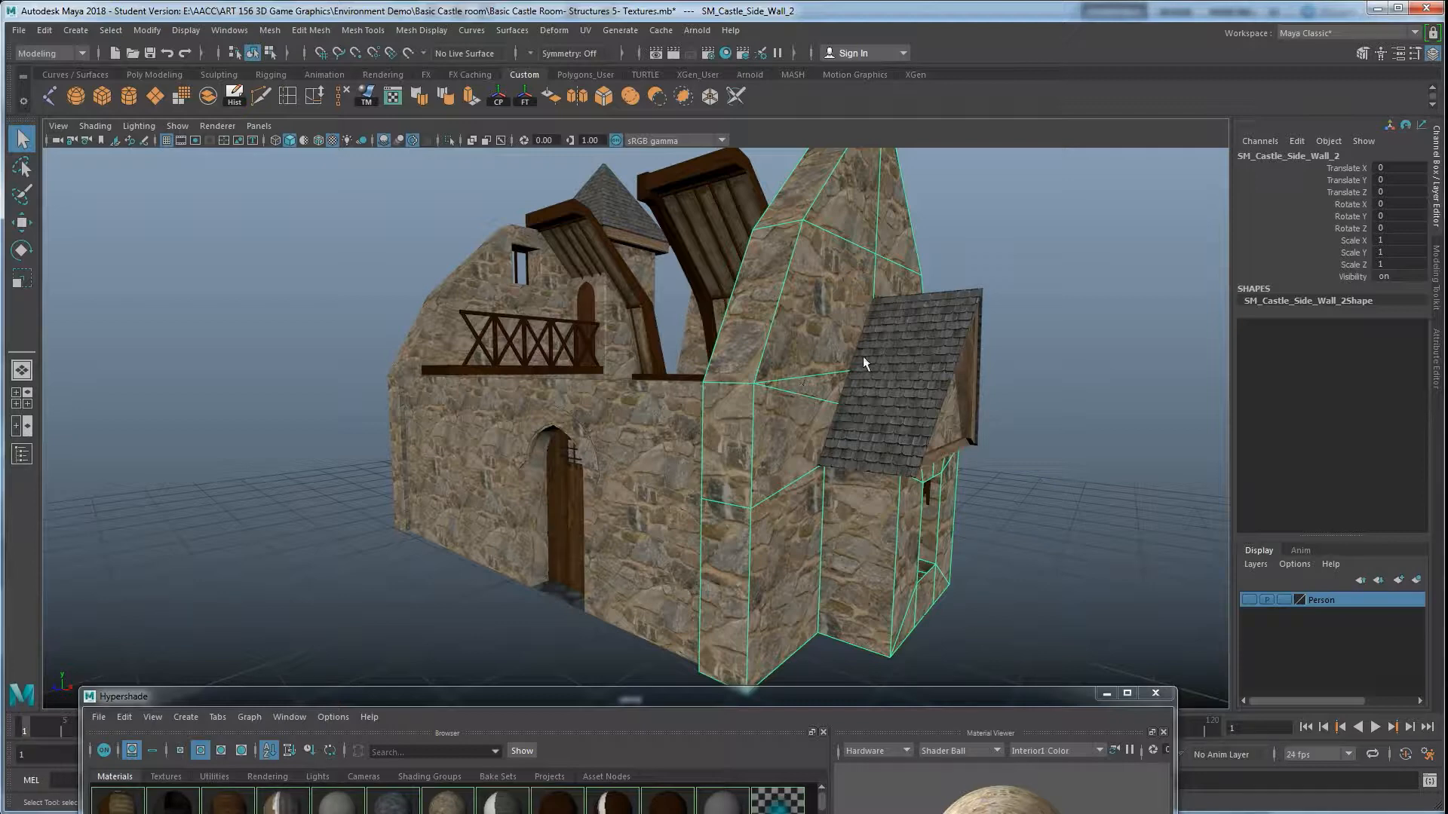
mouse_move(796, 408)
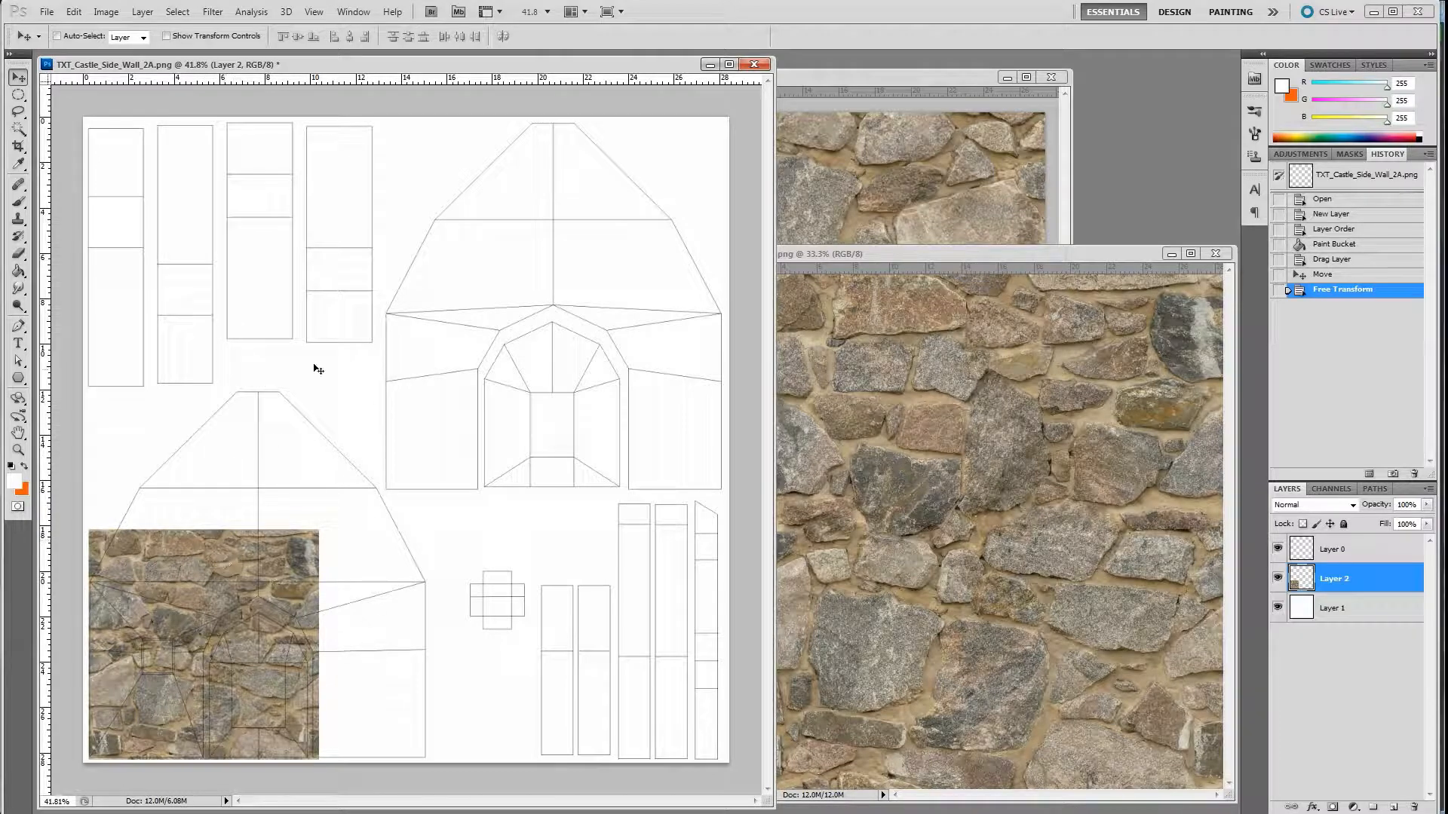
mouse_move(437, 308)
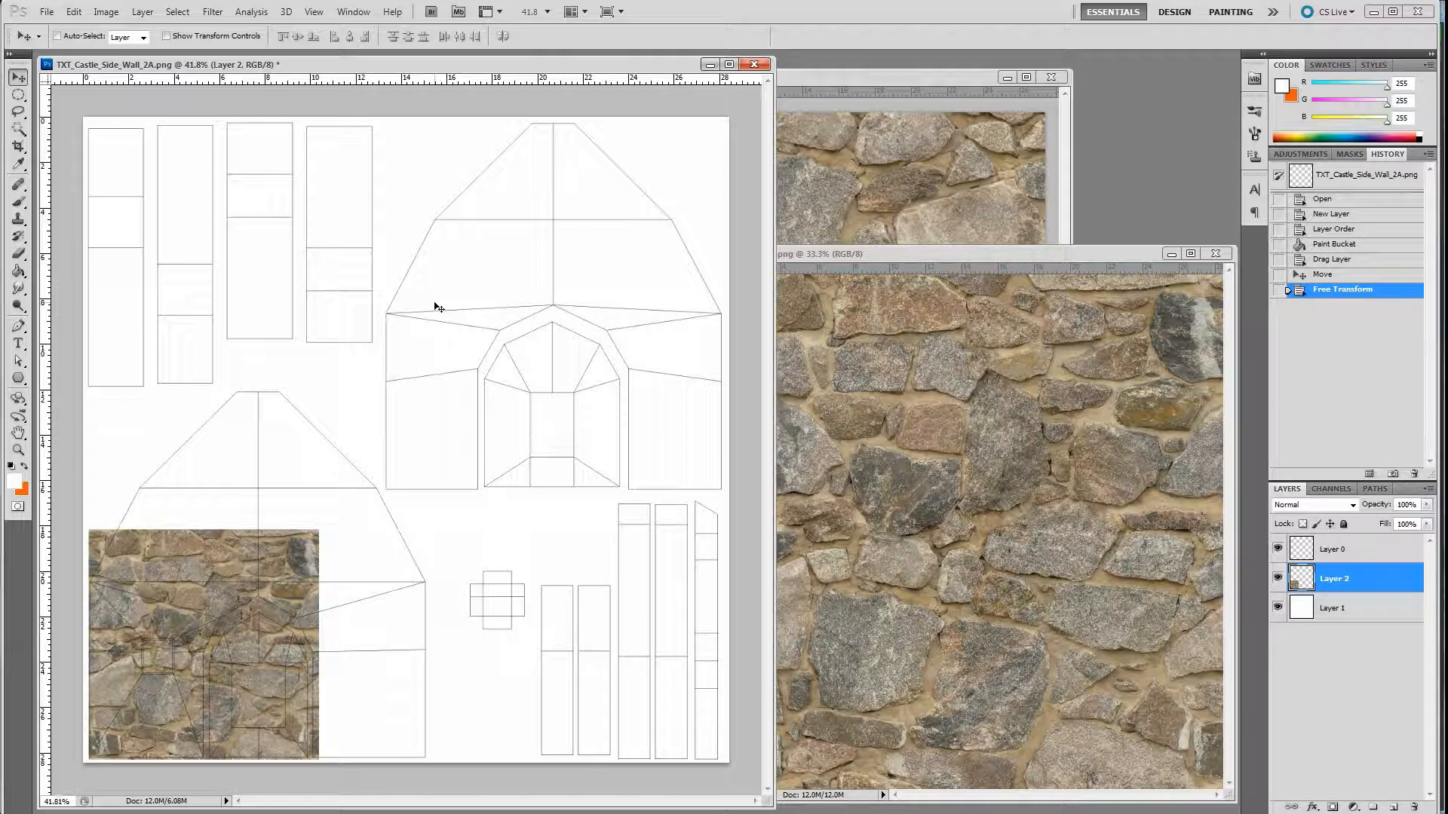
mouse_move(305, 561)
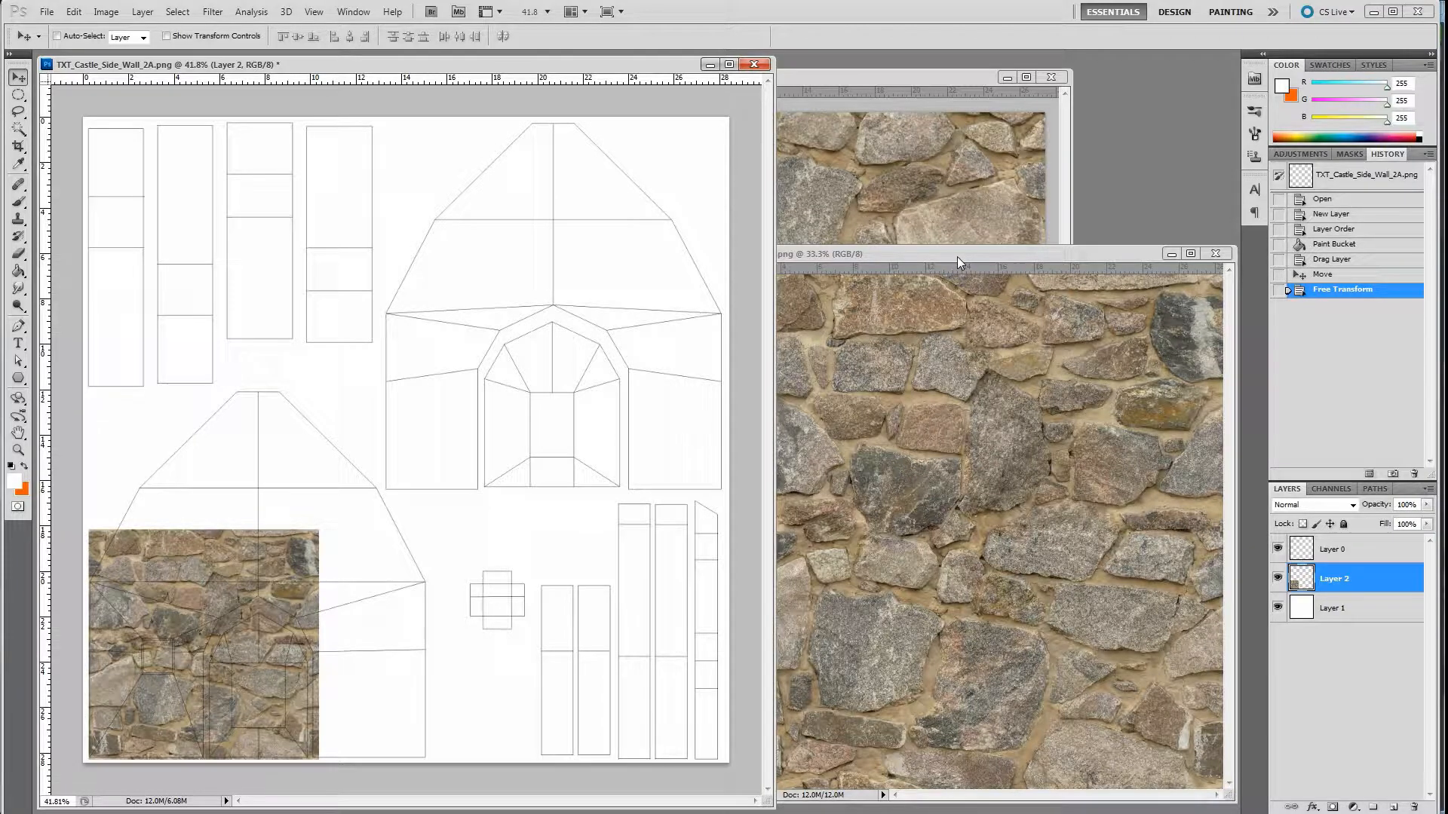
mouse_move(1032, 557)
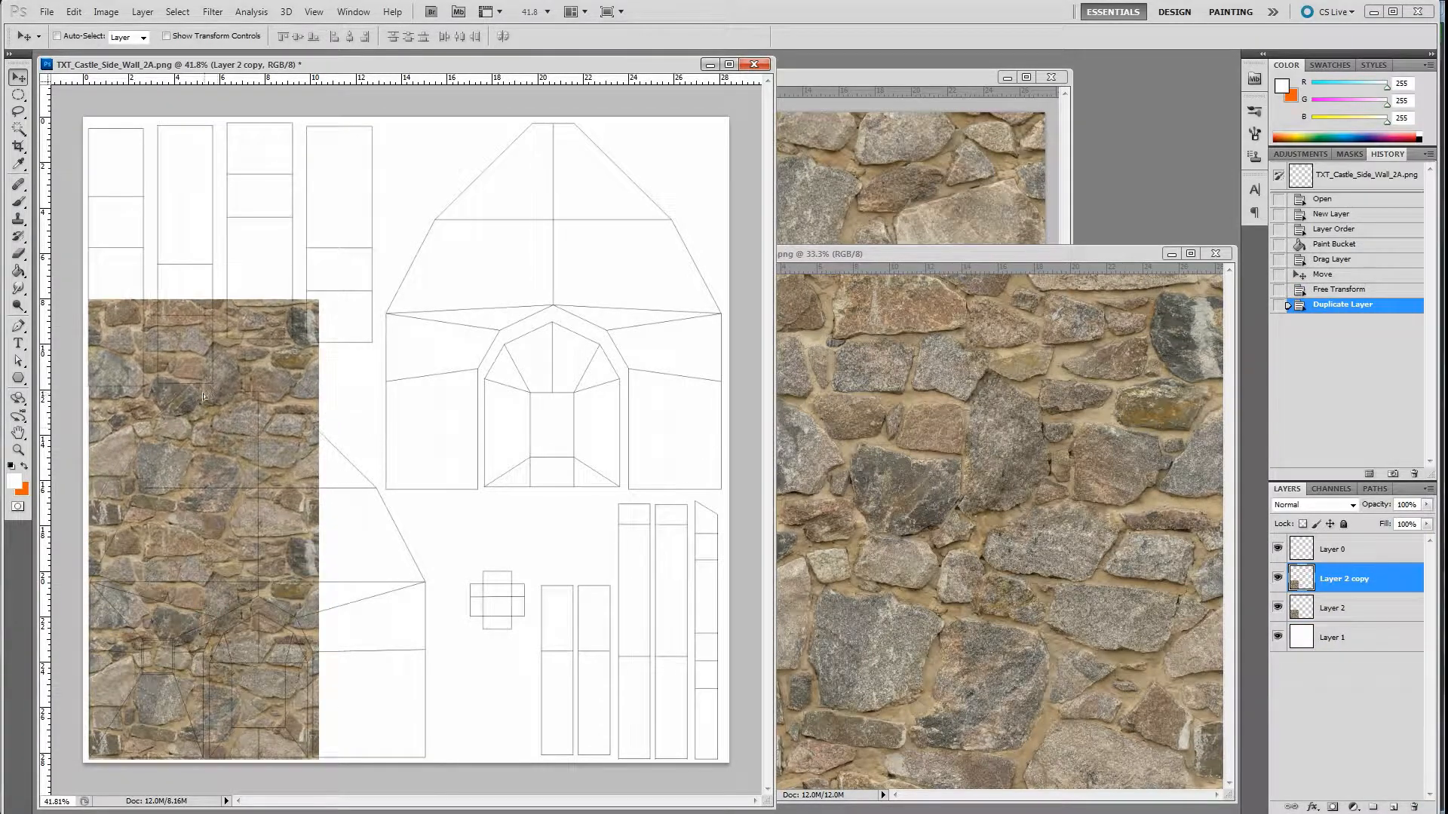
Arrange the duplicated stone tiles side by side and stacked over the side-wall UV layout.
left_click_drag(204, 396, 244, 495)
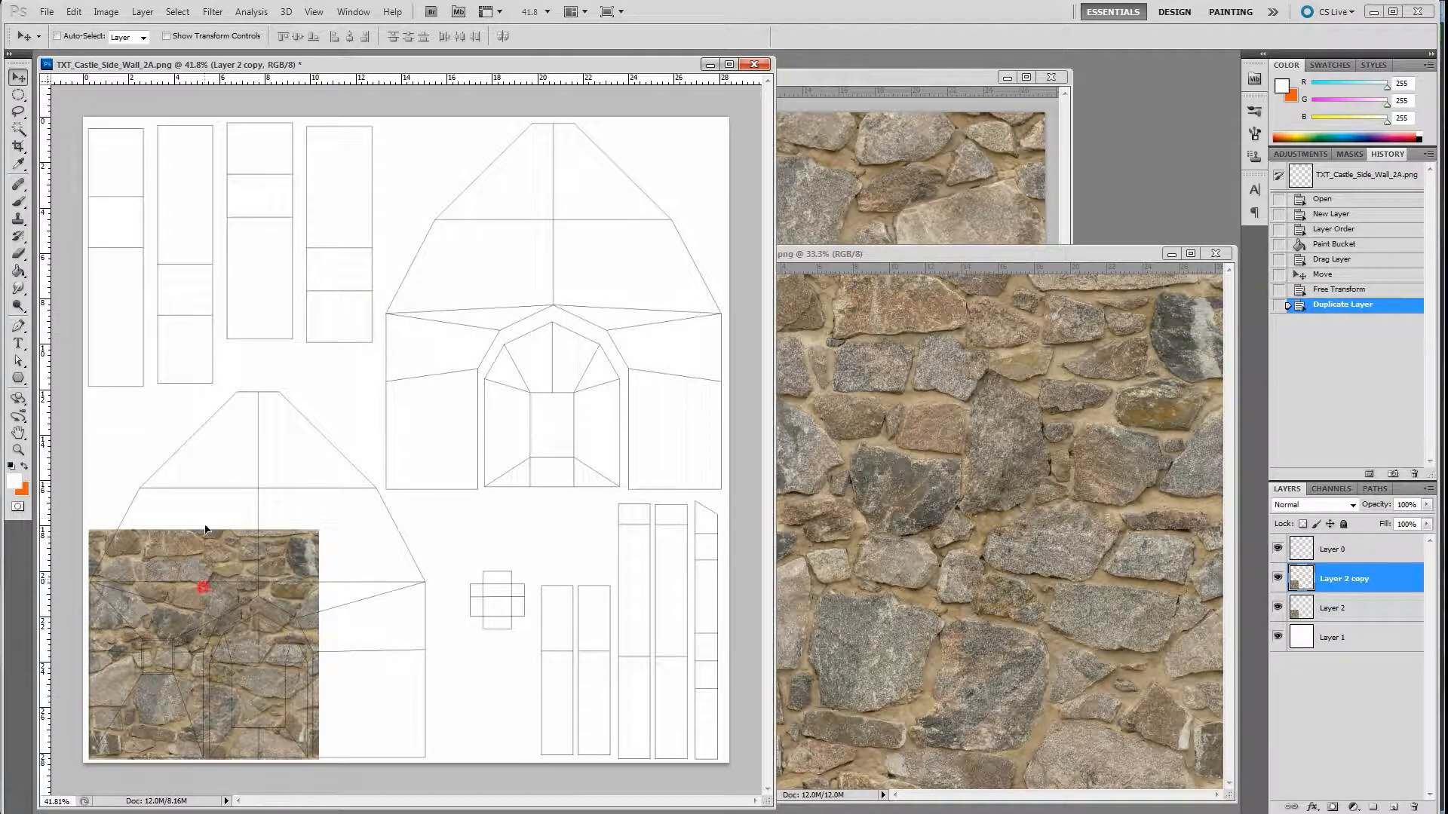
left_click_drag(204, 582, 203, 369)
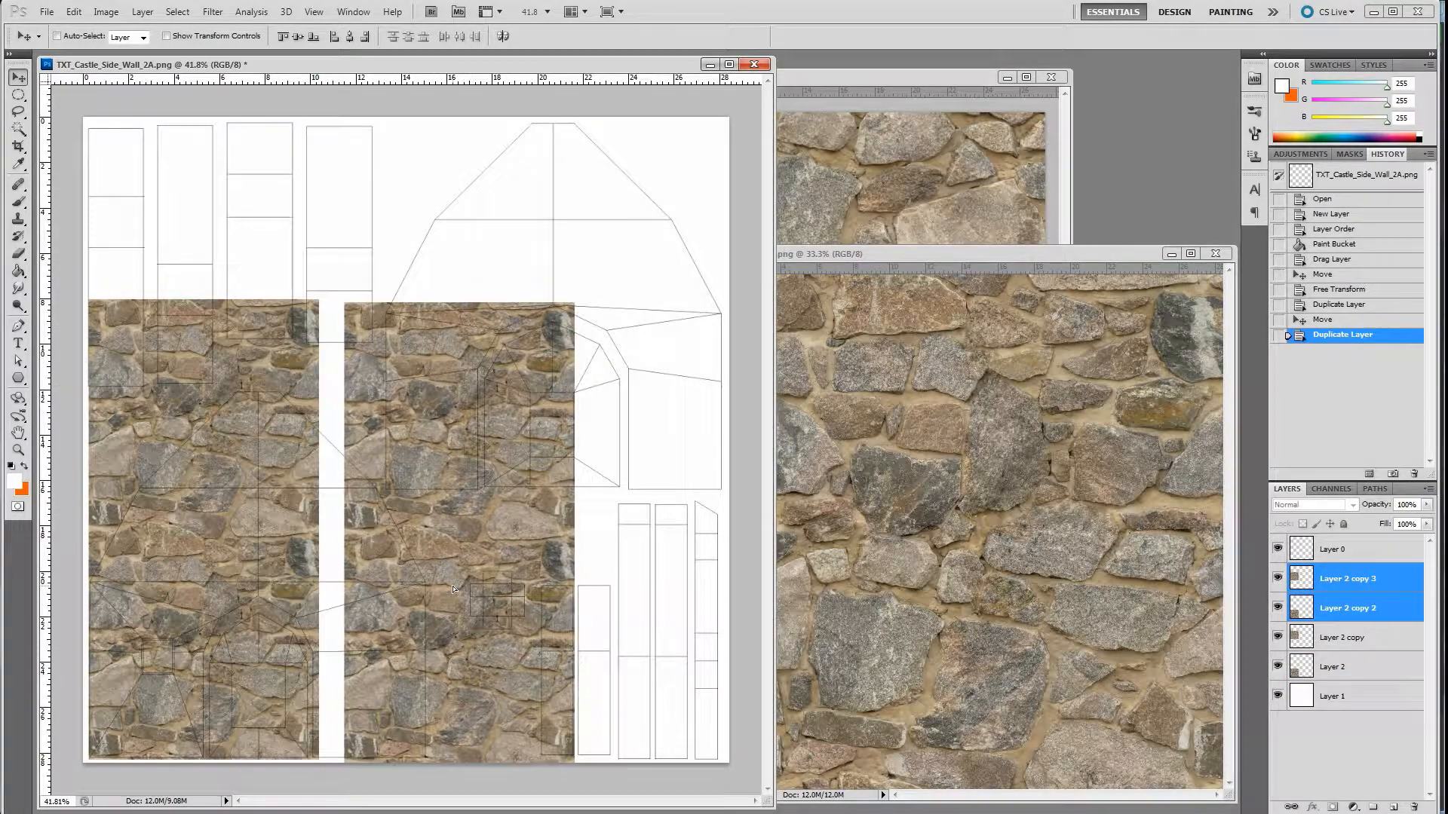
left_click_drag(452, 591, 374, 604)
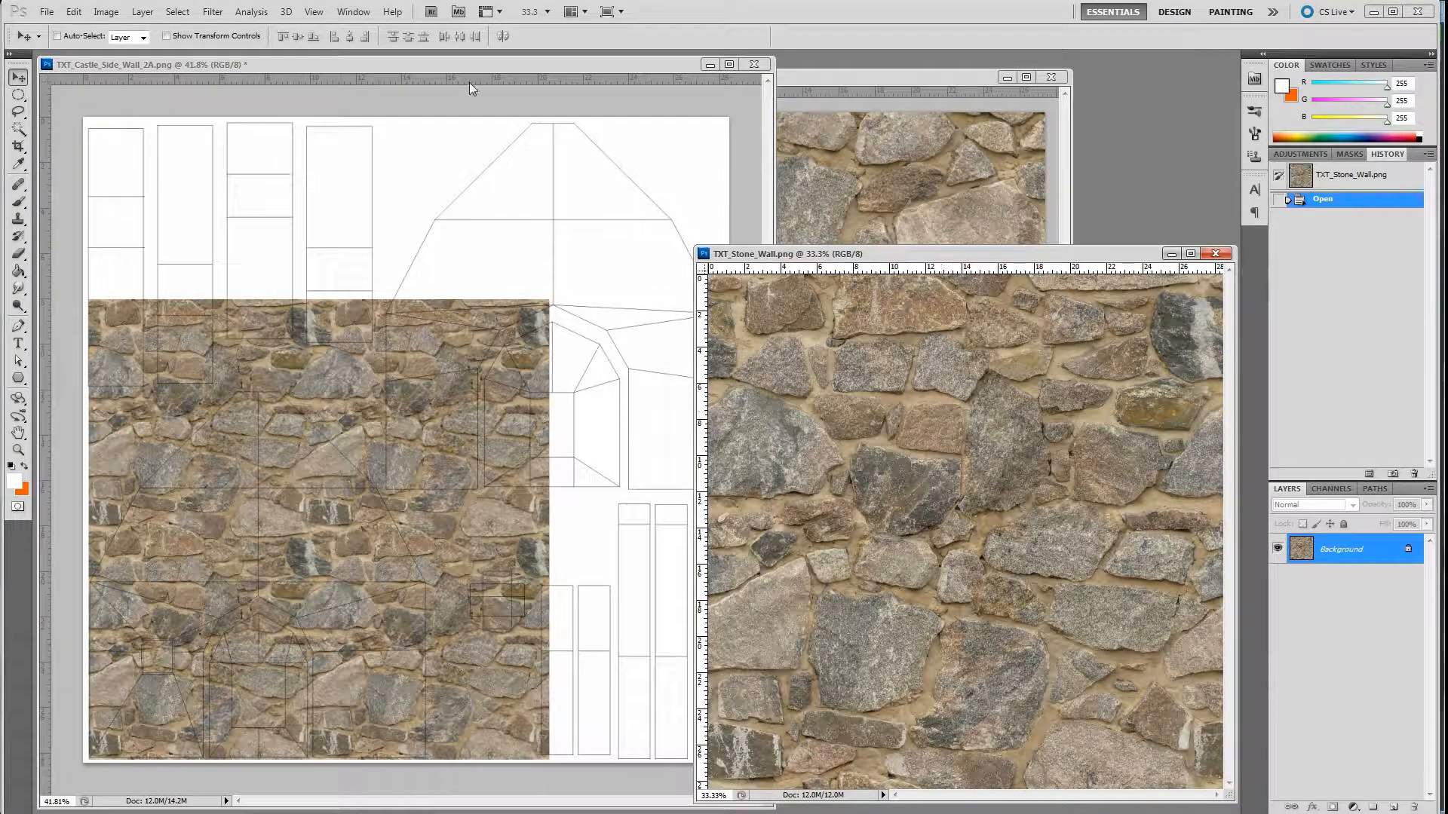
Apply Filter > Other > Offset with wrap-around to the stone image.
left_click(212, 11)
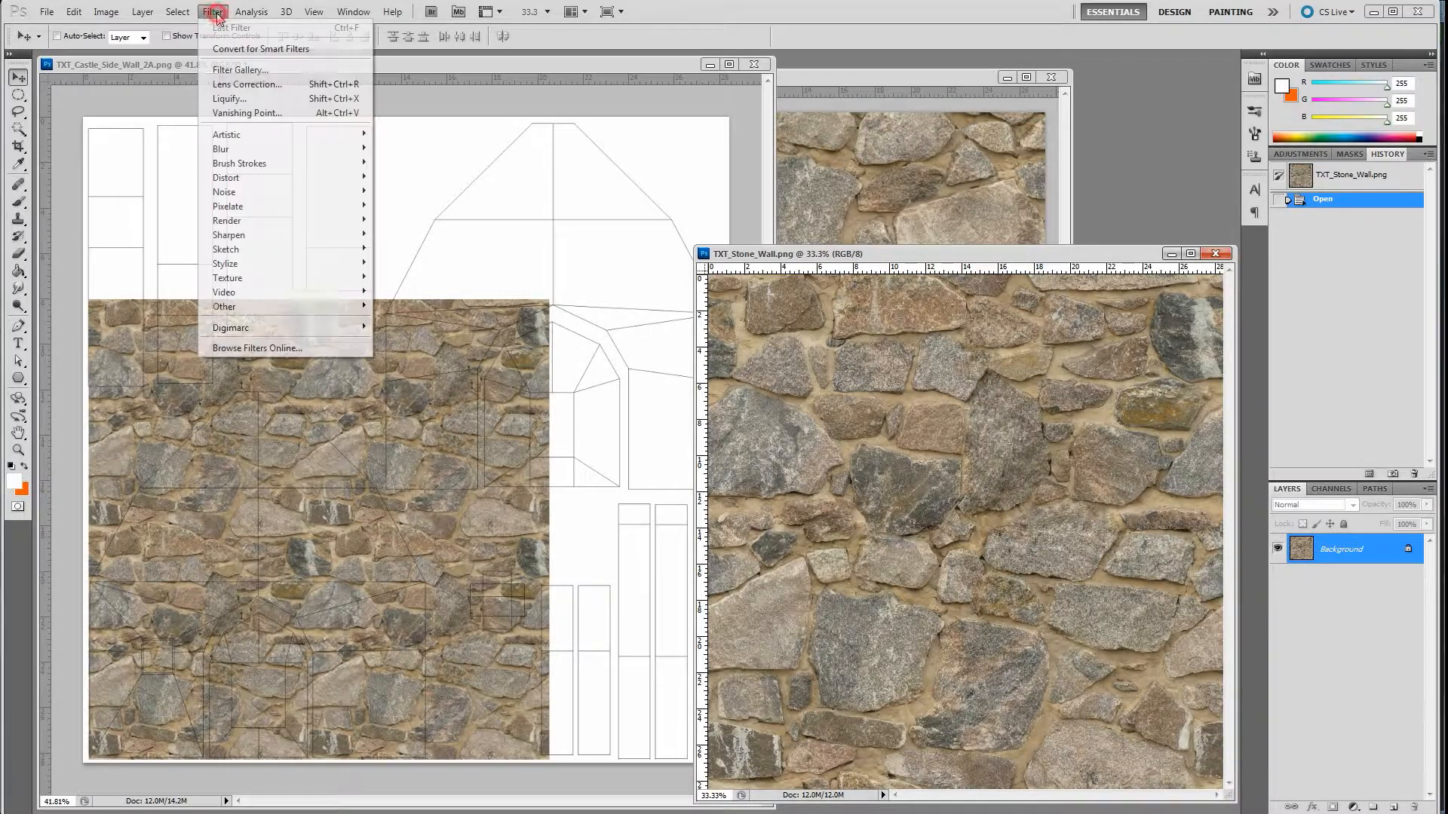
mouse_move(224, 306)
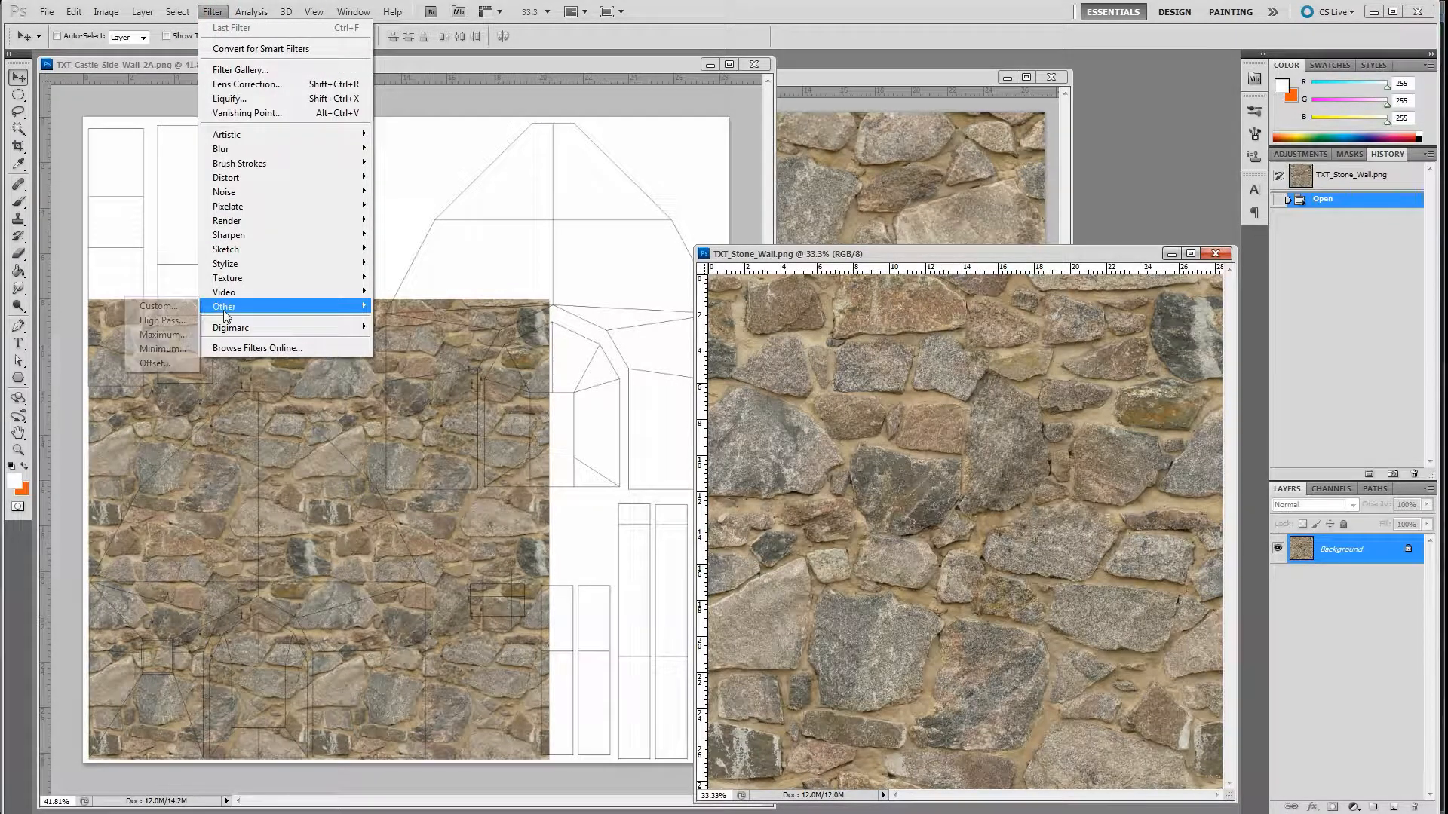
left_click(153, 363)
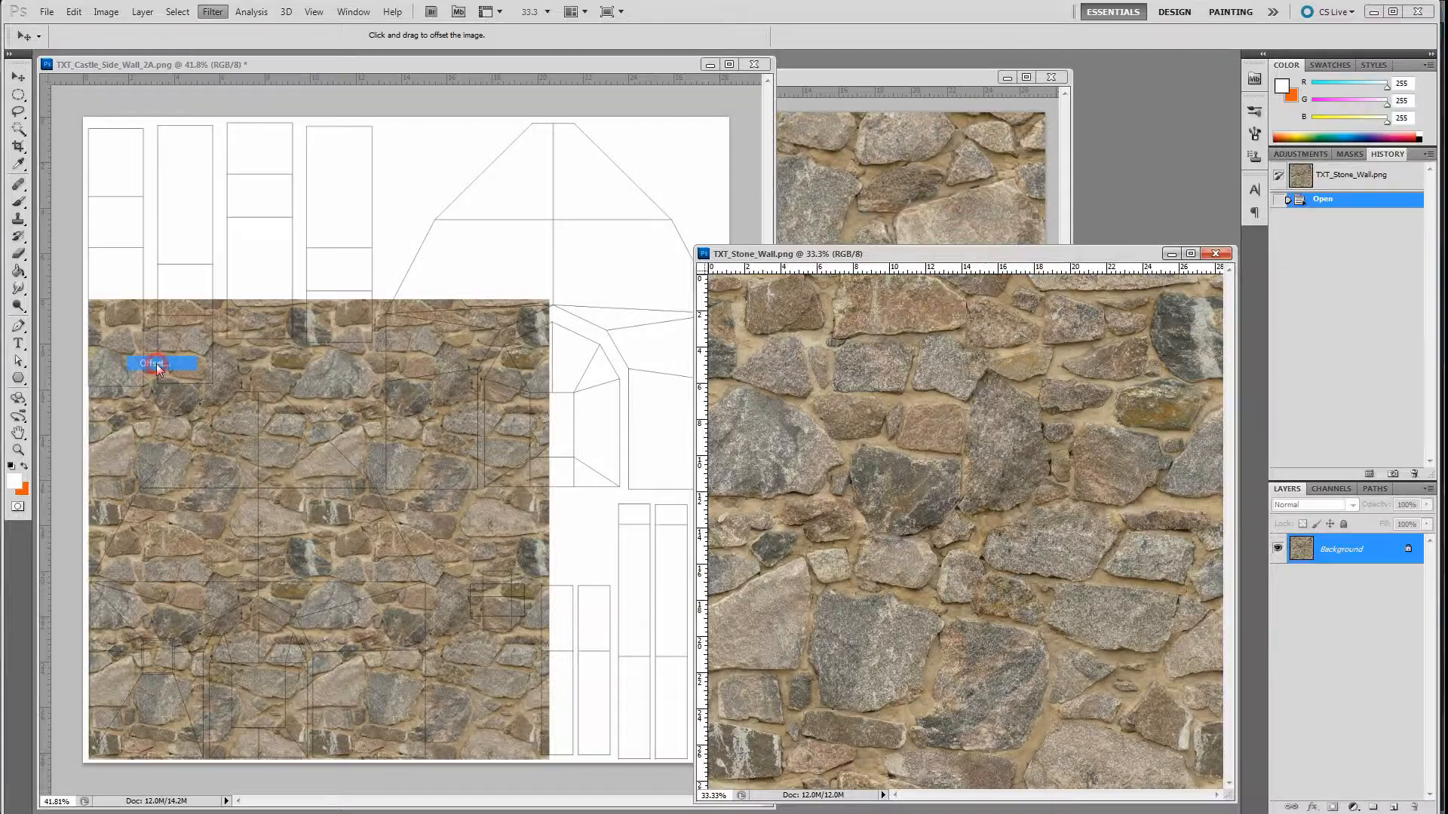
left_click(157, 363)
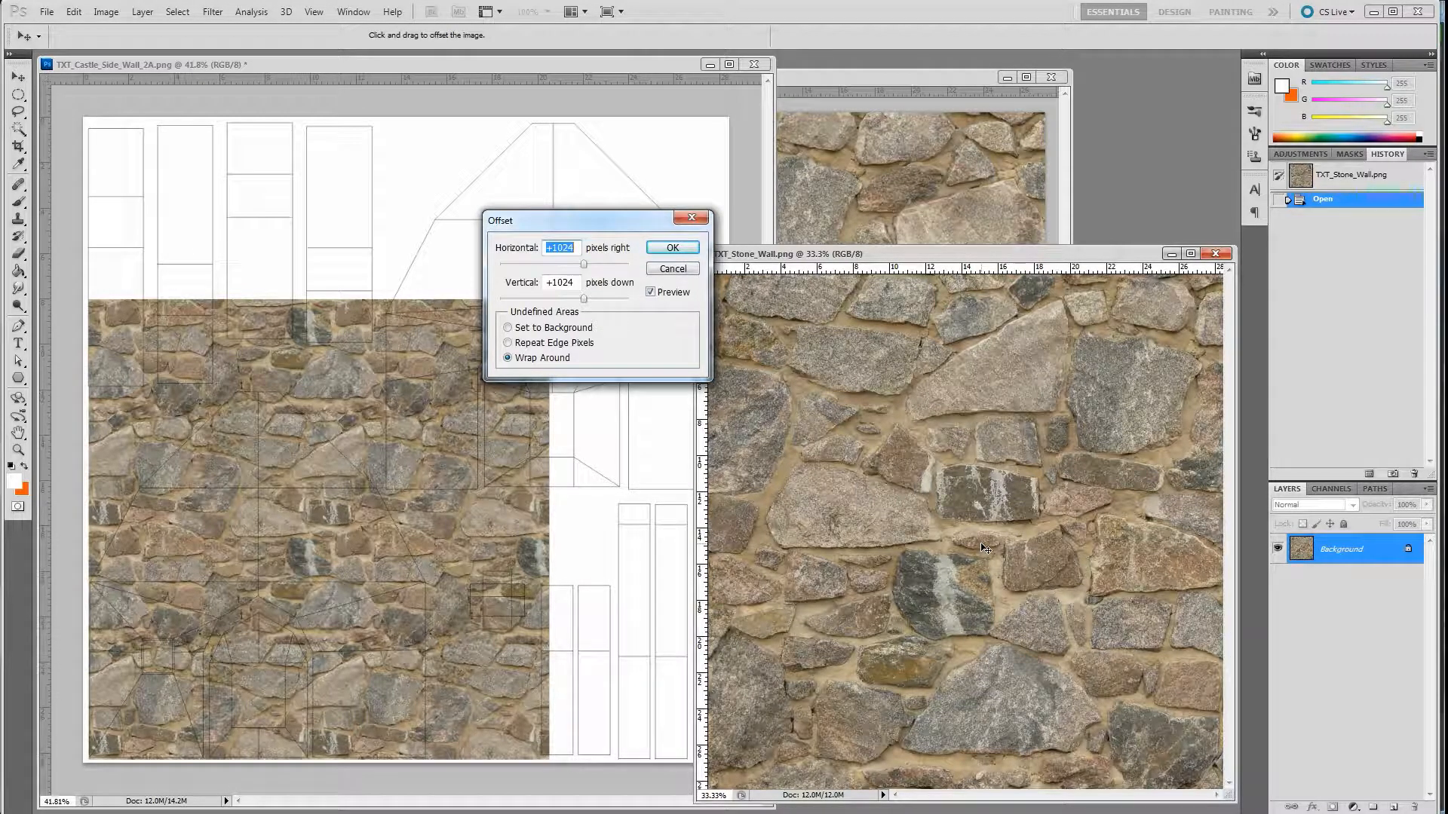
left_click(673, 246)
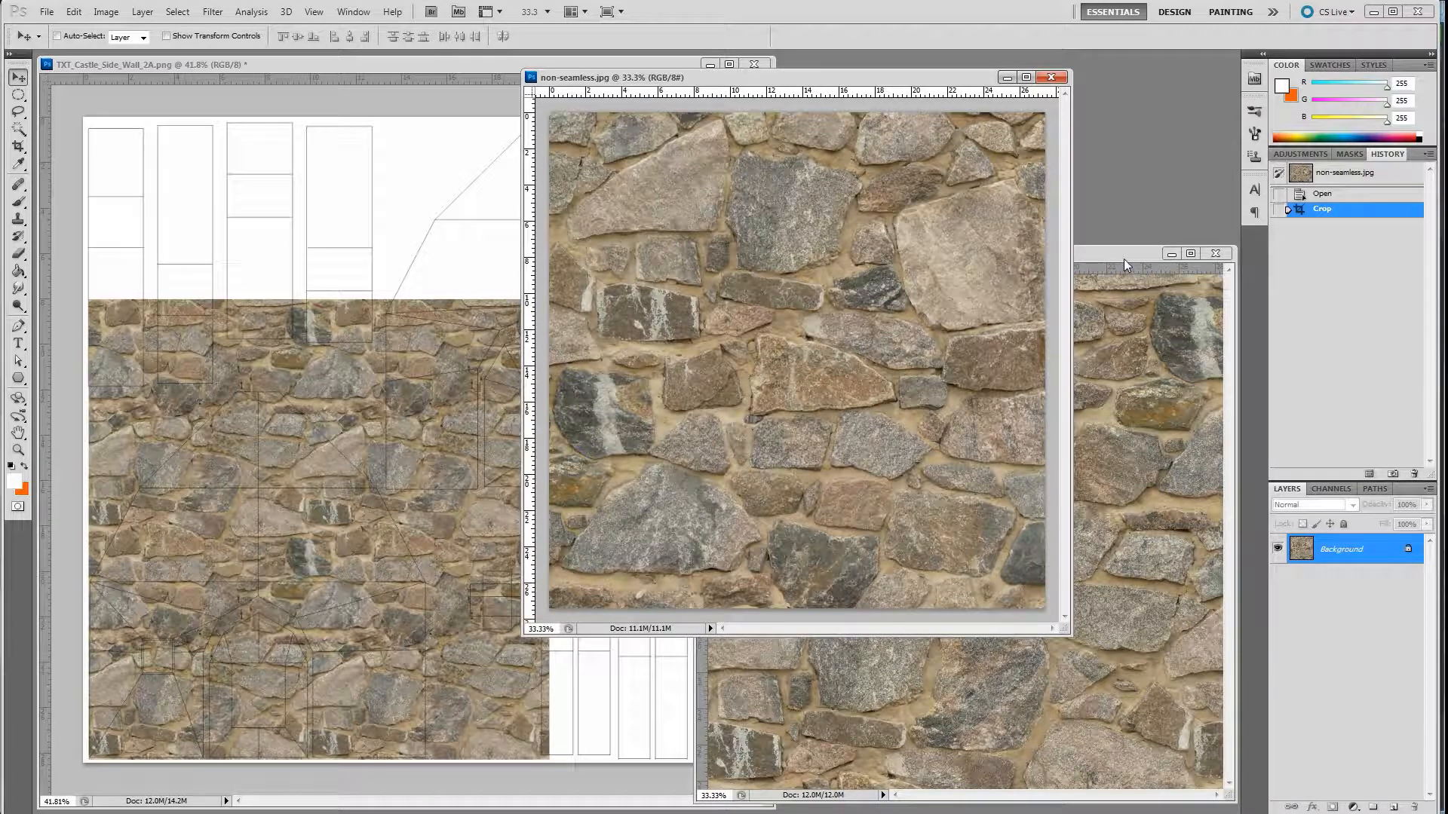
Offset non-seamless.jpg by +1024 both ways with Wrap Around, exposing its seams as a central cross.
left_click(212, 10)
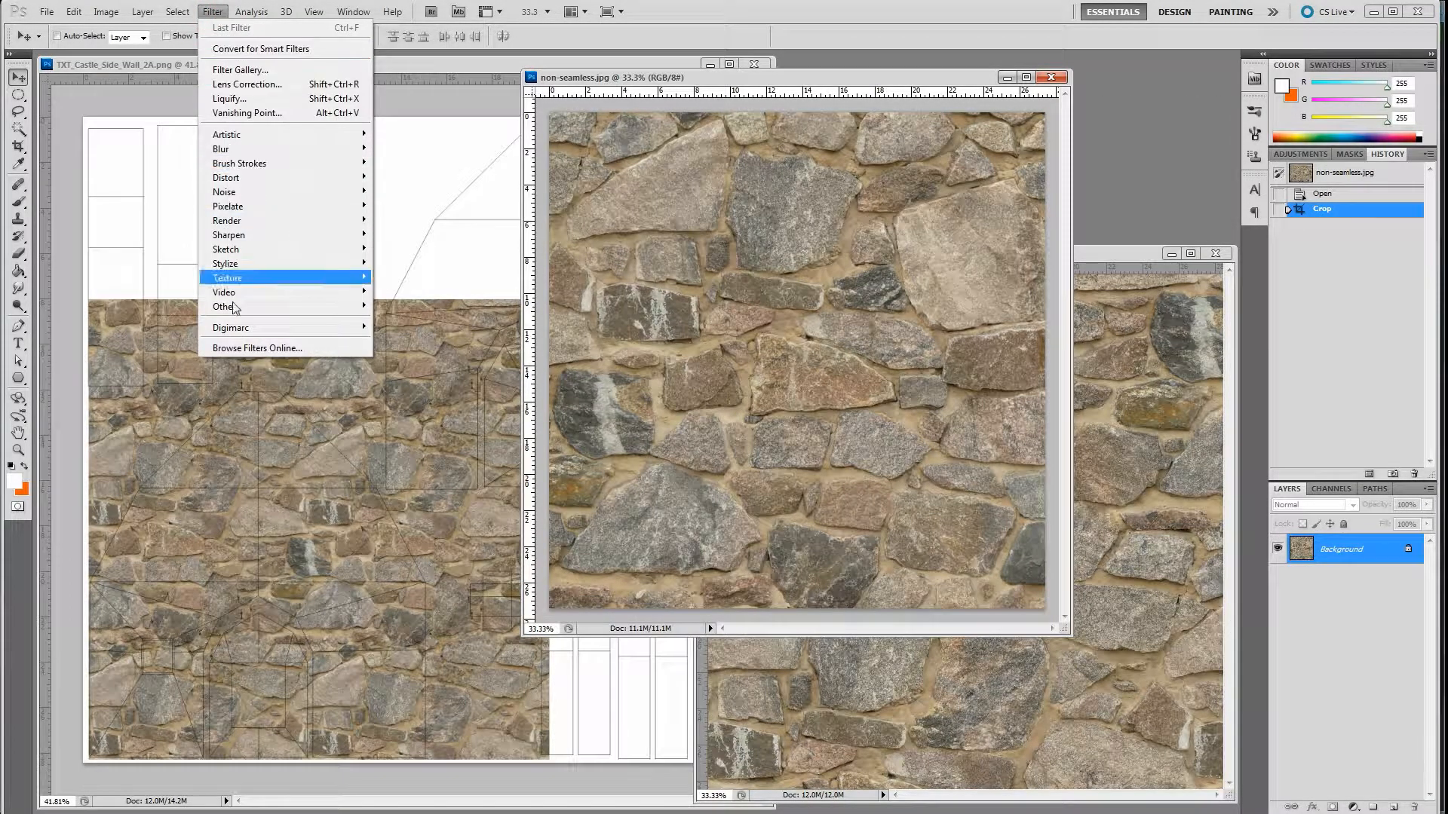
left_click(224, 306)
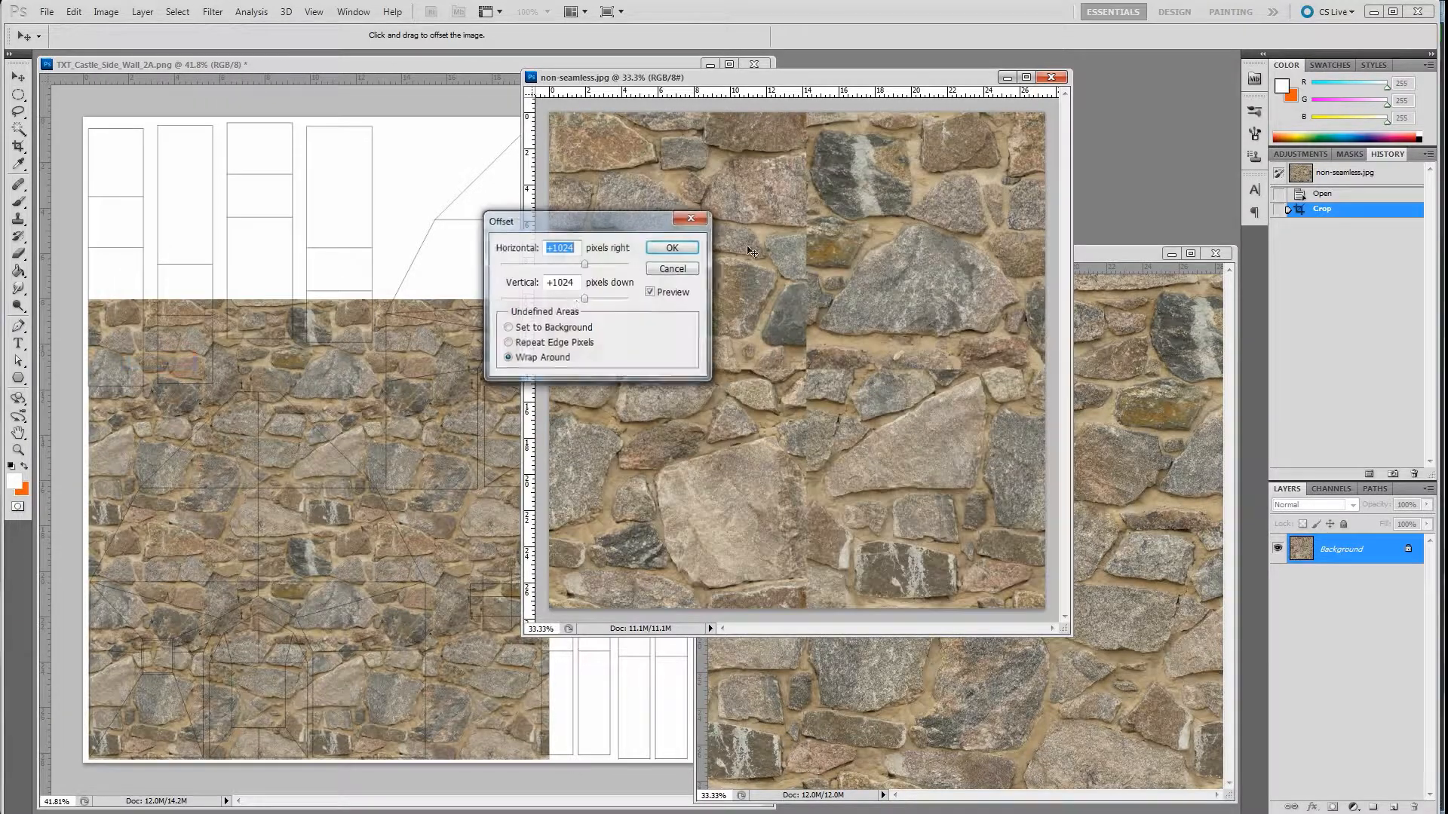
left_click_drag(599, 220, 389, 220)
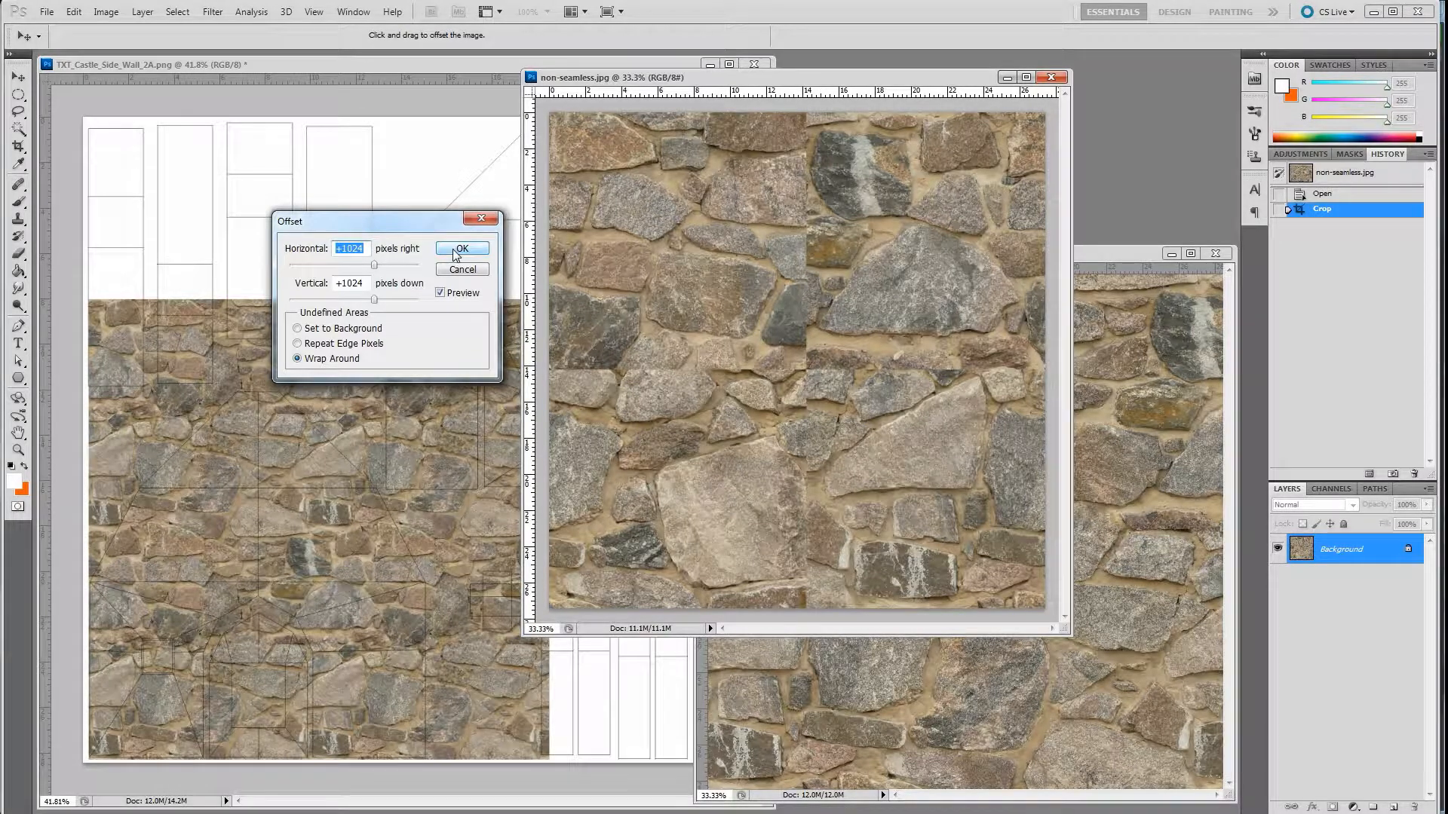
left_click(462, 249)
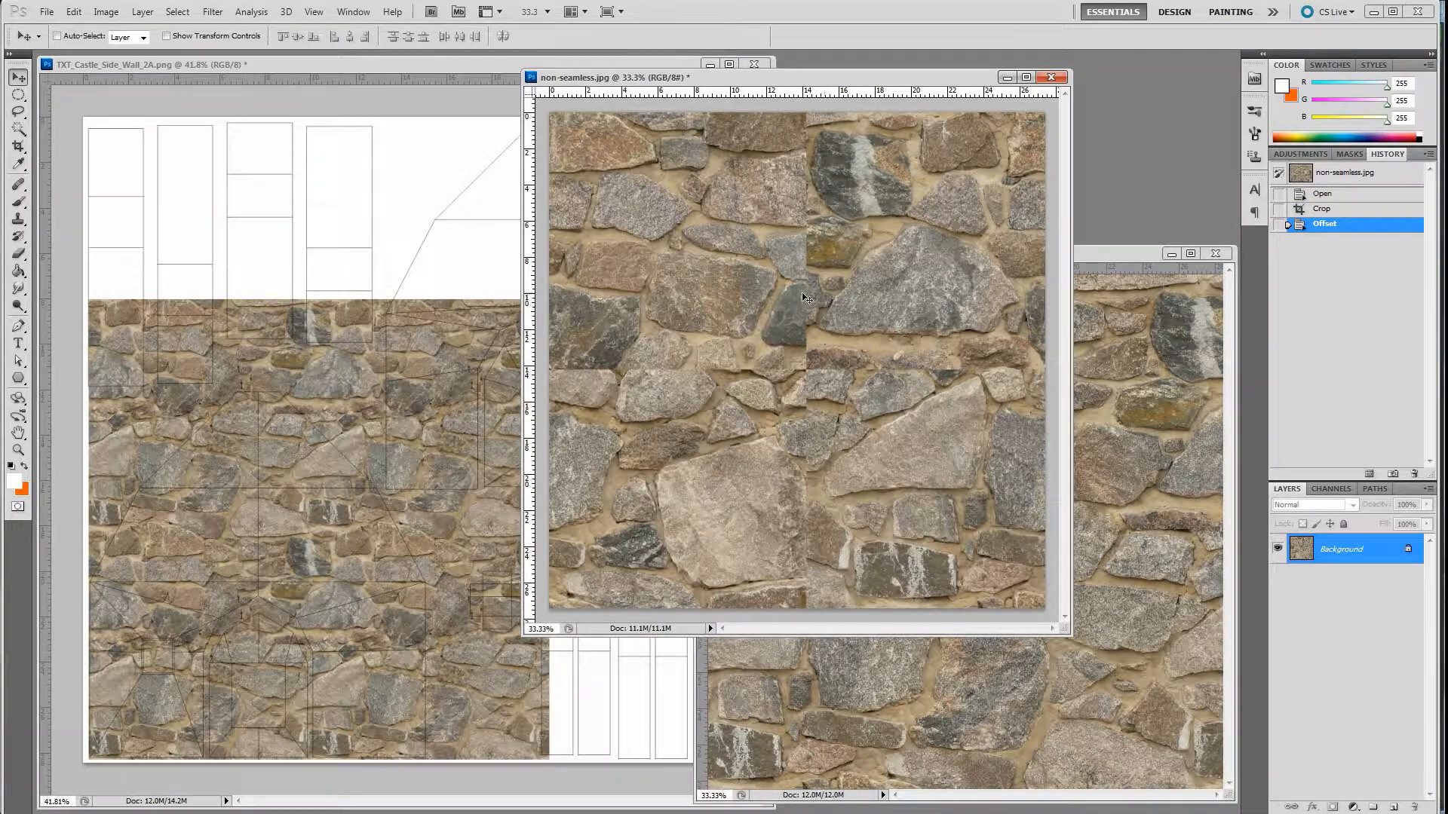
mouse_move(763, 387)
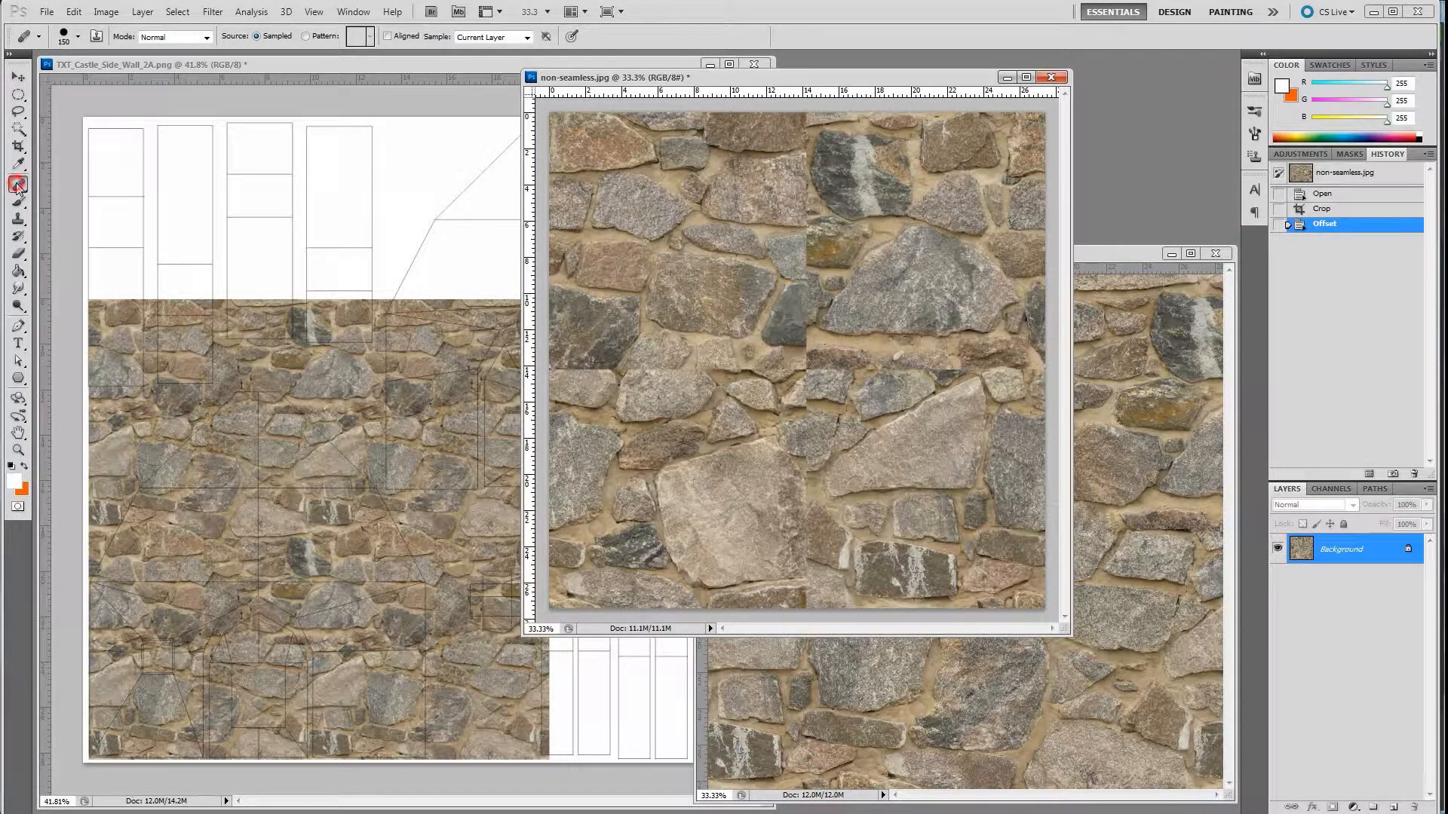
Heal over the vertical and central seam lines with the Healing Brush until the rocks read continuous.
left_click(17, 183)
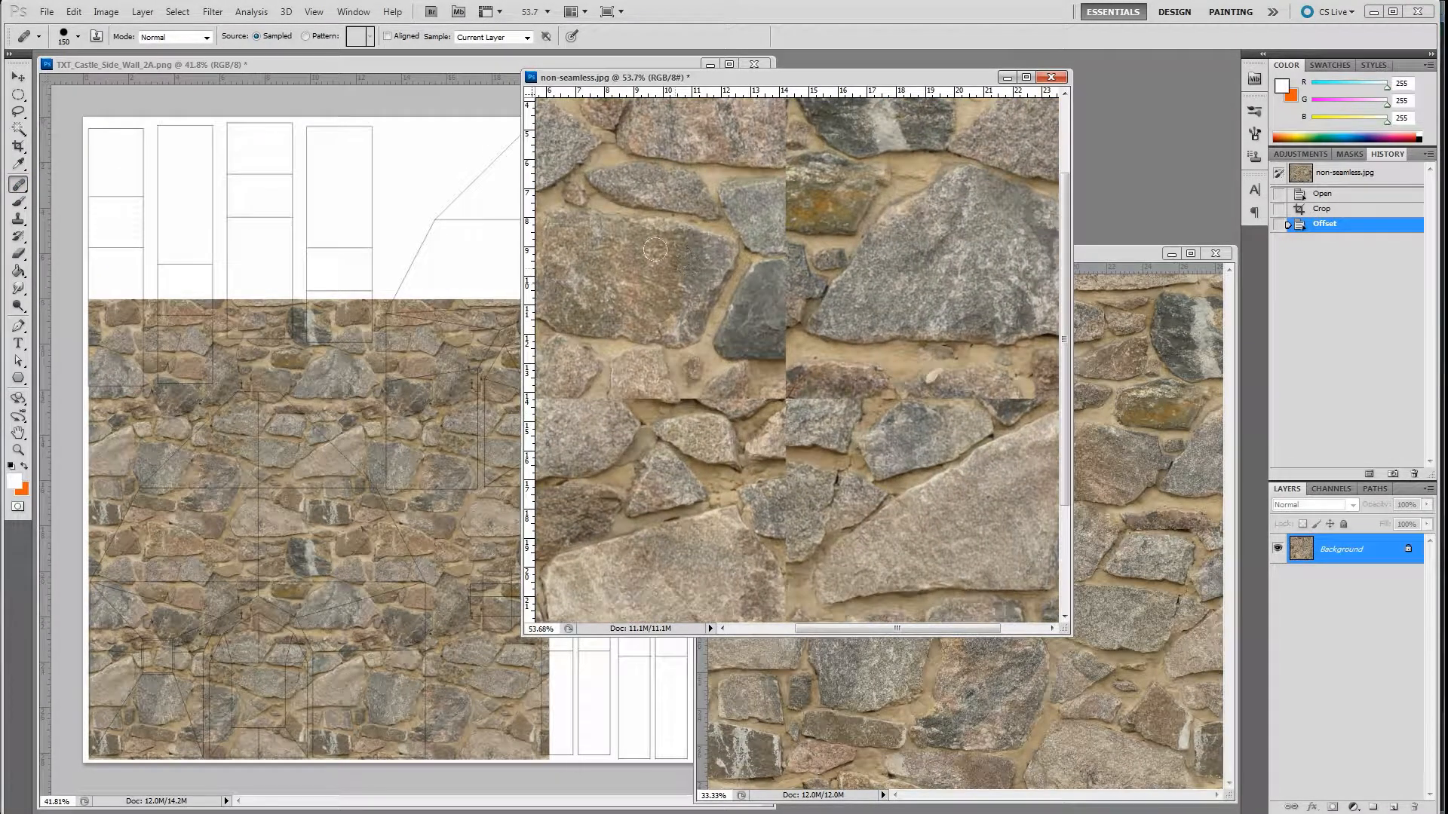
mouse_move(773, 265)
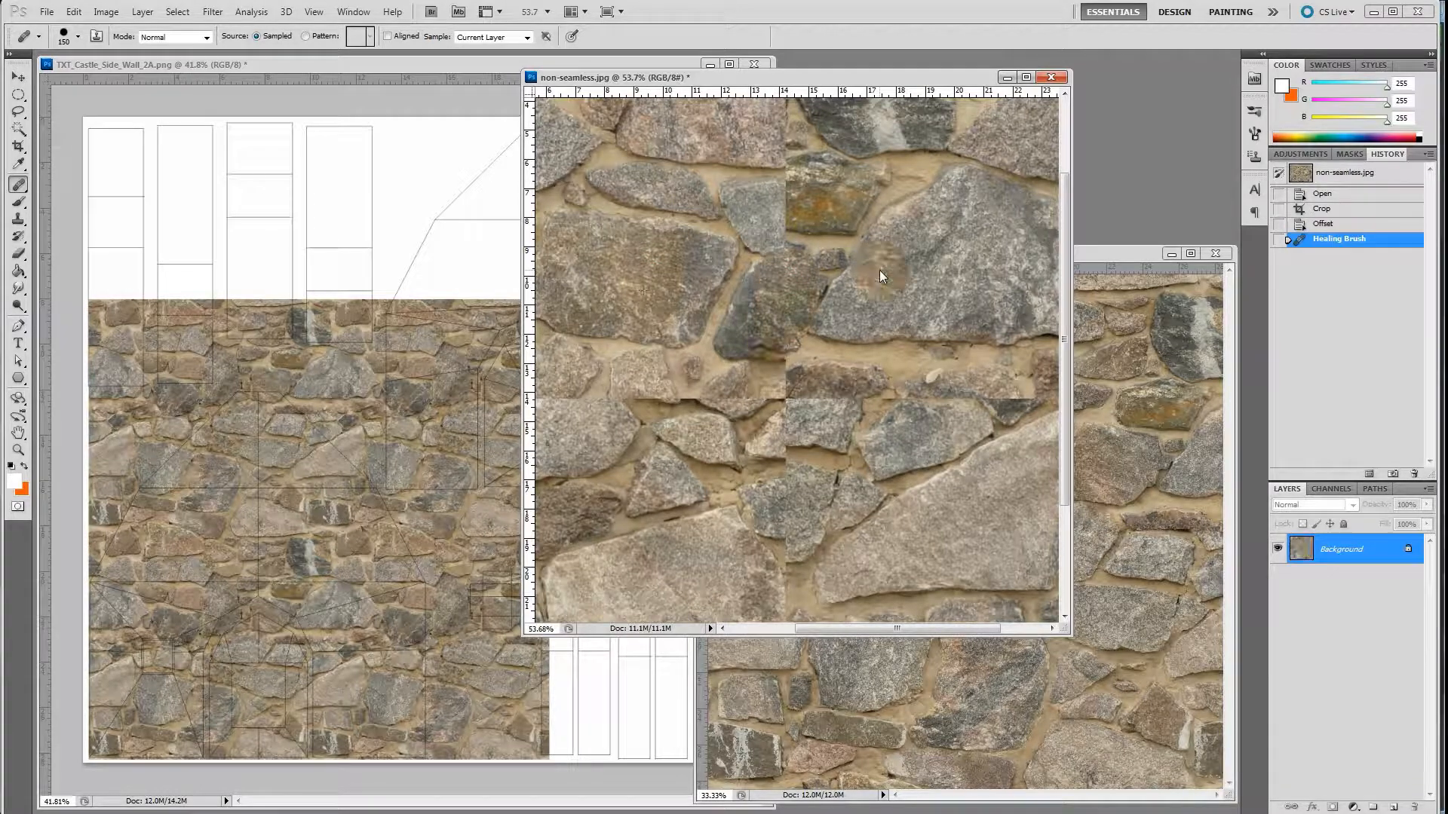
left_click_drag(882, 278, 767, 190)
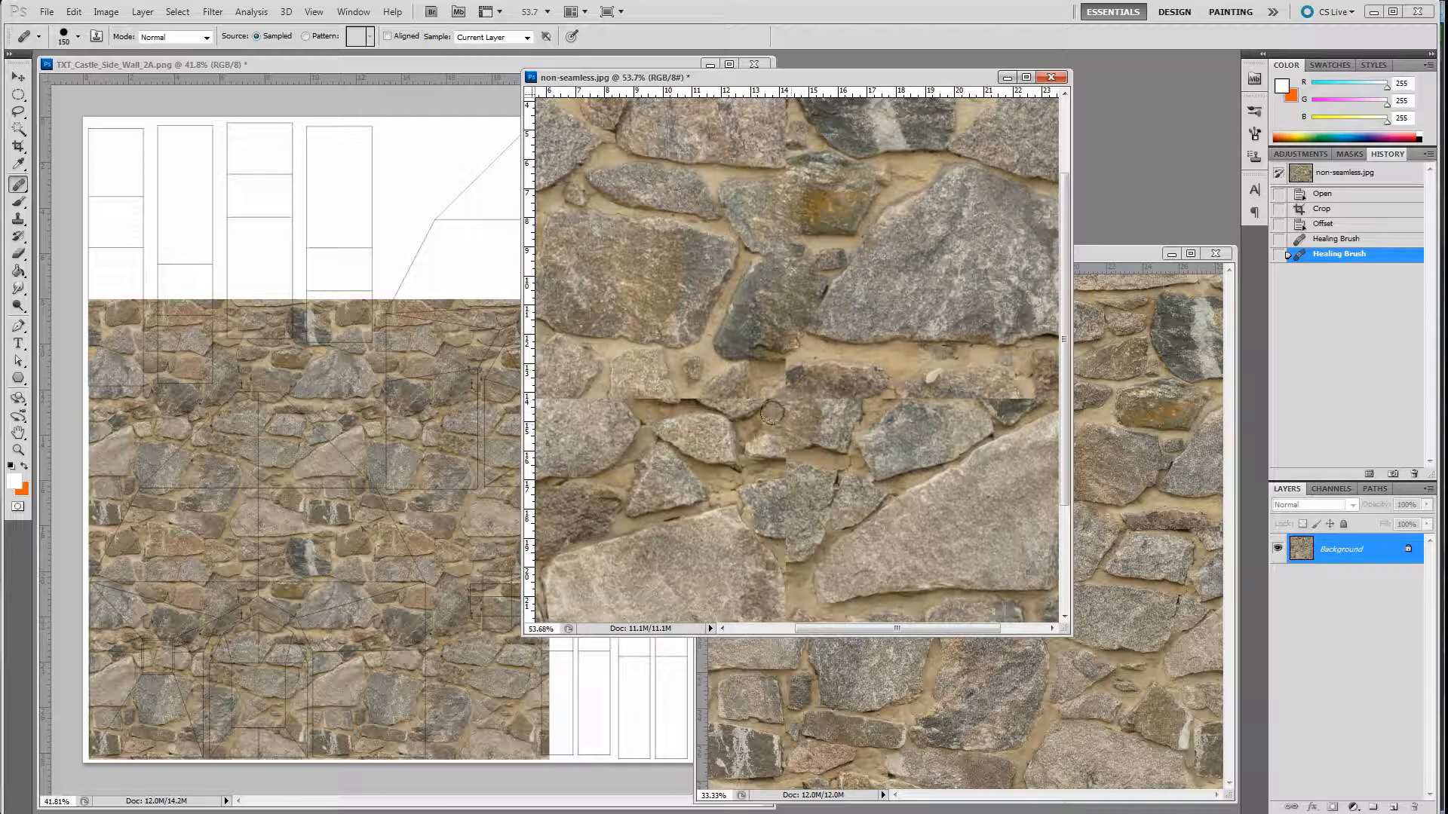
left_click(771, 413)
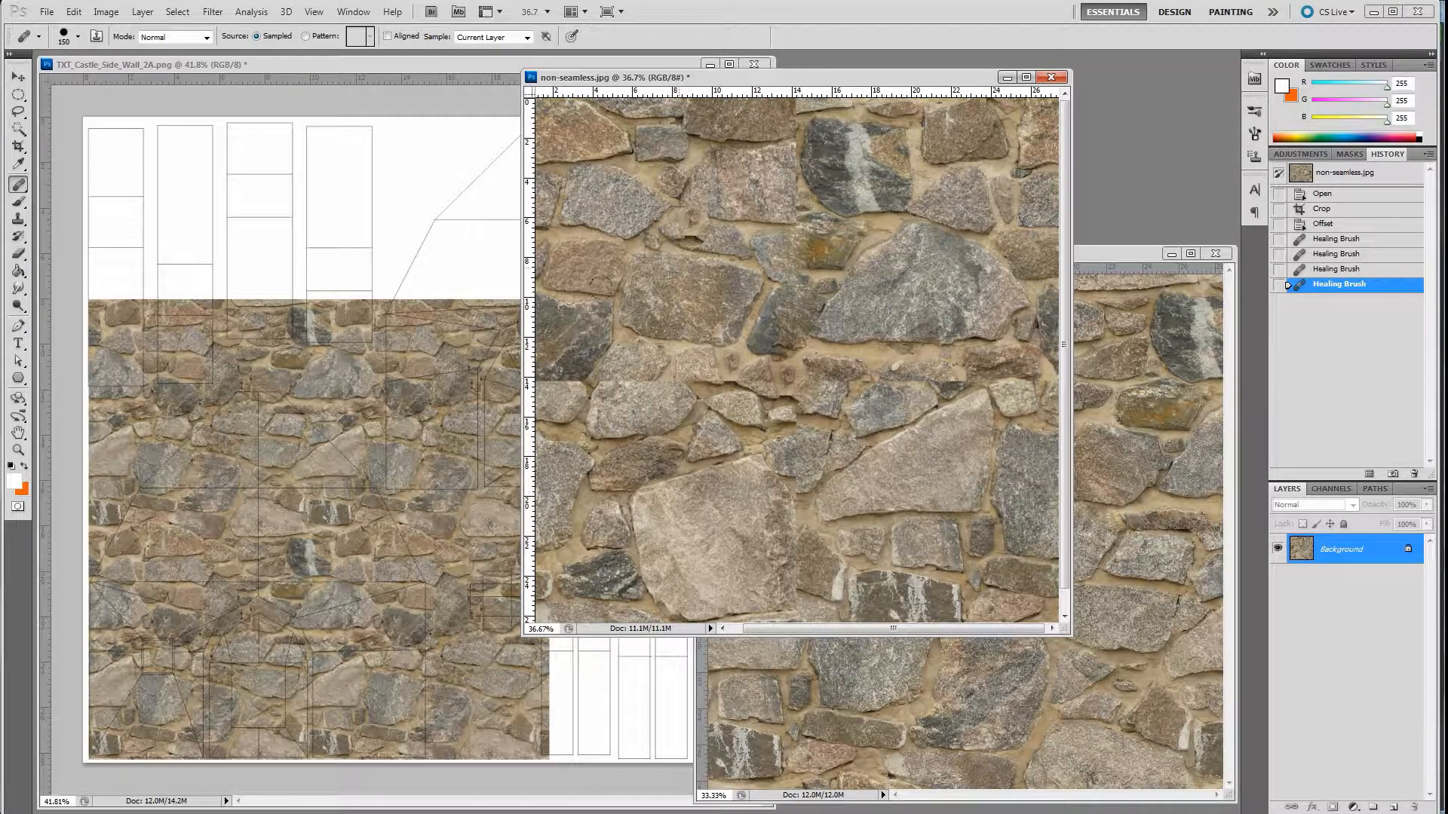
left_click(16, 220)
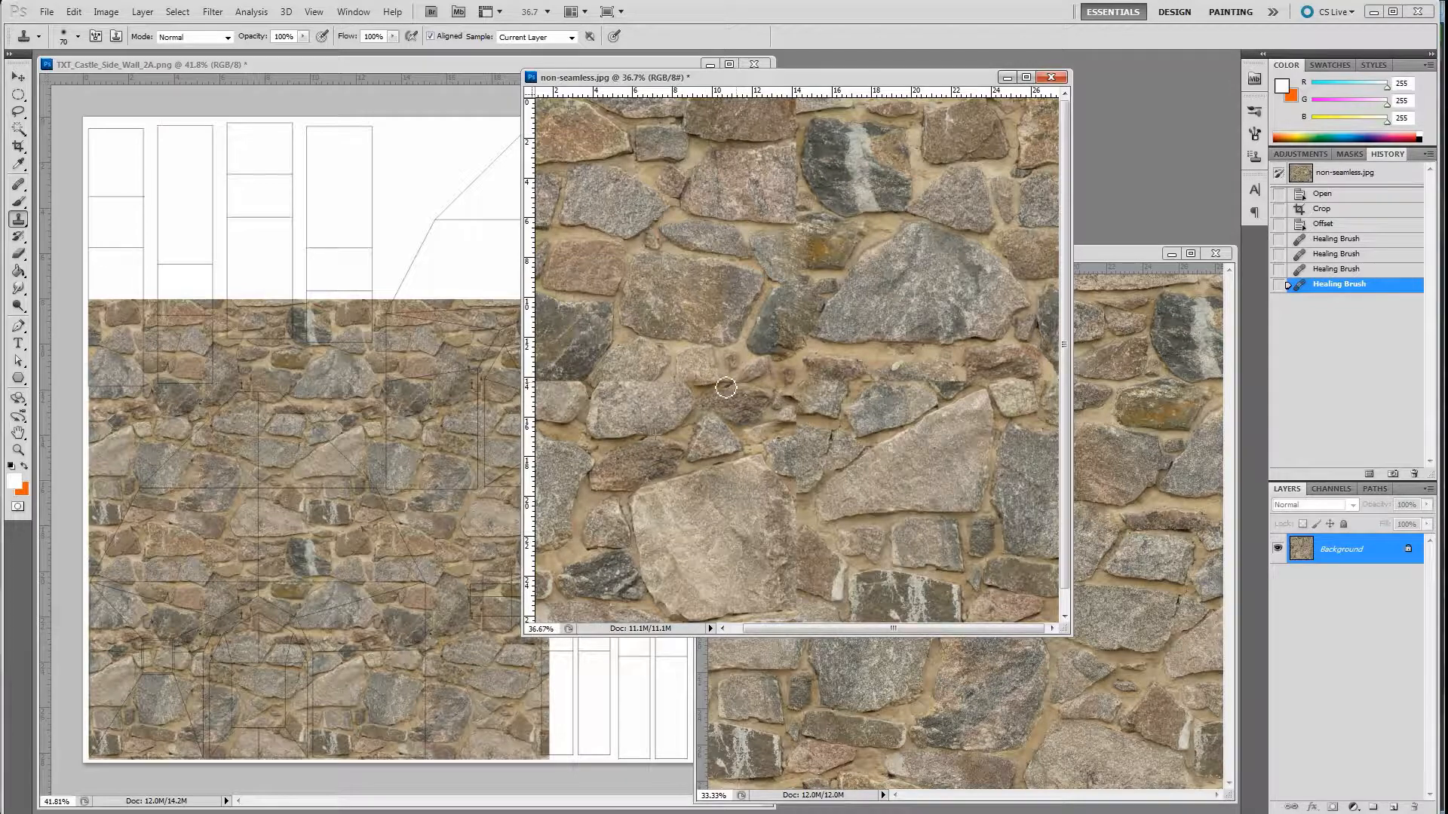
left_click_drag(725, 386, 796, 428)
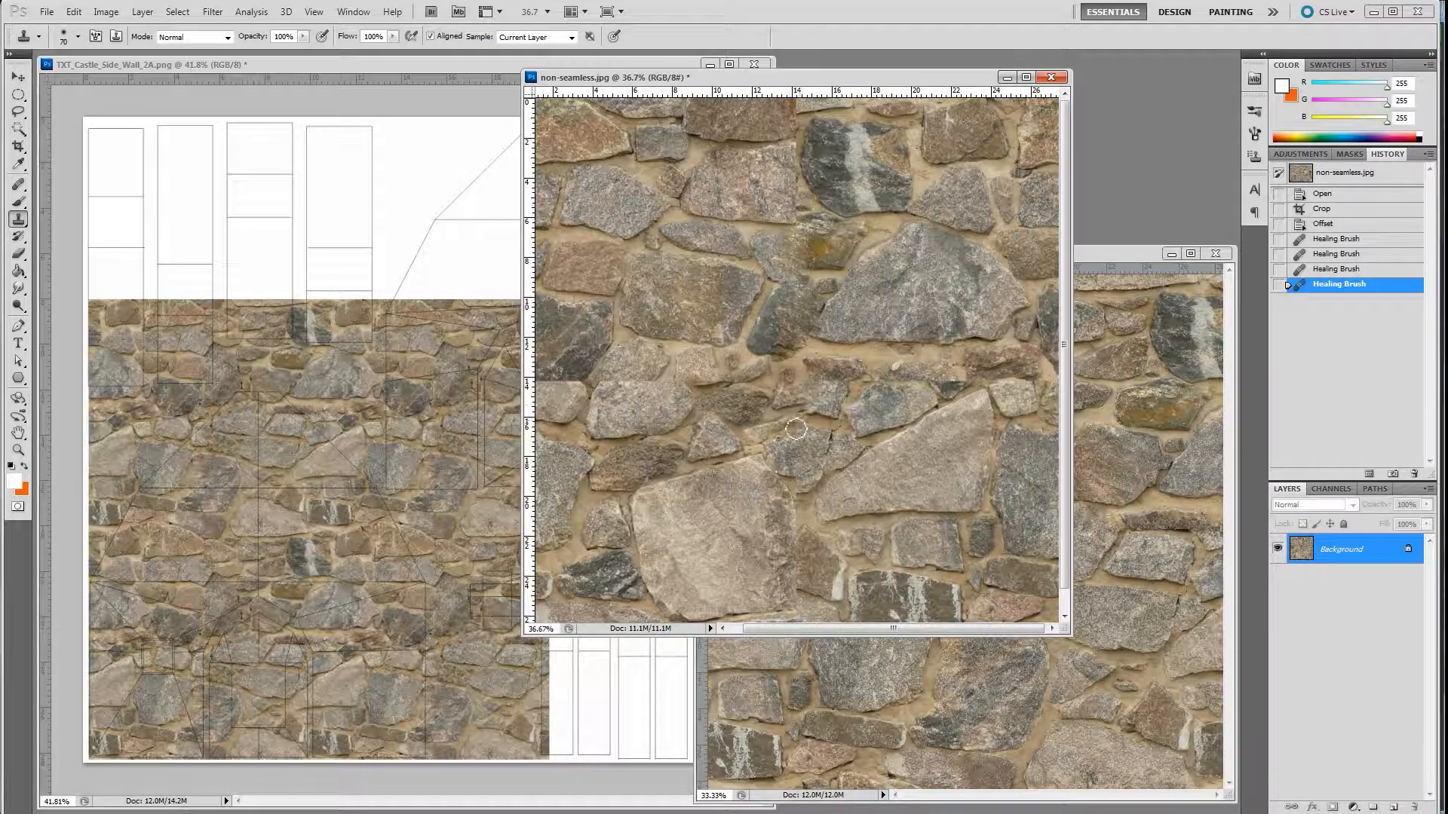
left_click(863, 413)
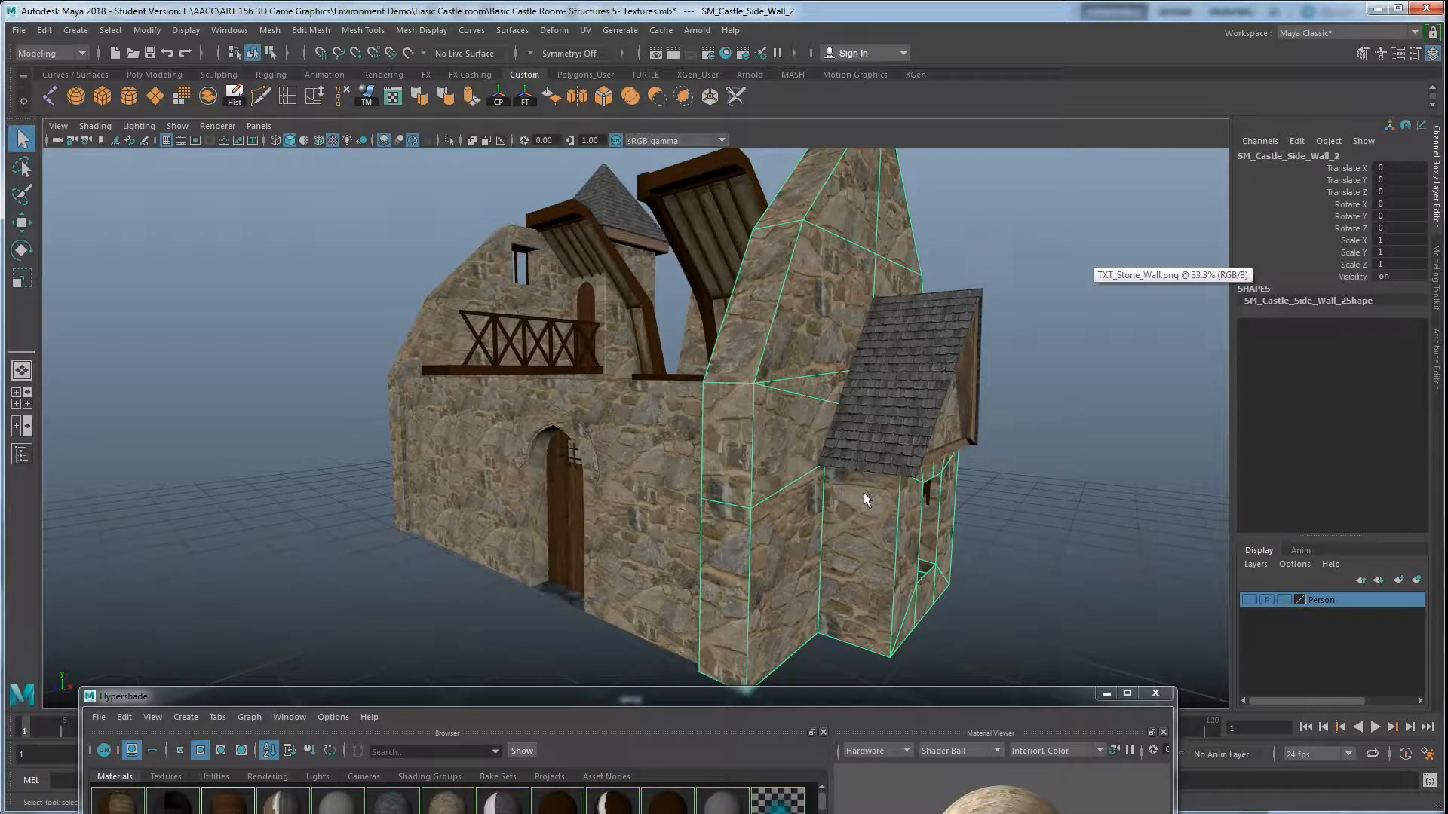
mouse_move(789, 361)
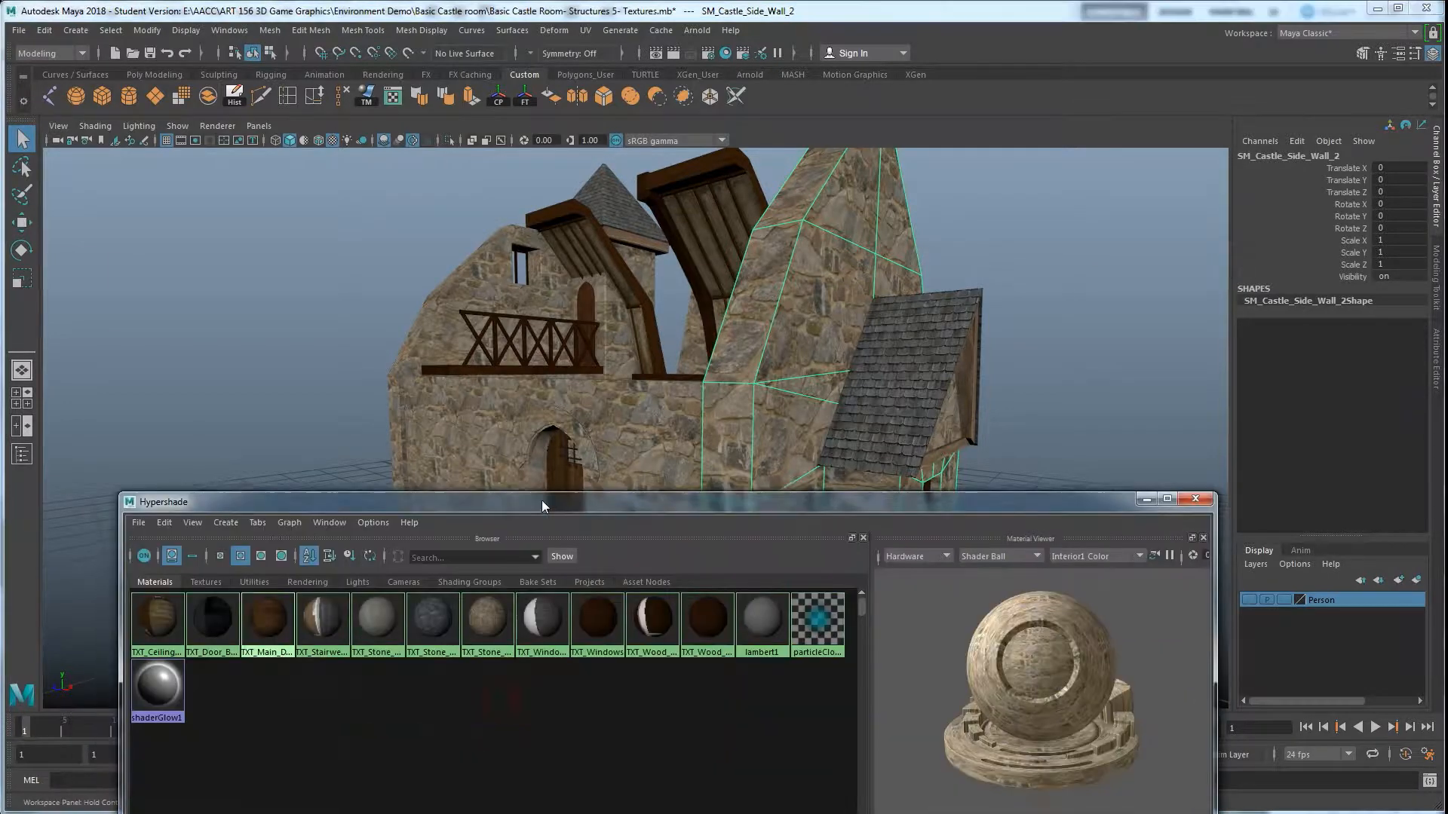
Create a new Lambert material in Hypershade and map its Color to a File texture.
left_click_drag(541, 501, 541, 212)
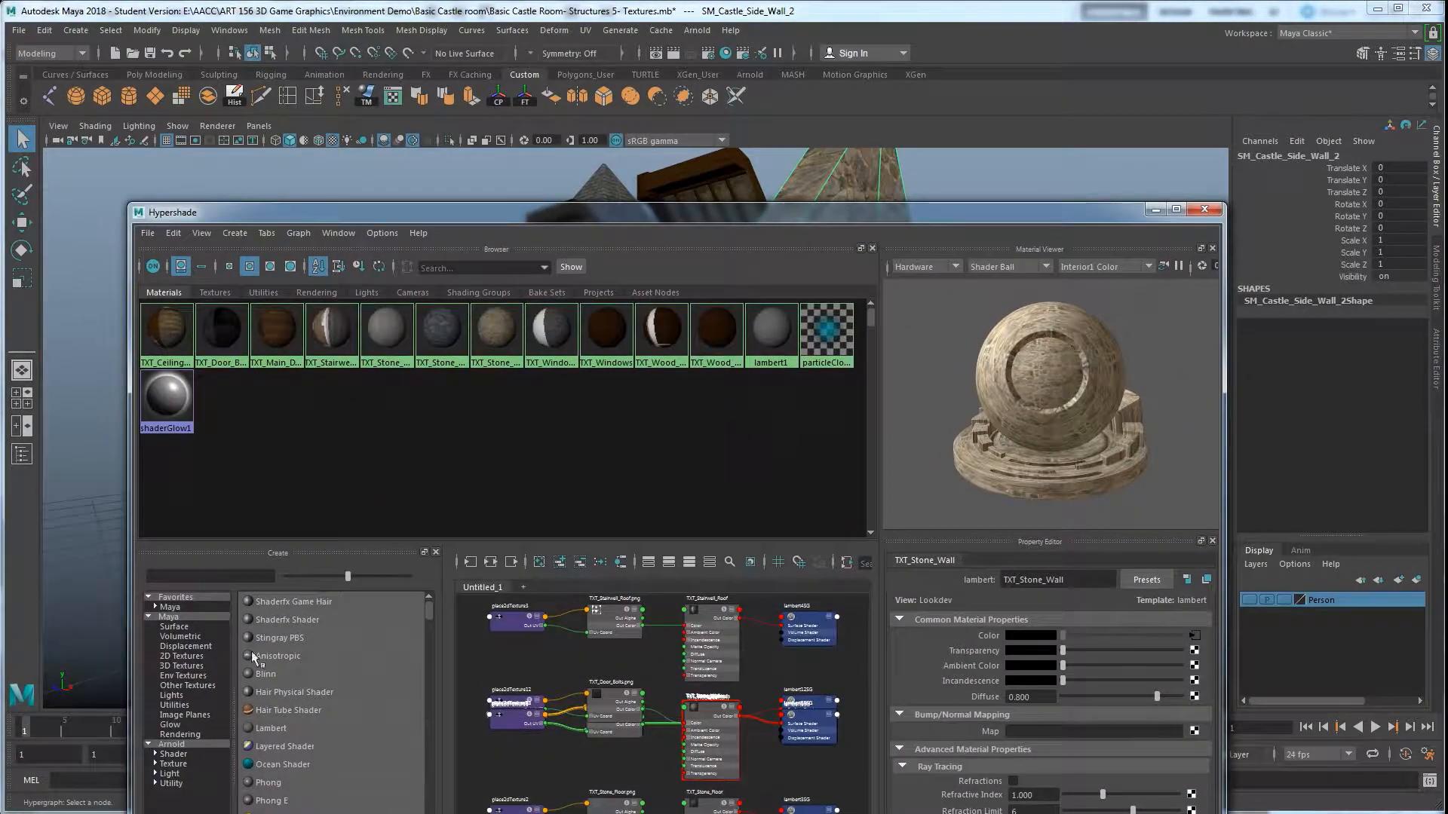
left_click(270, 726)
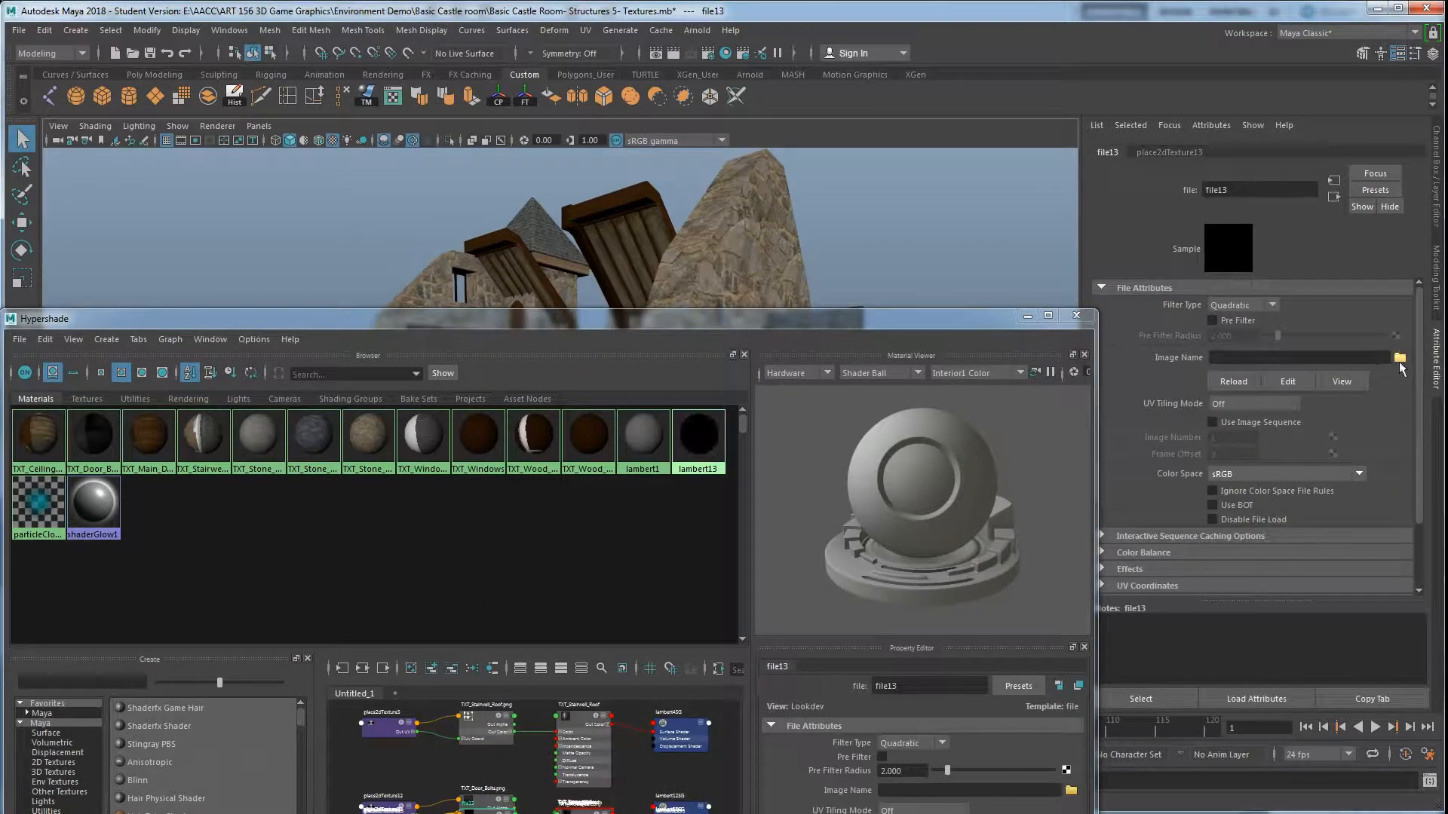
left_click(1399, 358)
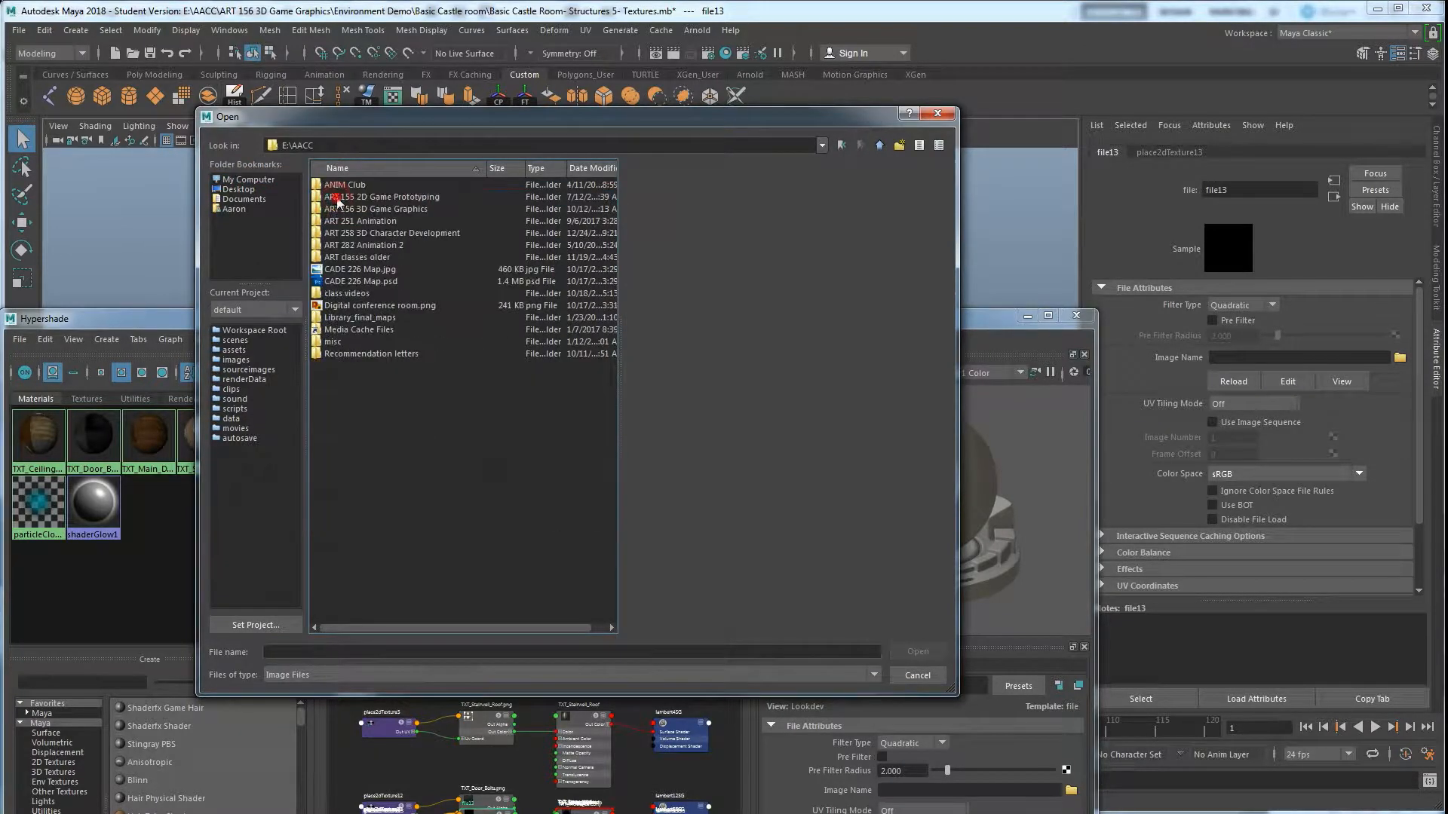
Load Maya tutorials\Seamless\non-seamless.jpg as the material's colour image.
double_click(384, 208)
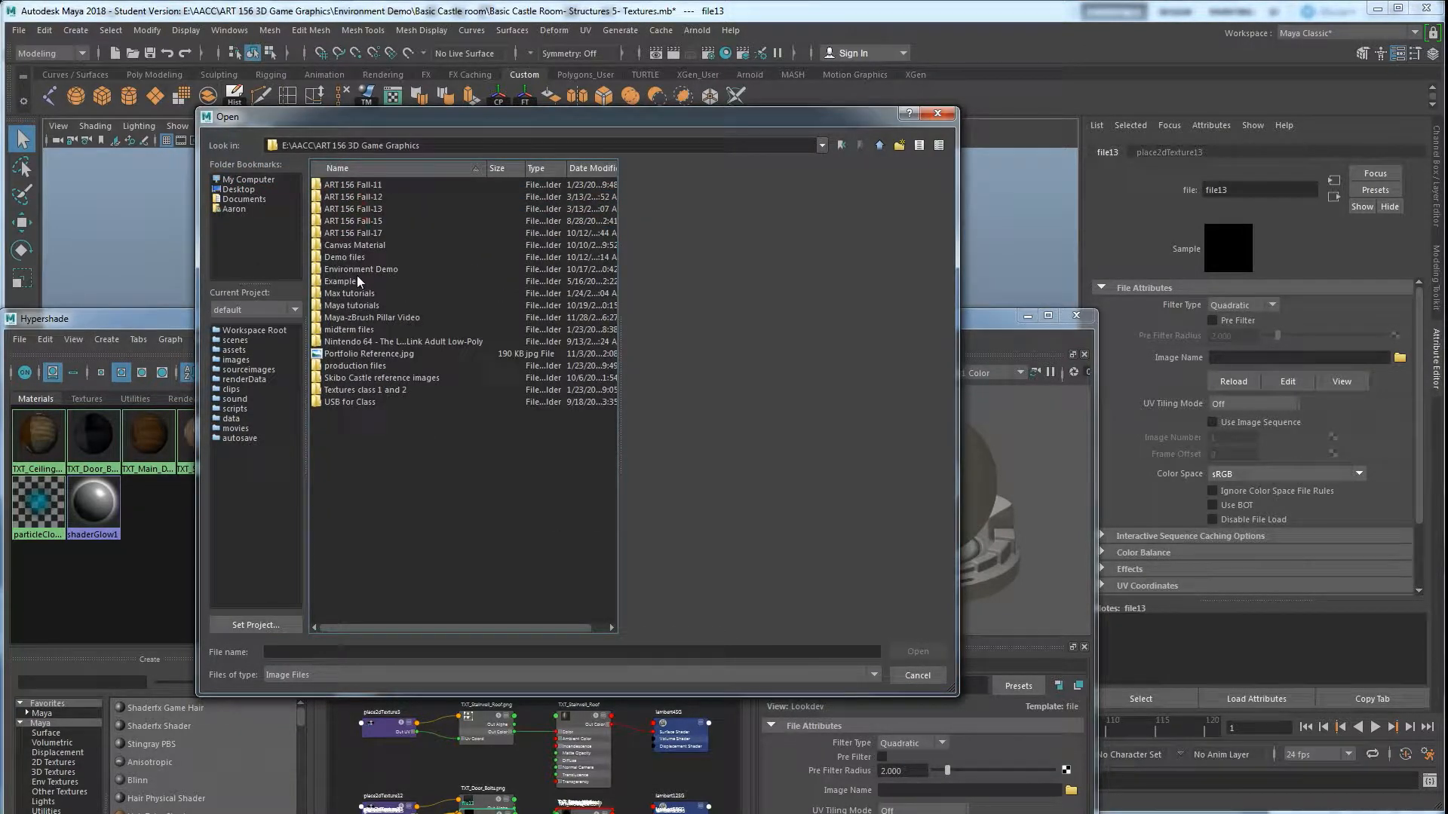
double_click(351, 305)
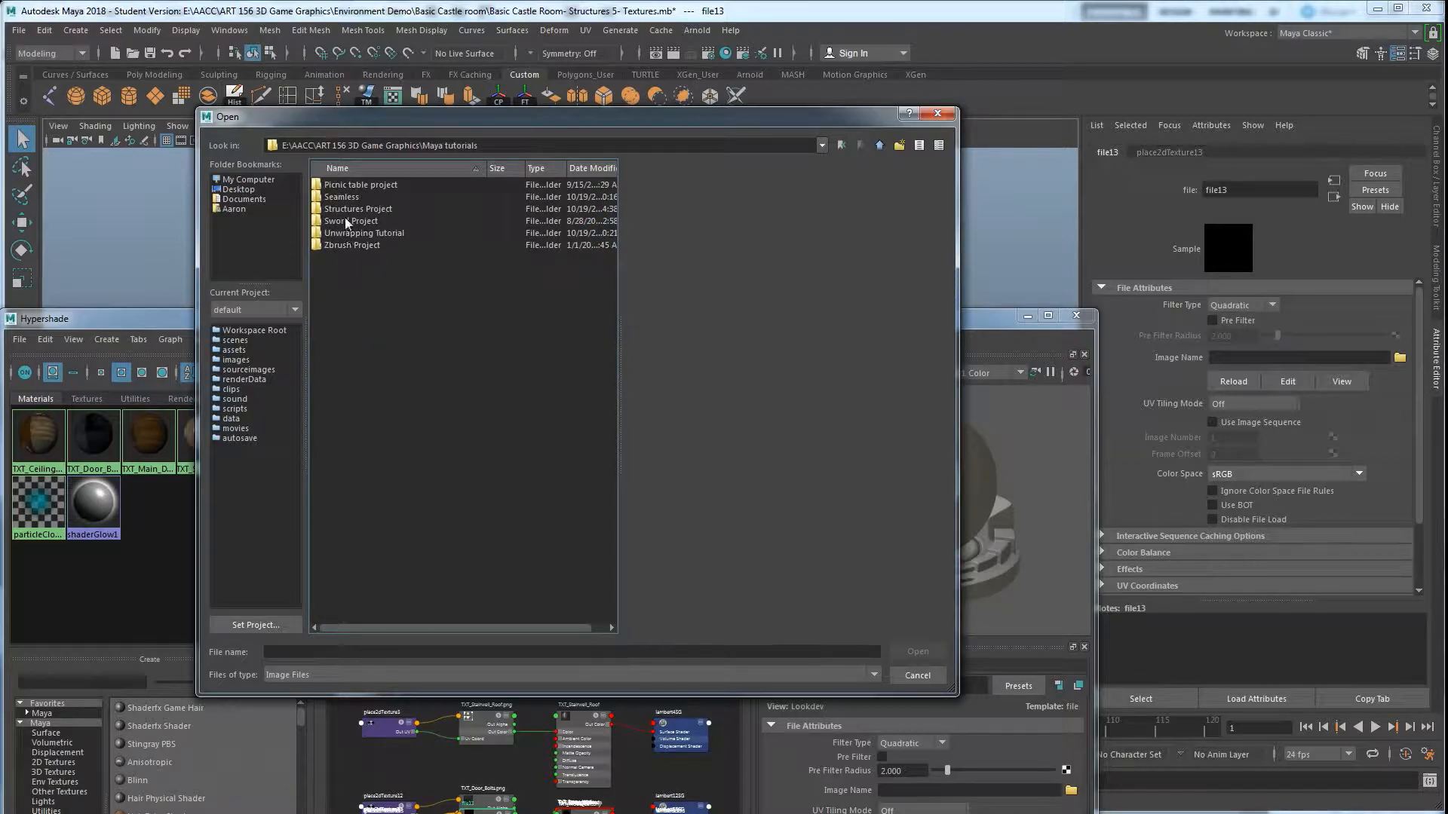
double_click(343, 196)
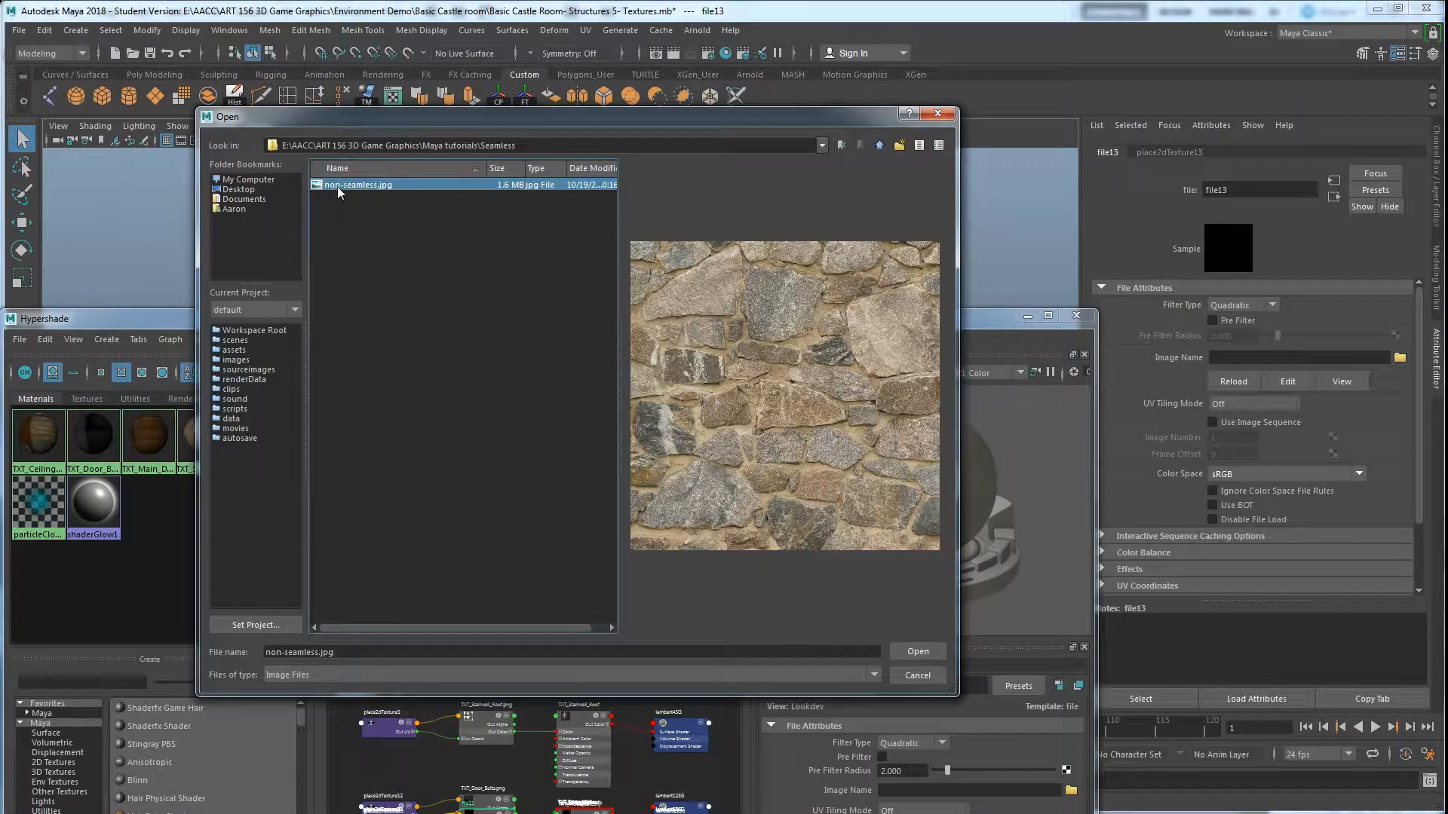
left_click(916, 651)
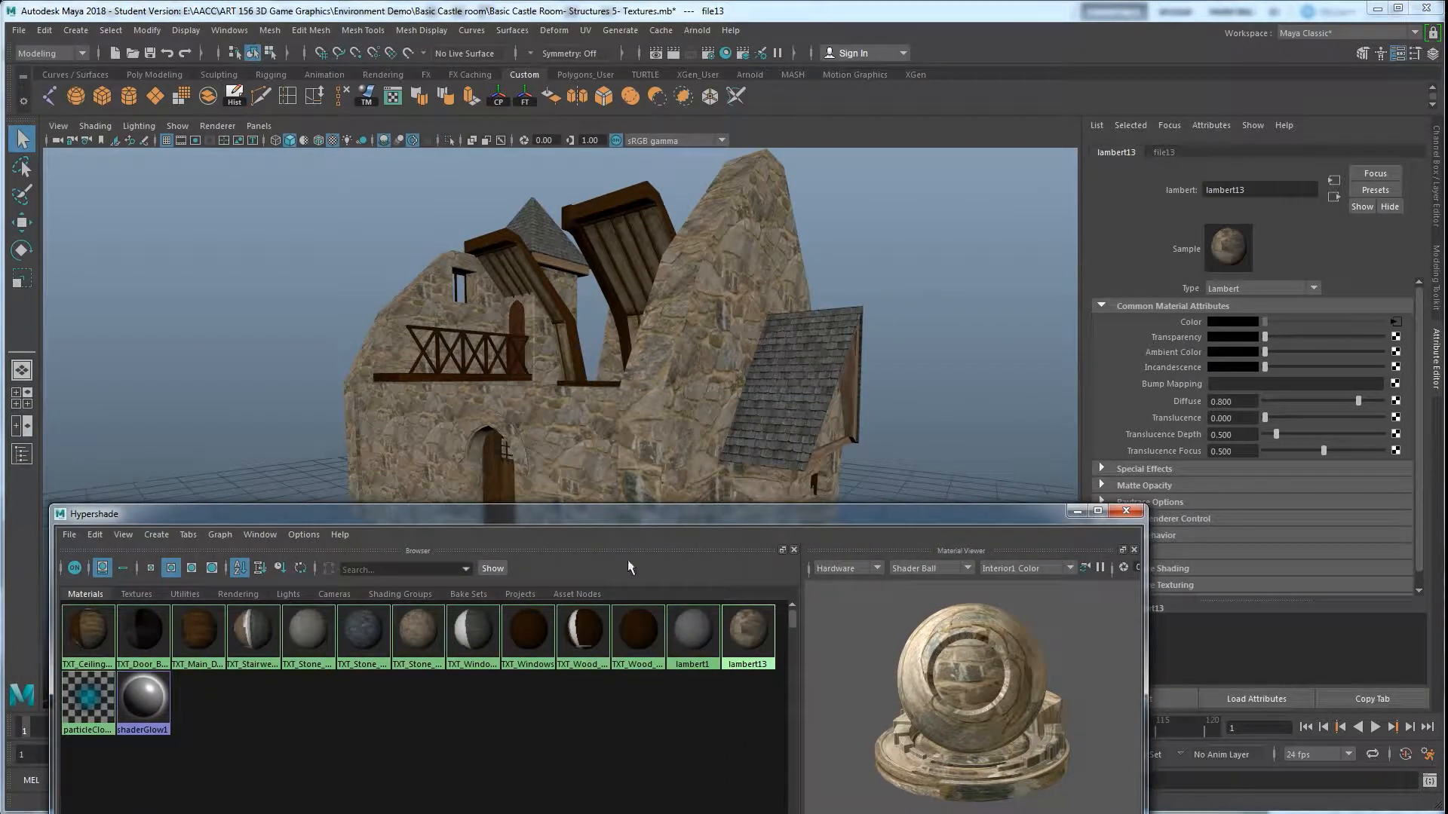
mouse_move(749, 635)
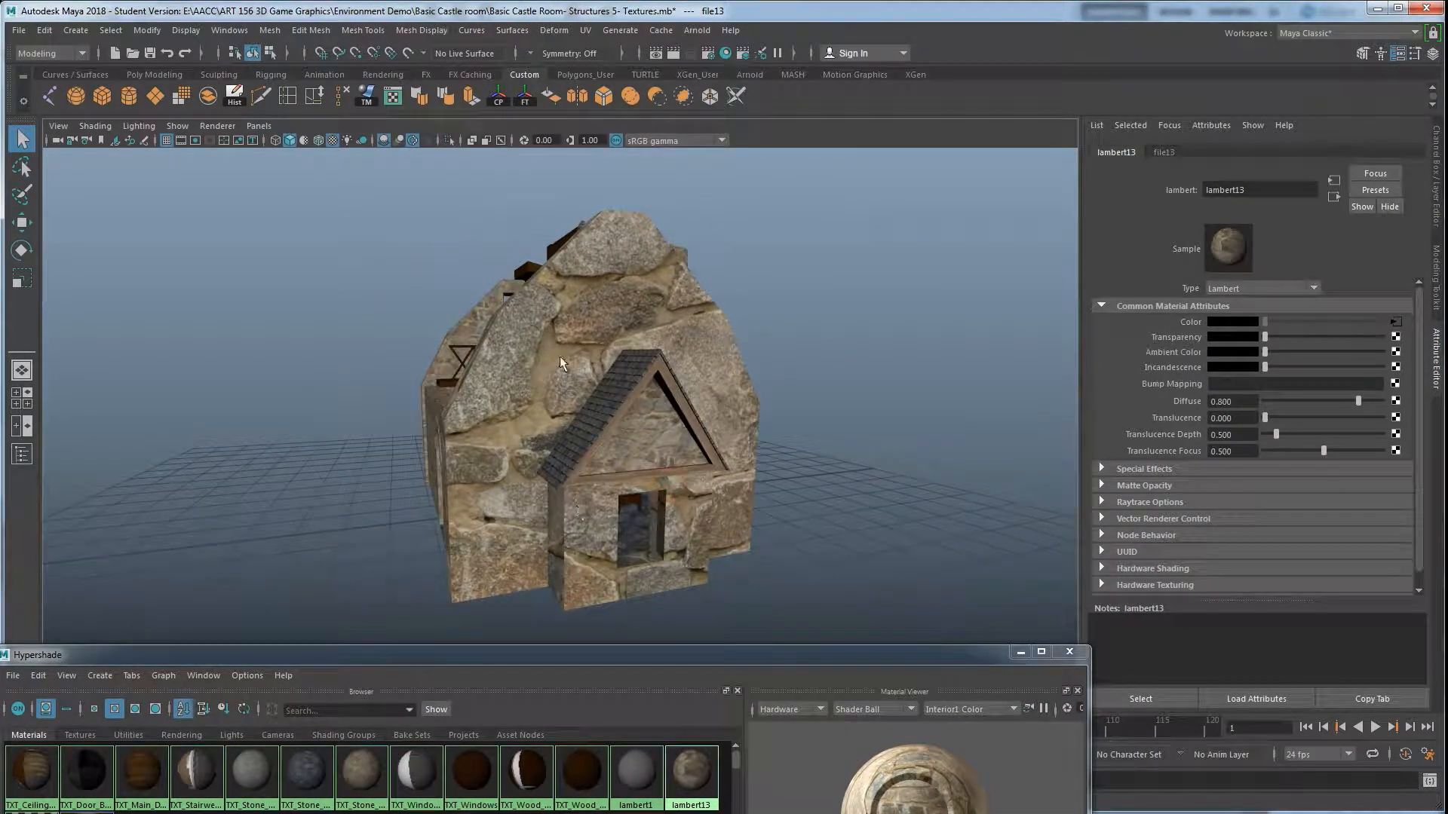
Assign lambert13 to the castle side wall and bring up its attributes.
left_click(392, 95)
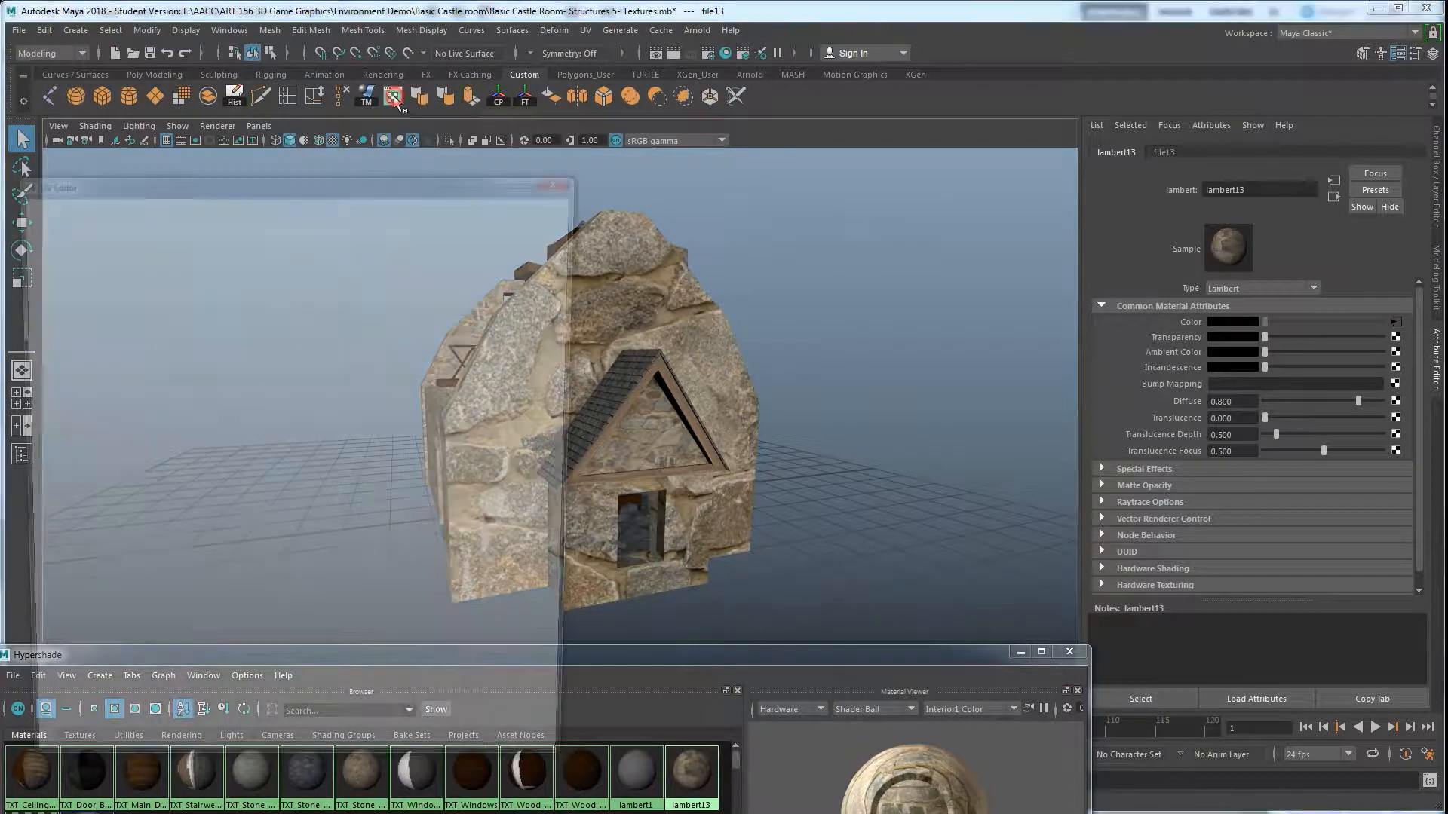
left_click(392, 95)
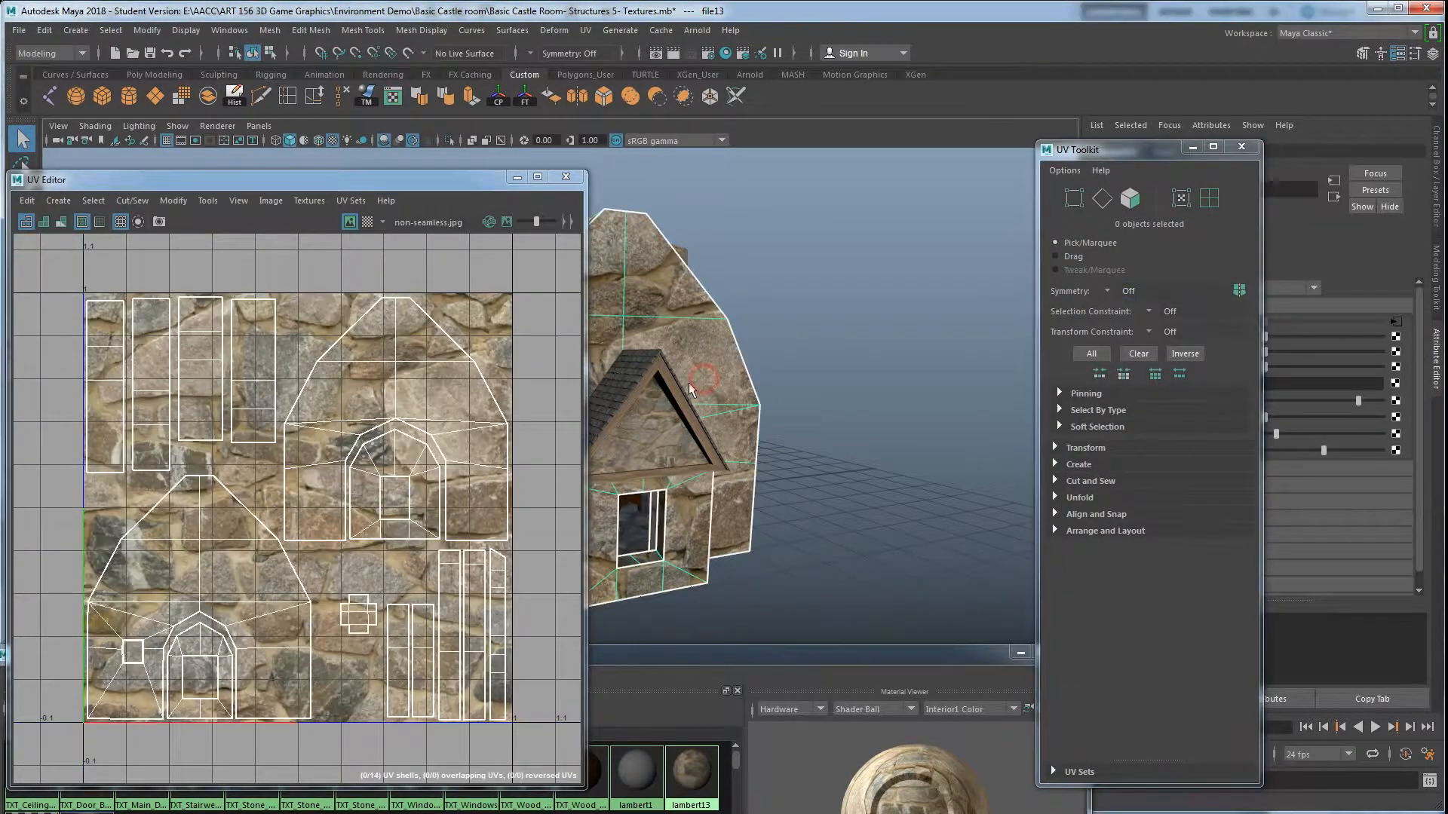
left_click(688, 387)
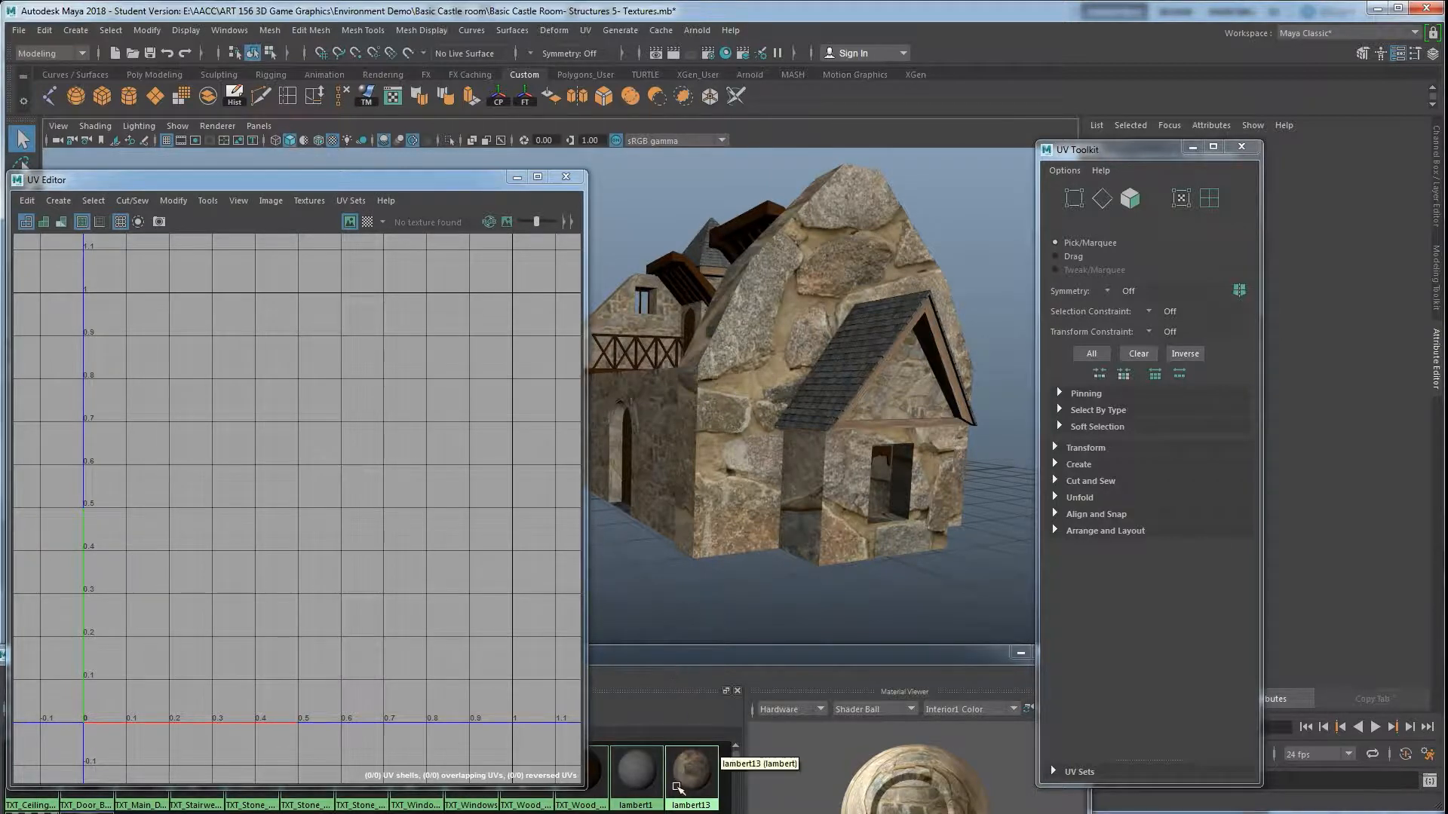
double_click(689, 774)
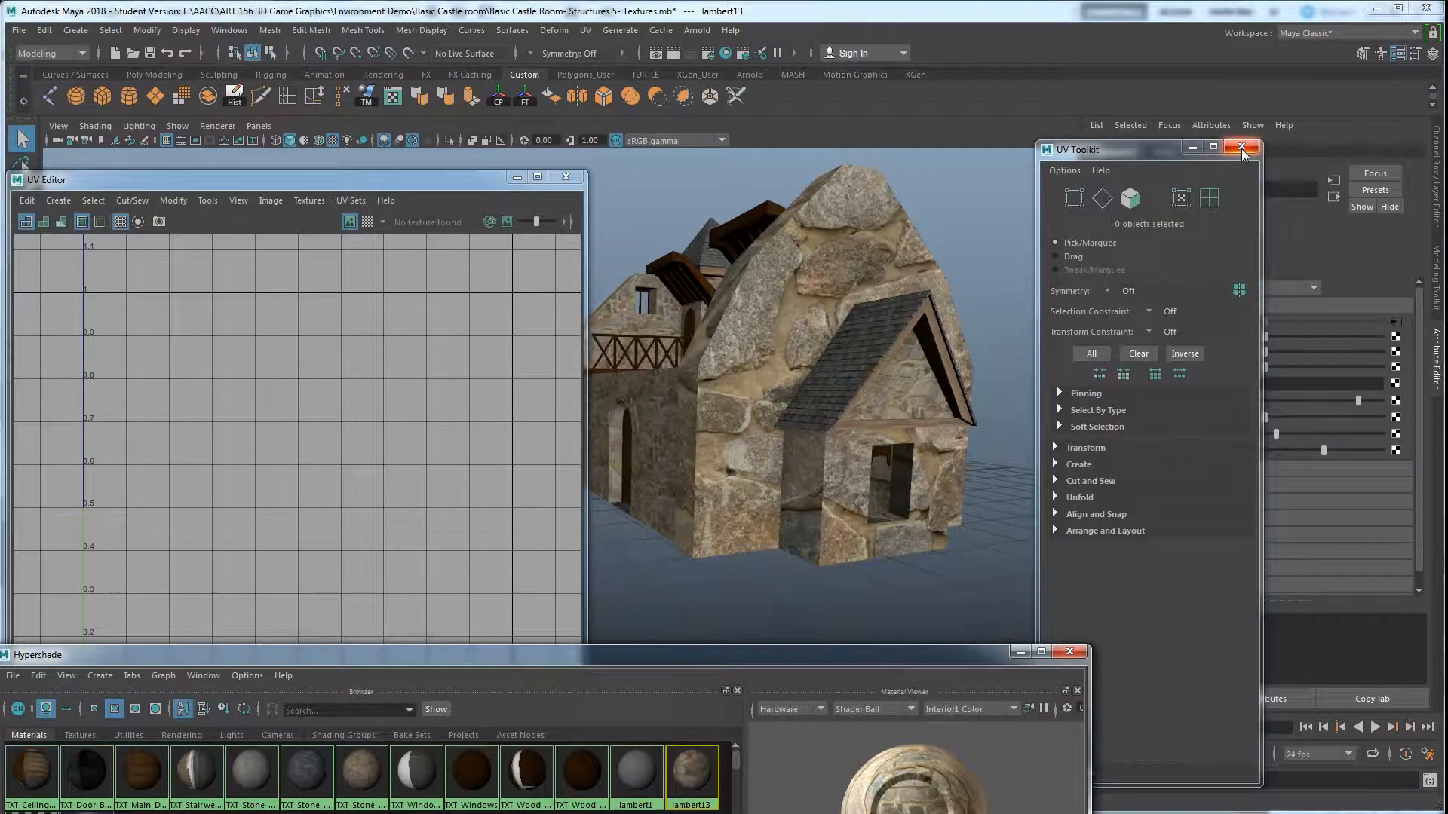
left_click(1241, 149)
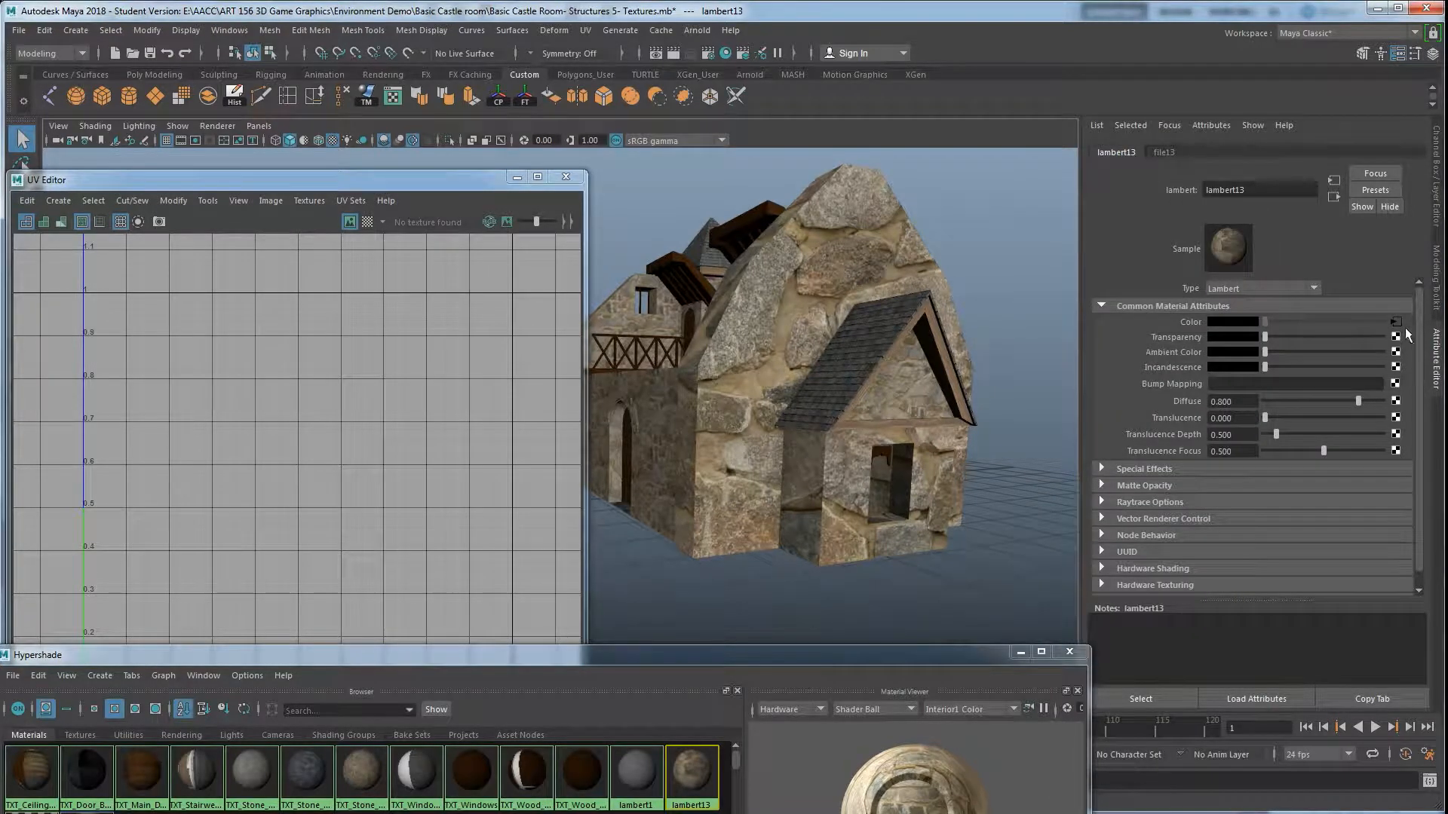
Set the file texture's place2dTexture Repeat UV to 5 by 5.
left_click(1395, 321)
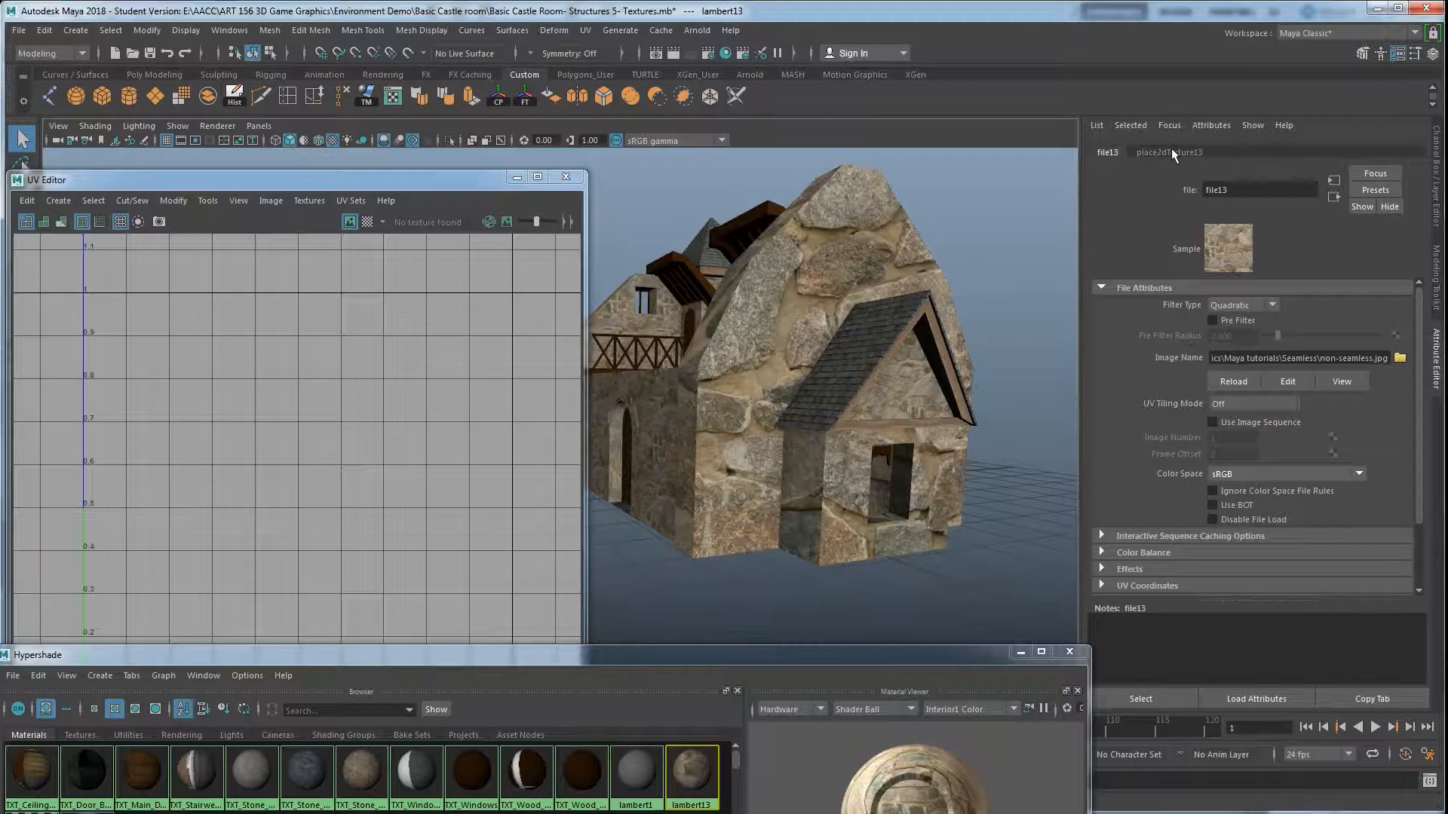
left_click(1167, 151)
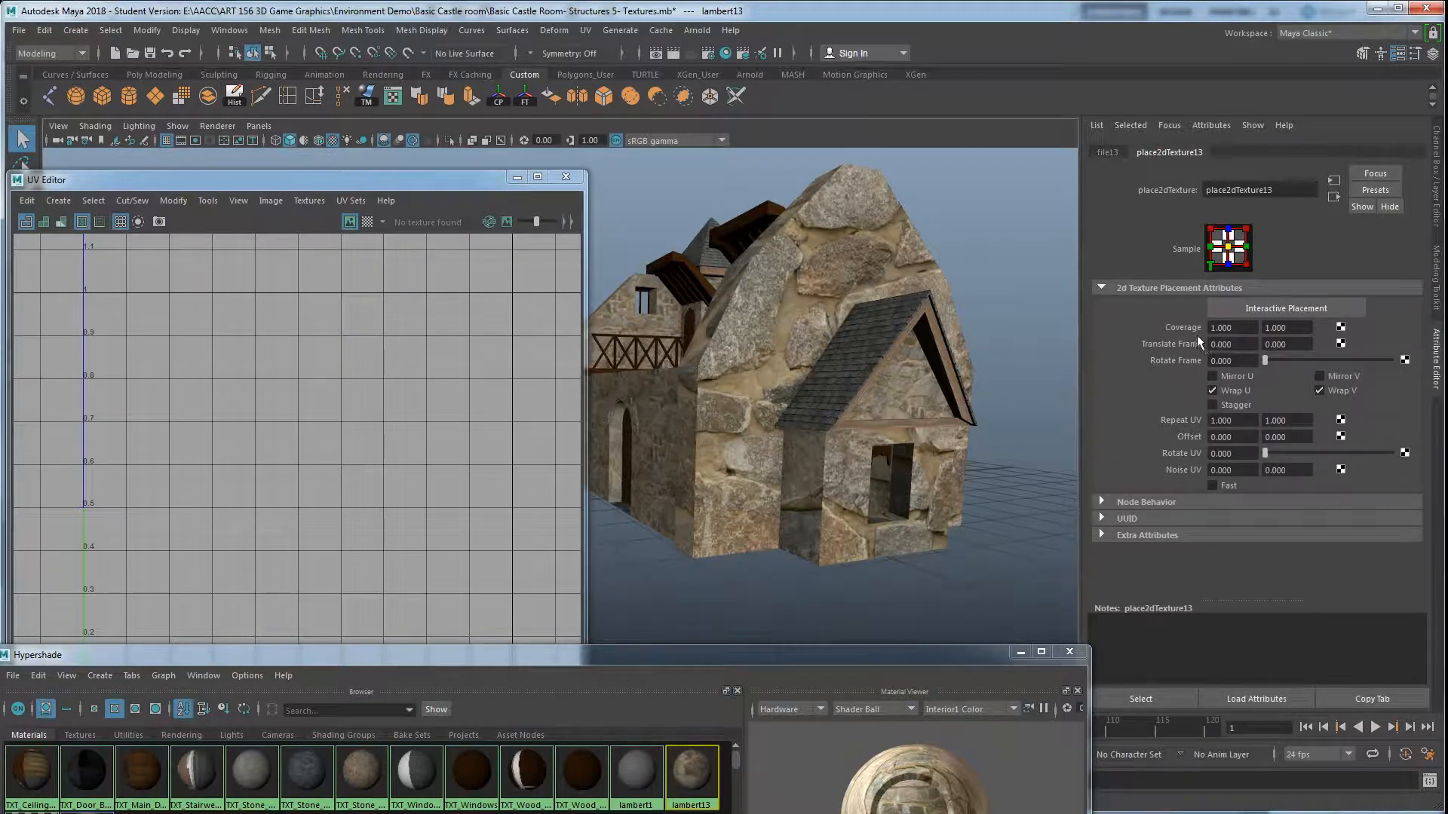
left_click(1230, 421)
type("5.000")
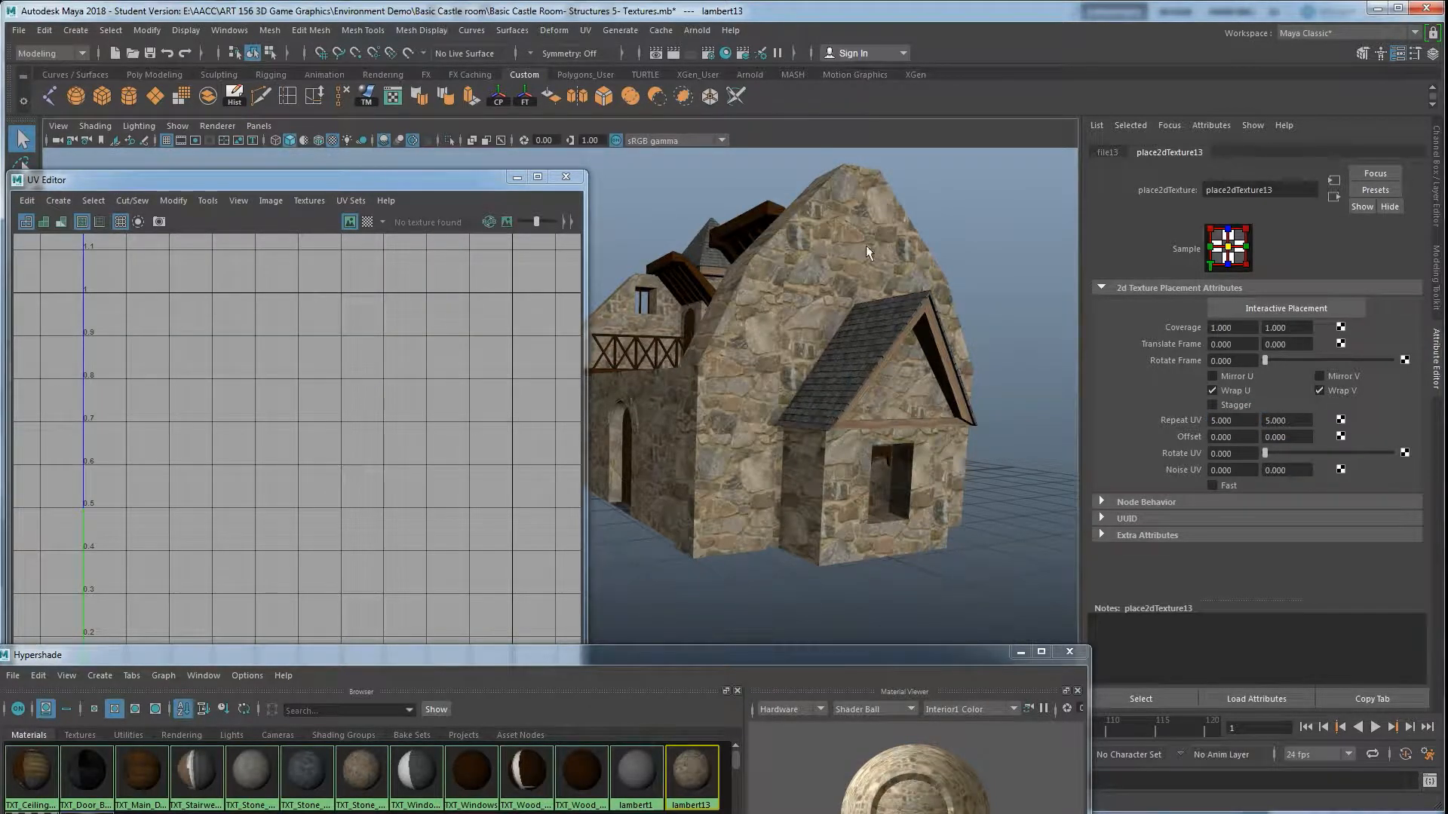
mouse_move(718, 381)
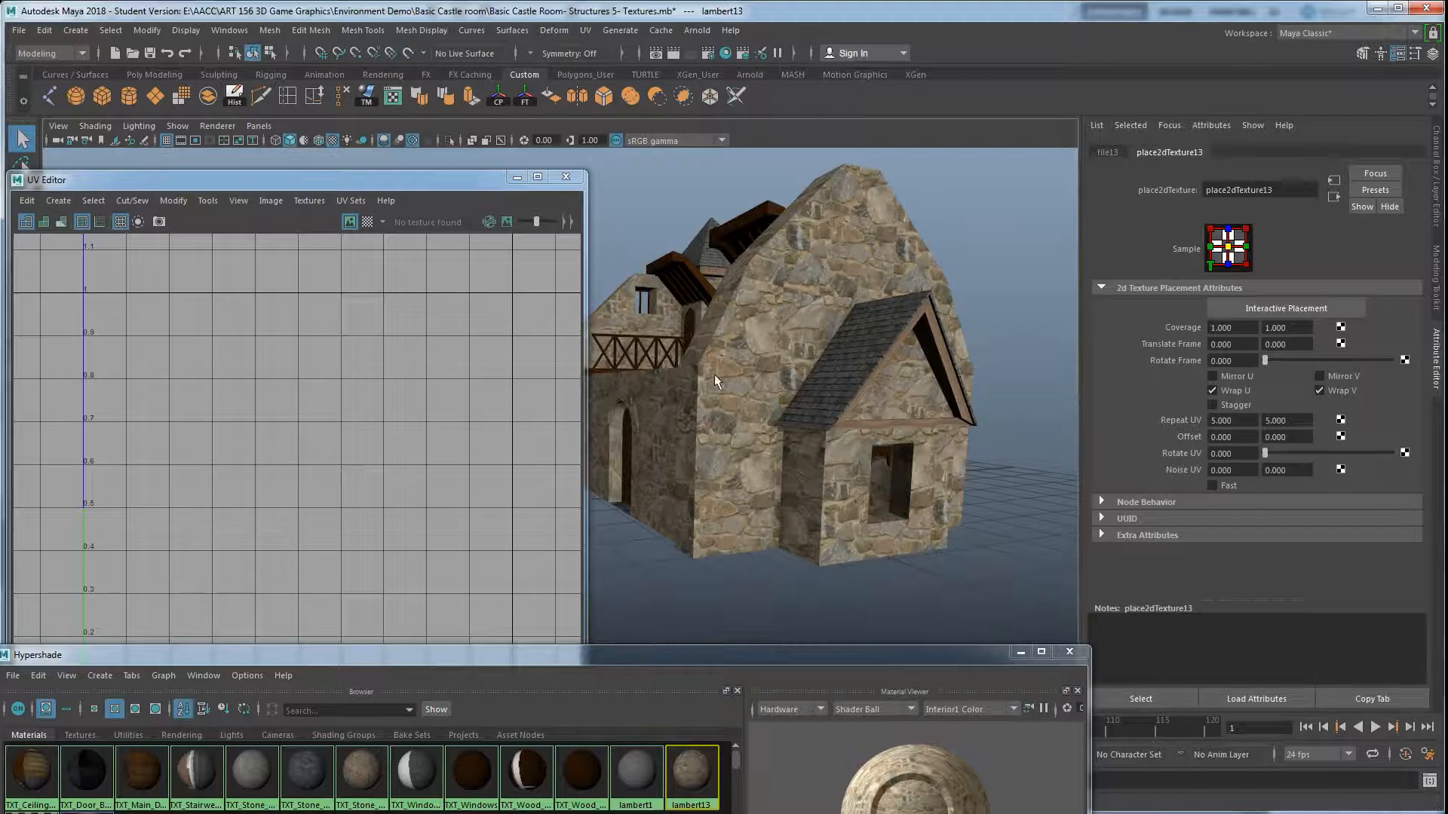
scroll("down", 3)
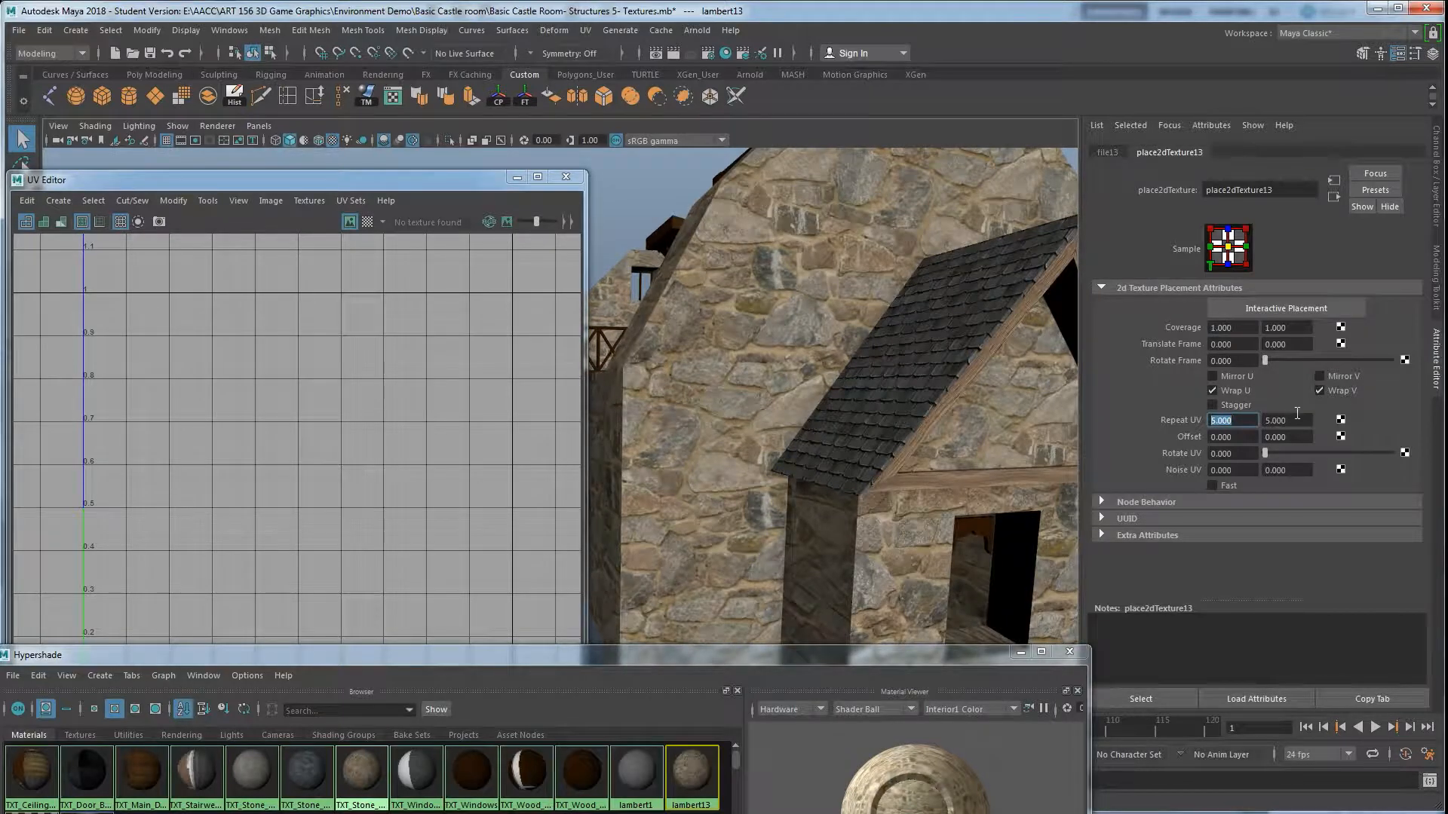
type("2.000")
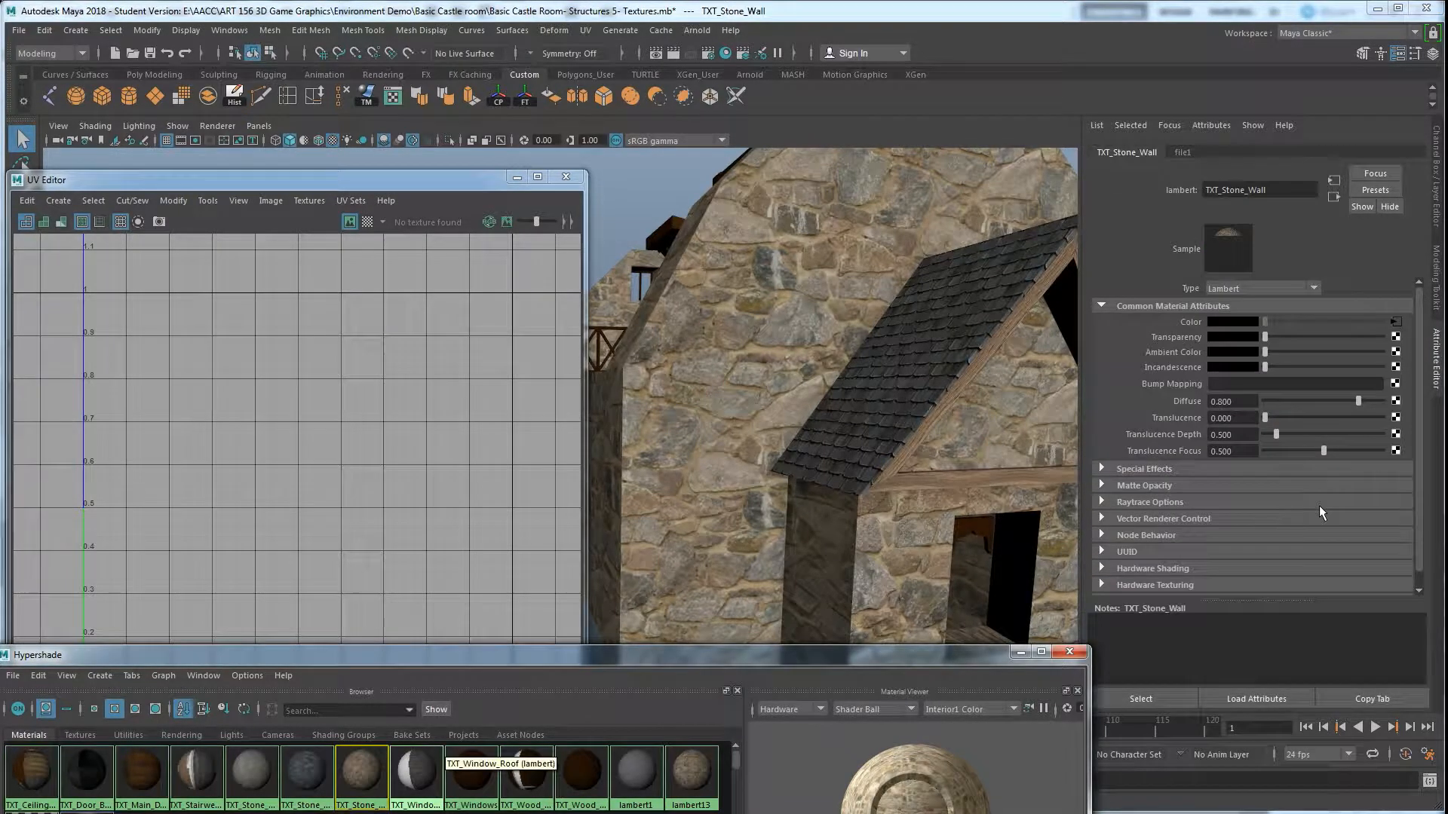
left_click(1393, 322)
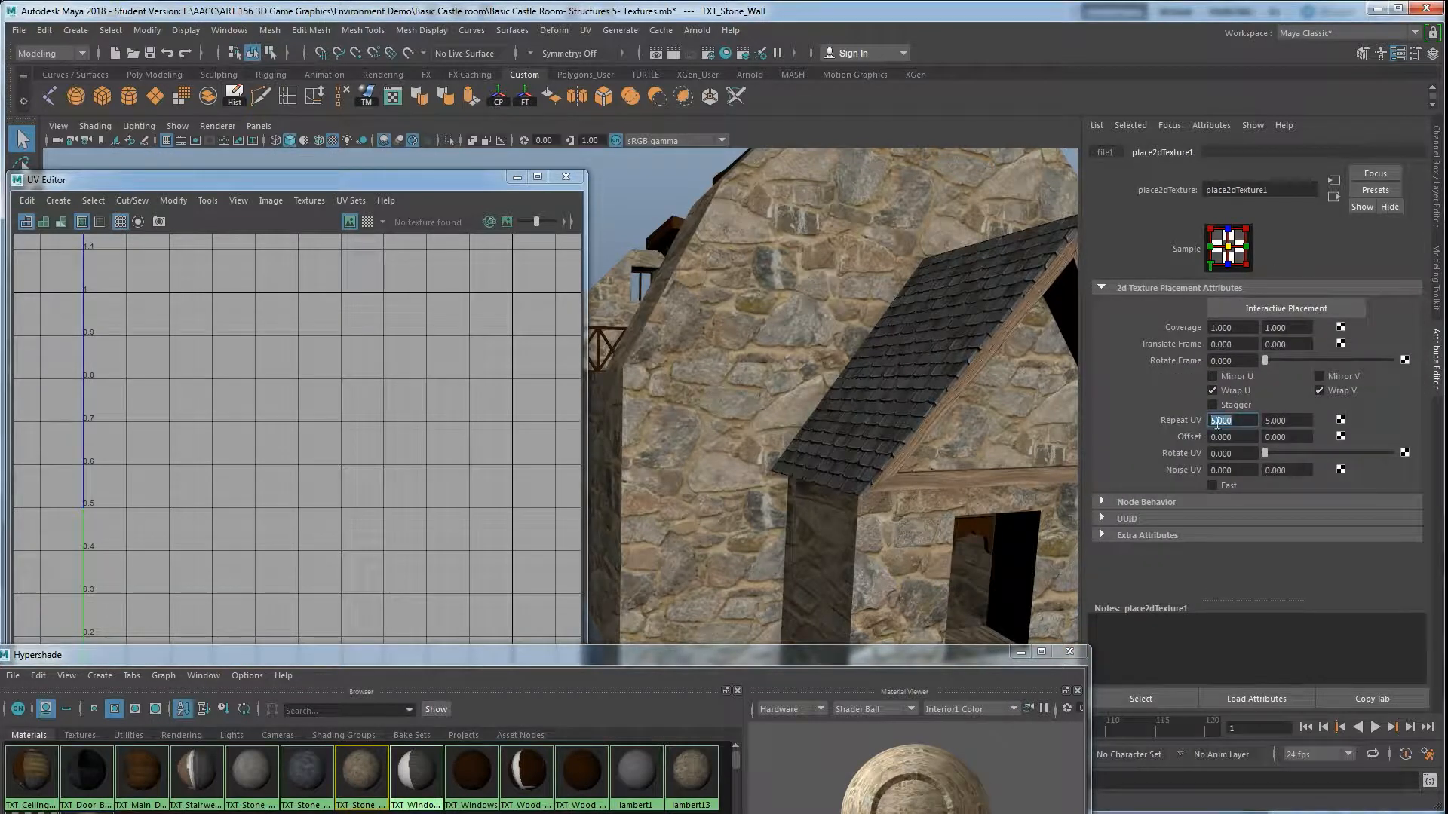
type("2.000")
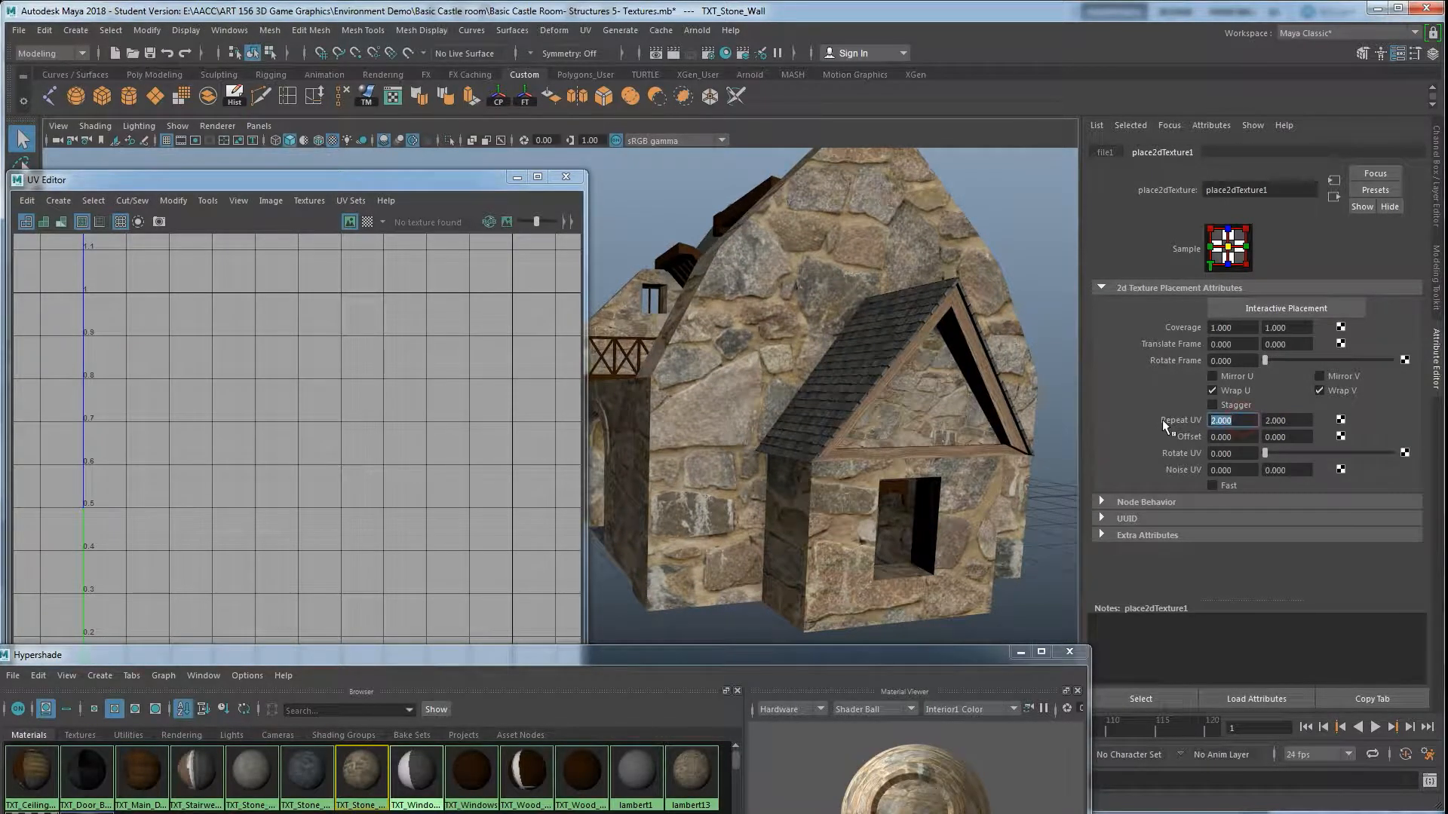
type("10.000")
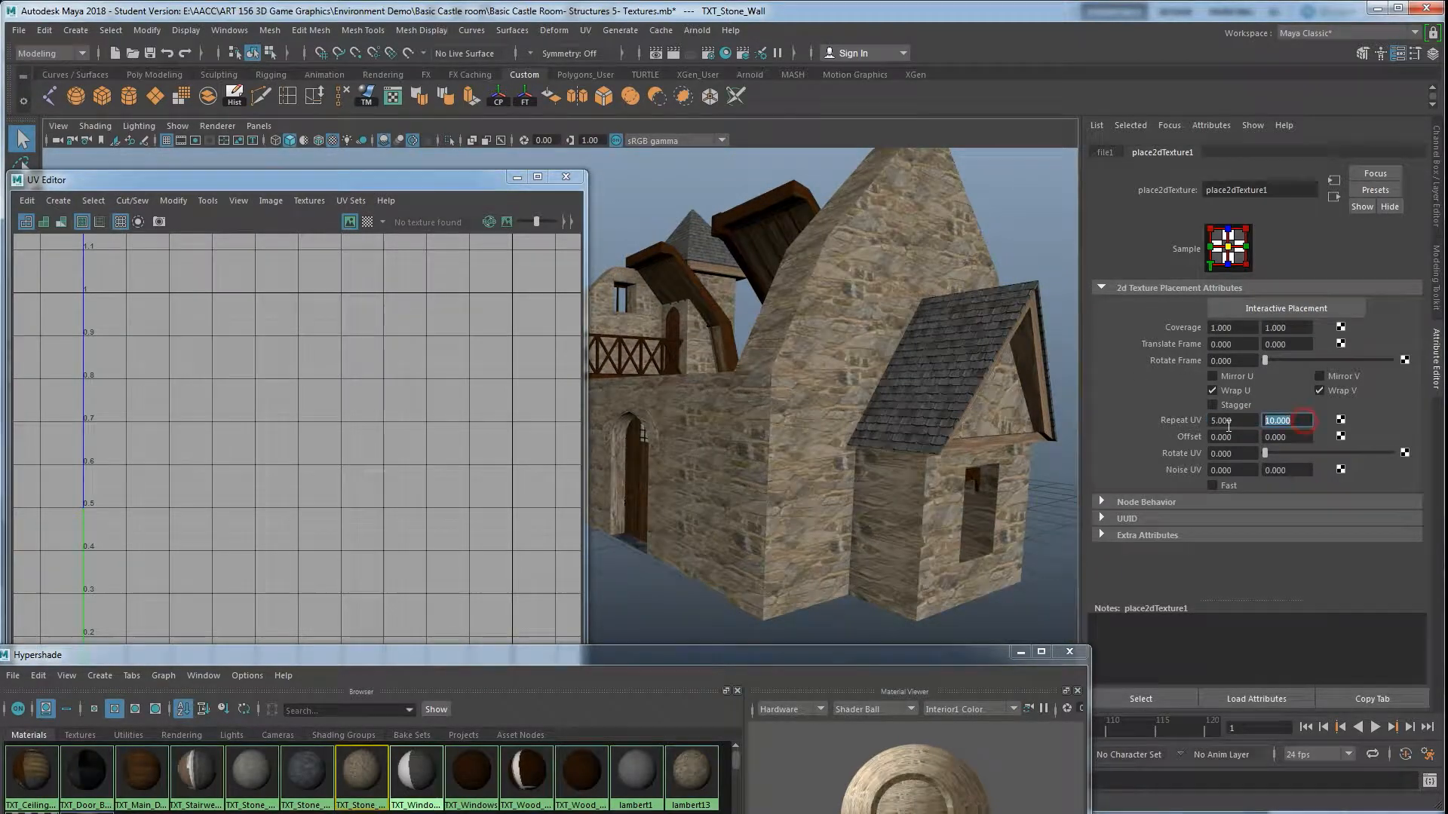
type("5.000")
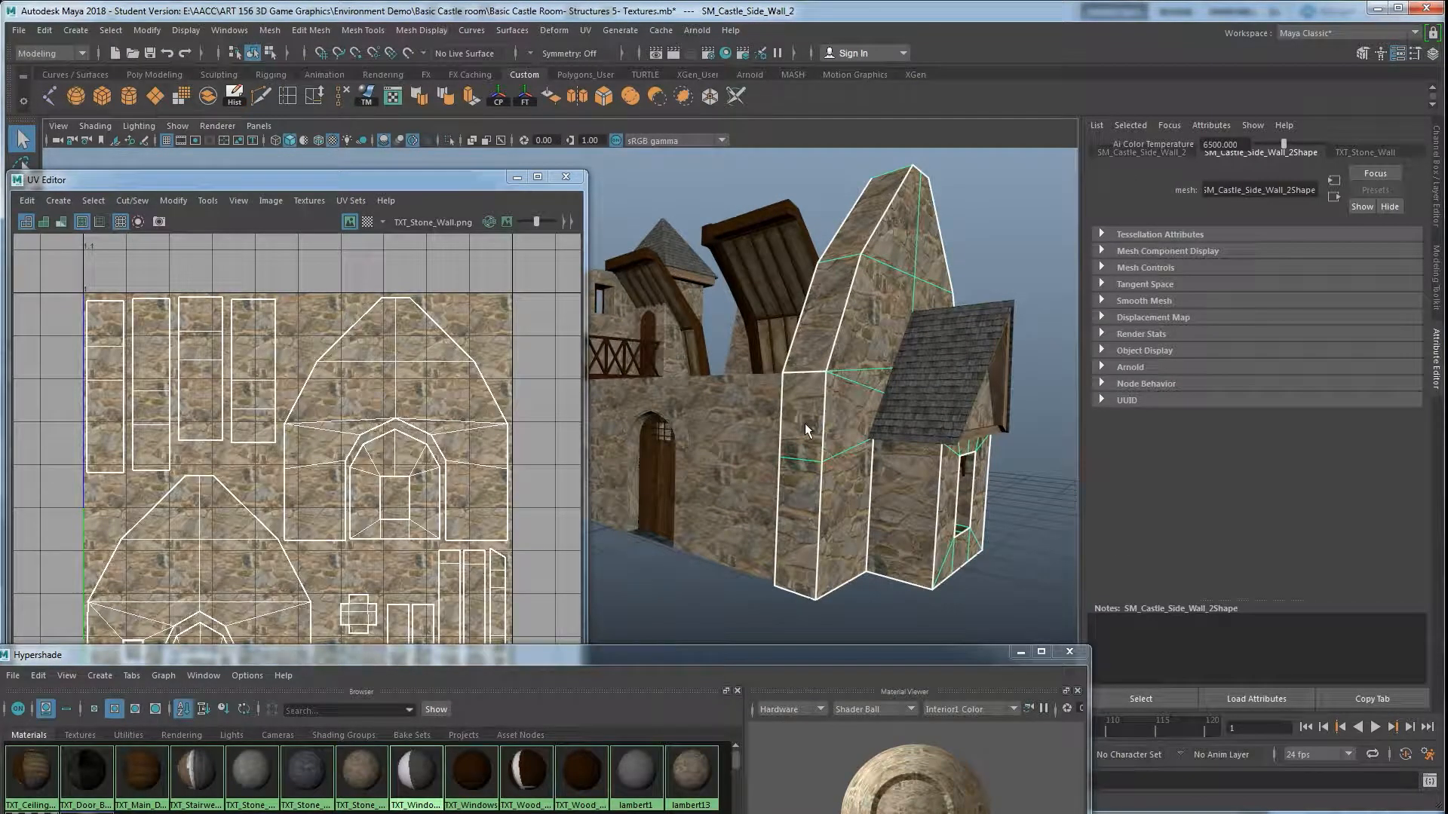
mouse_move(865, 339)
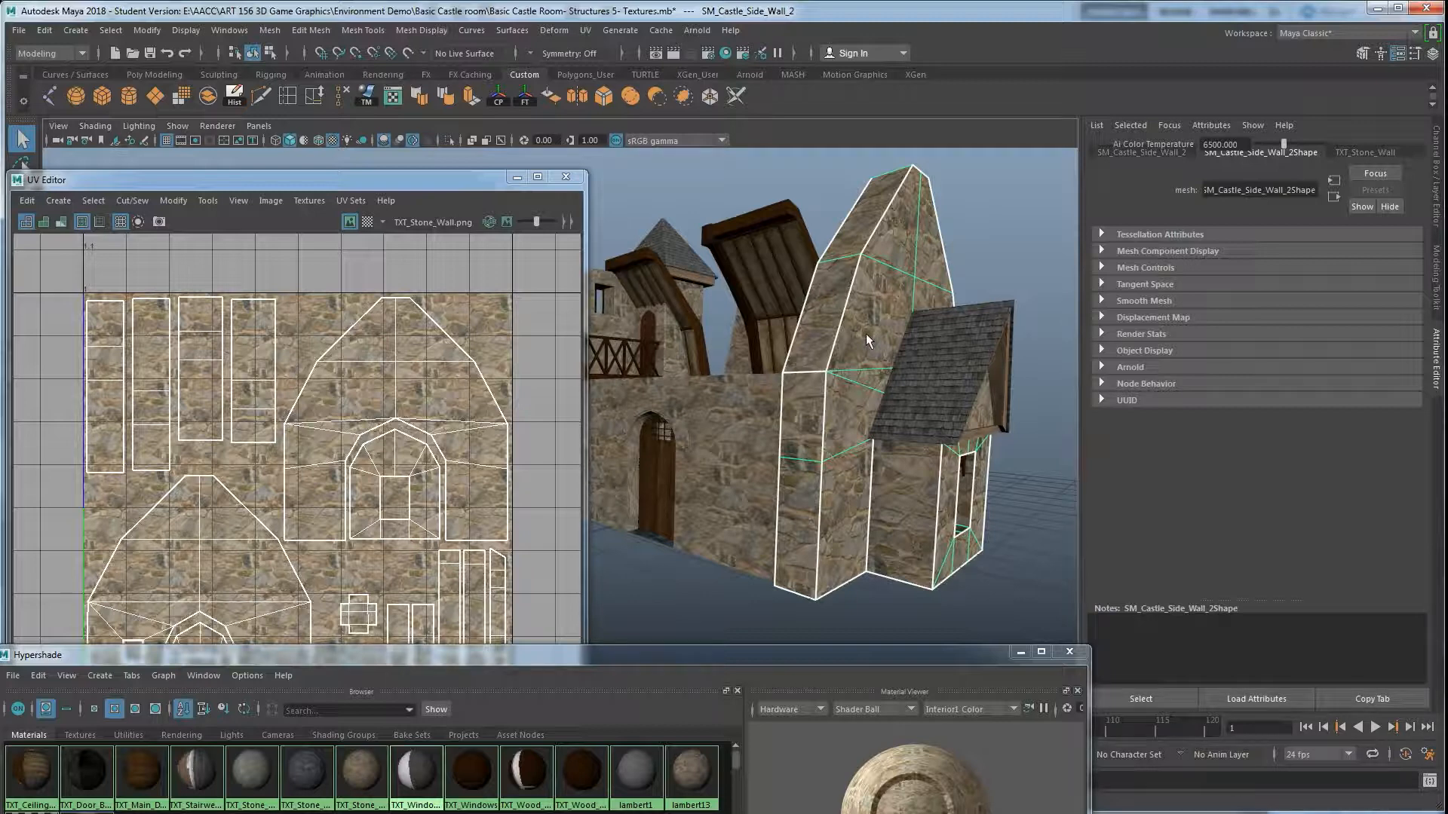
mouse_move(835, 381)
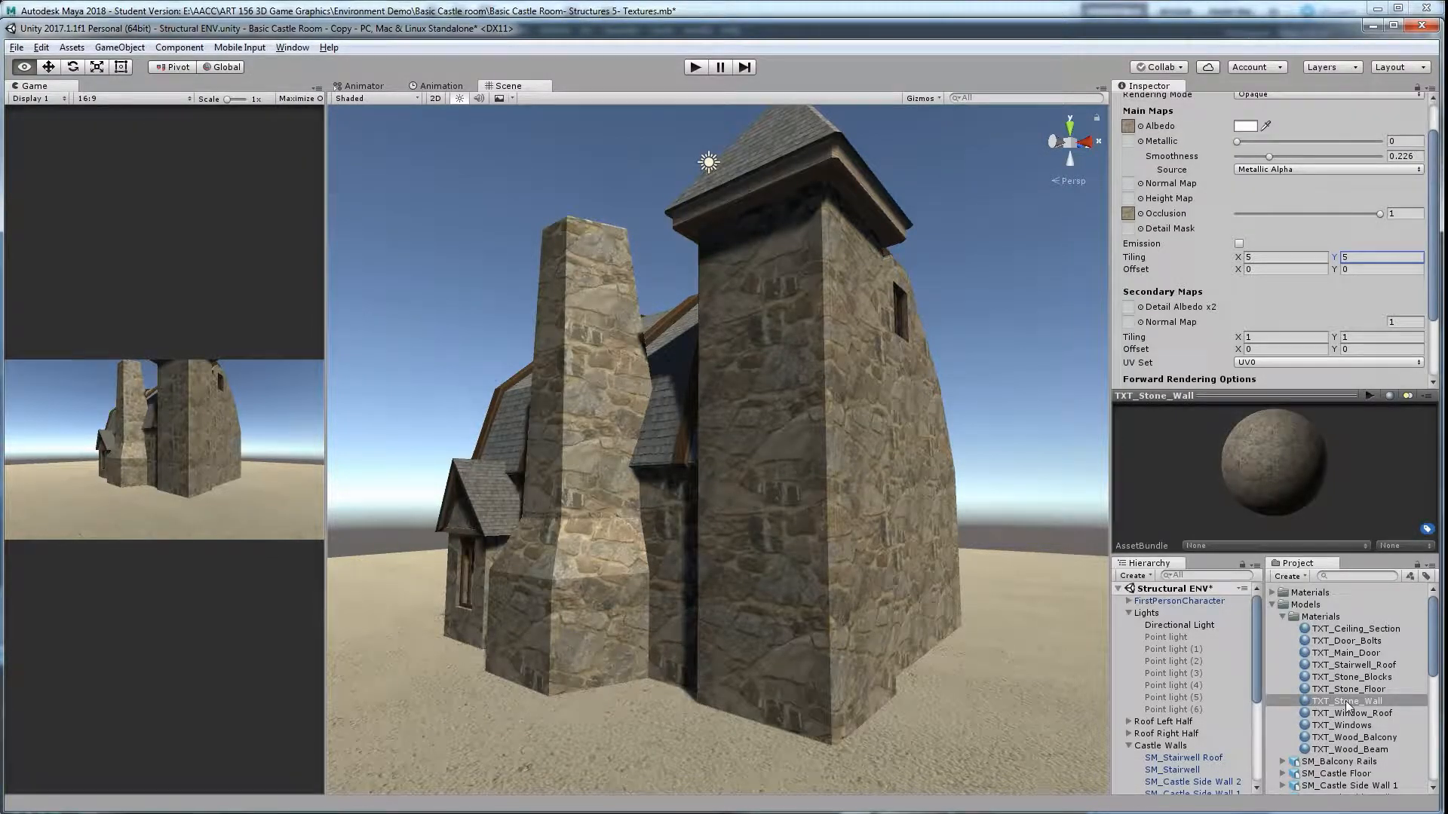
Select the TXT_Stone_Wall material and set its Tiling to 1.
scroll("down", 3)
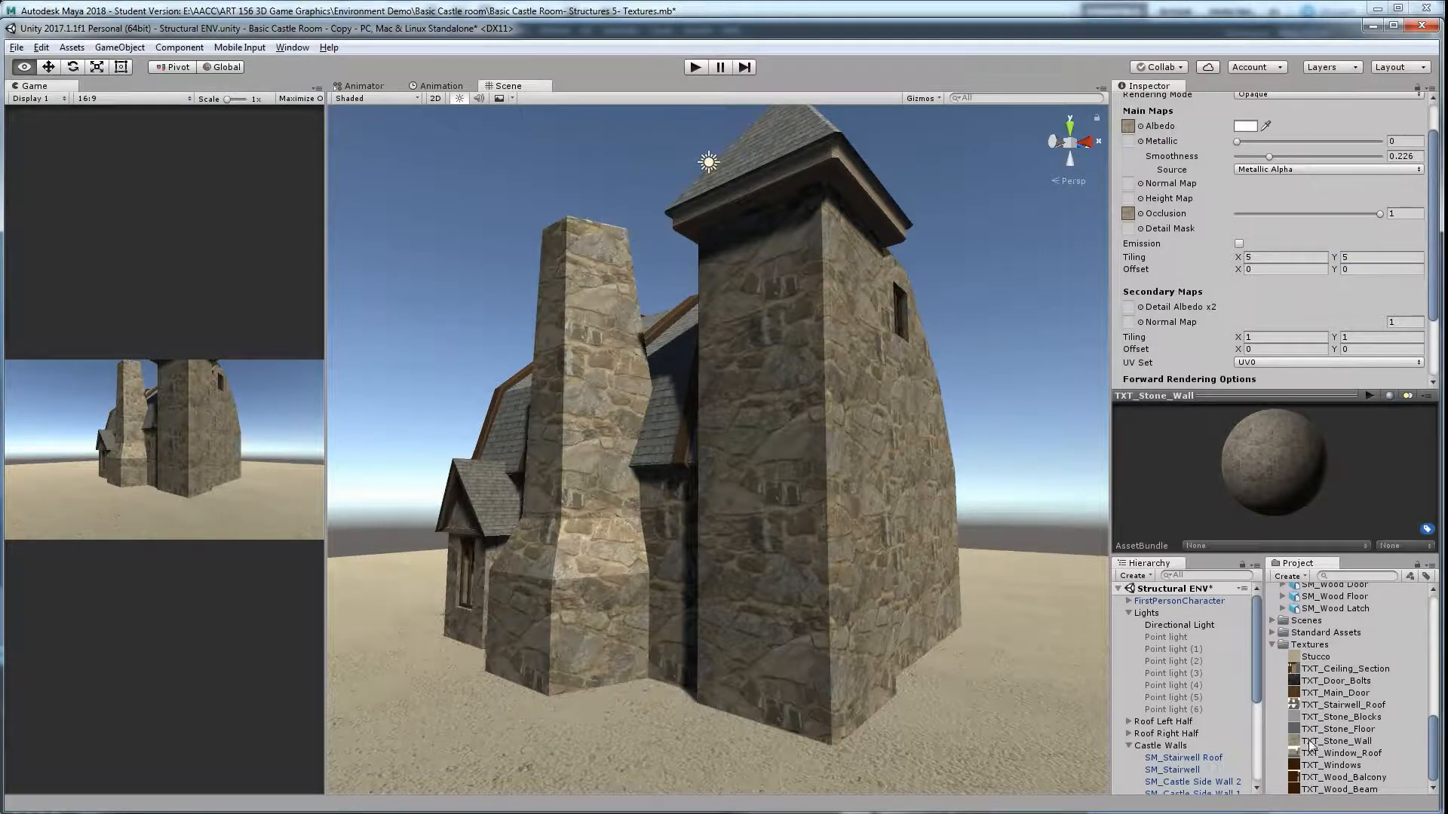
left_click(1337, 740)
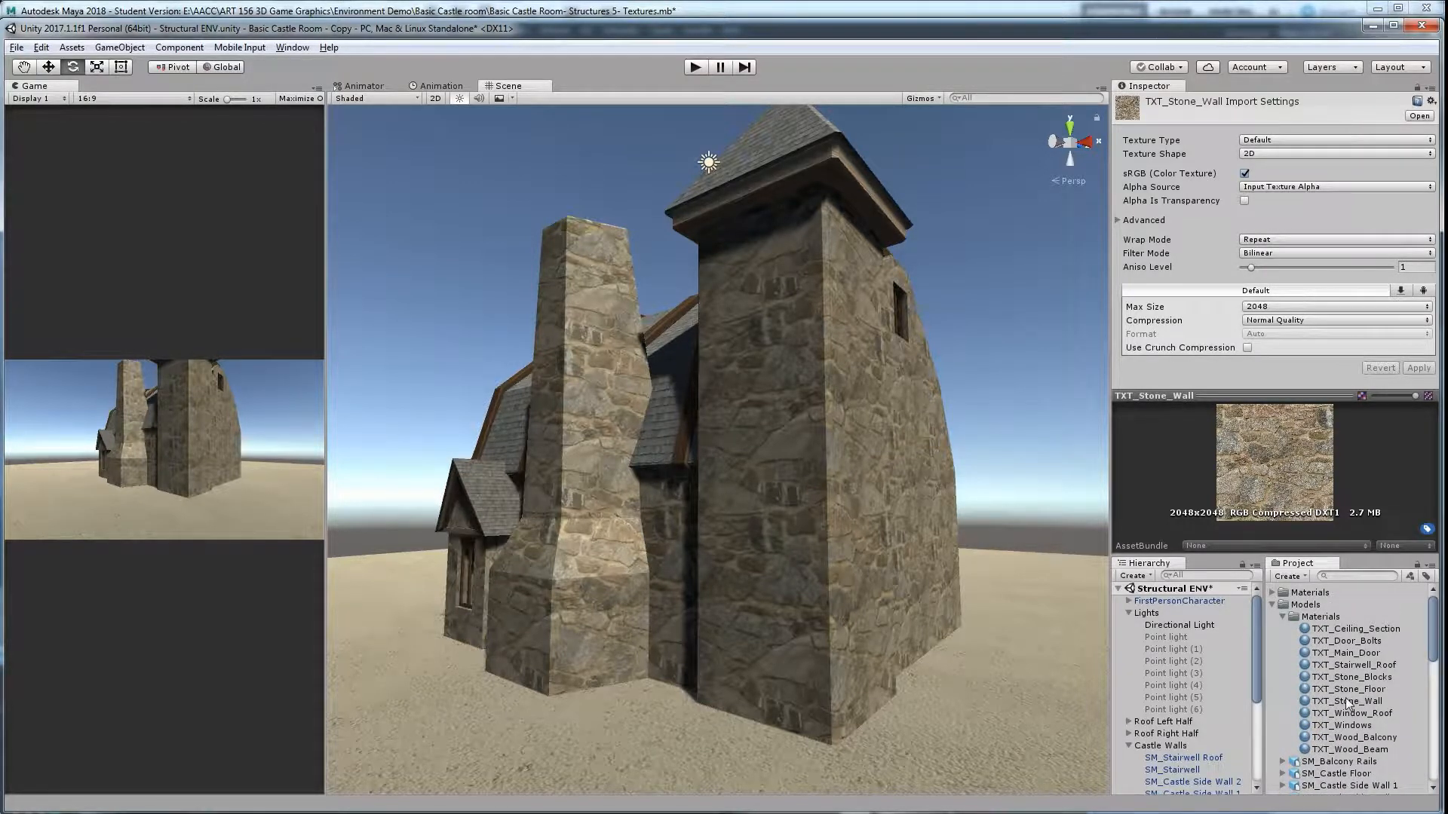
left_click(1347, 702)
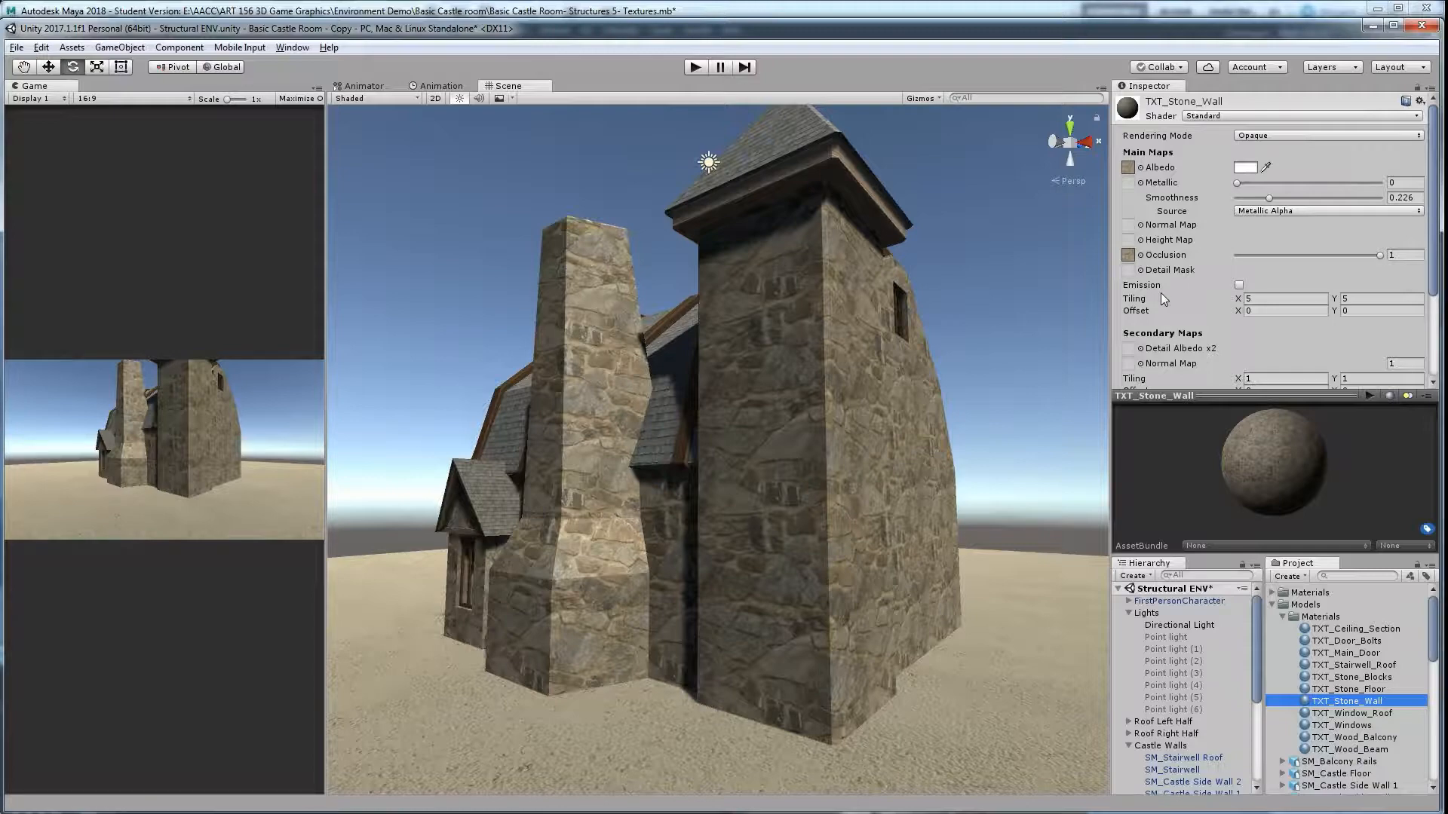
left_click(1283, 297)
type("1")
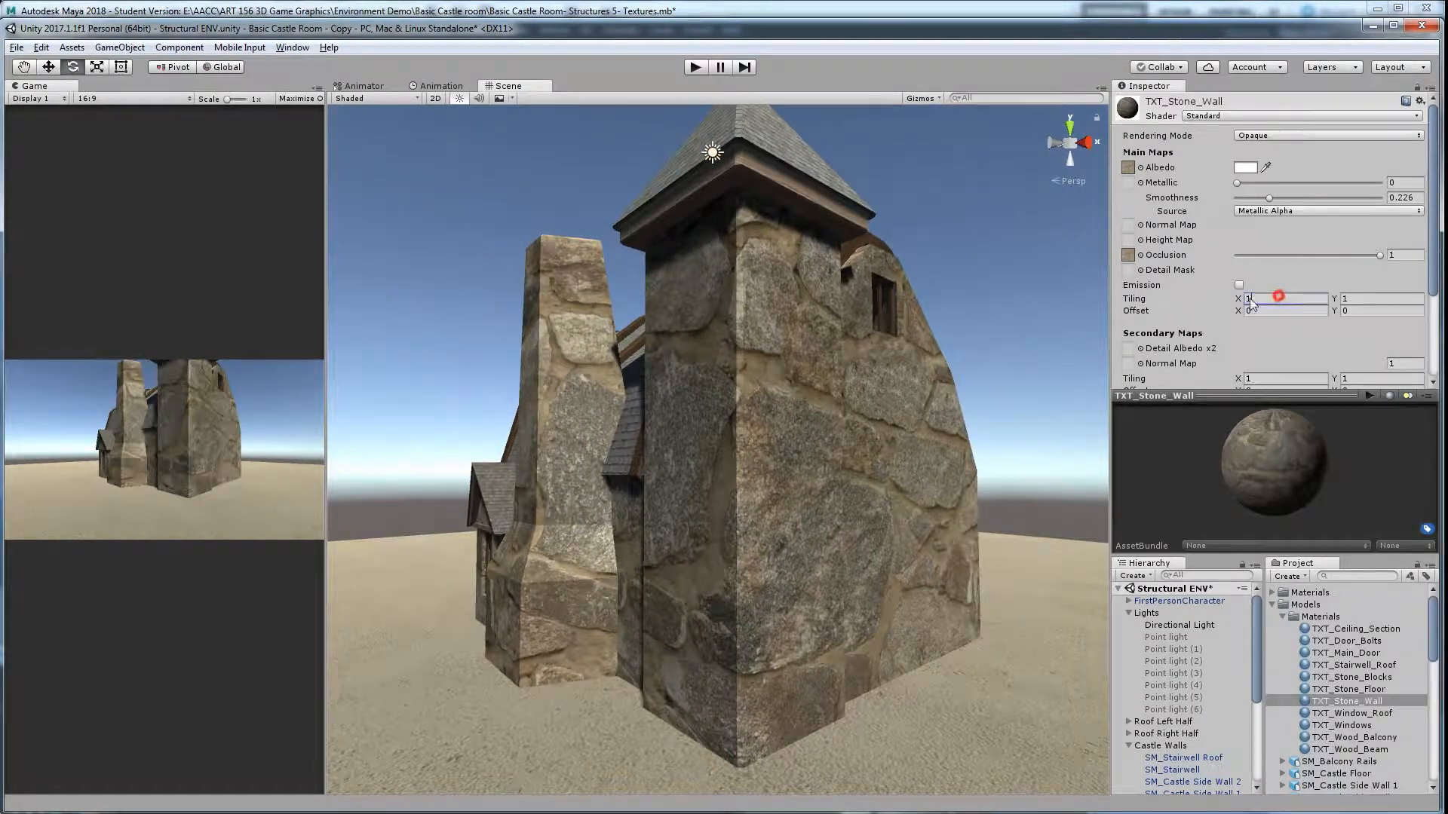
Try Tiling at 10, then leave the wall material tiled 5 by 5.
left_click(1283, 299)
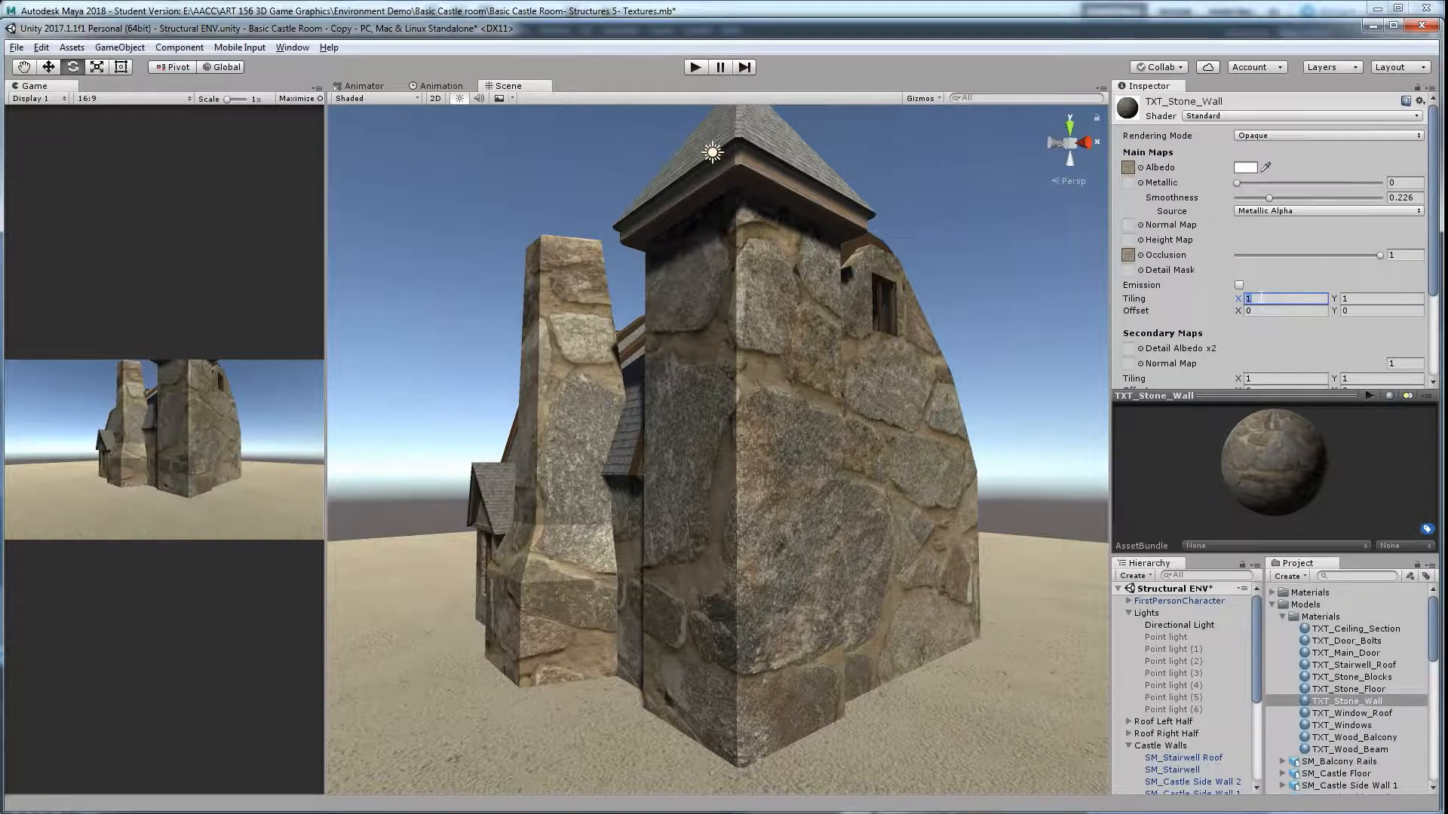
type("10")
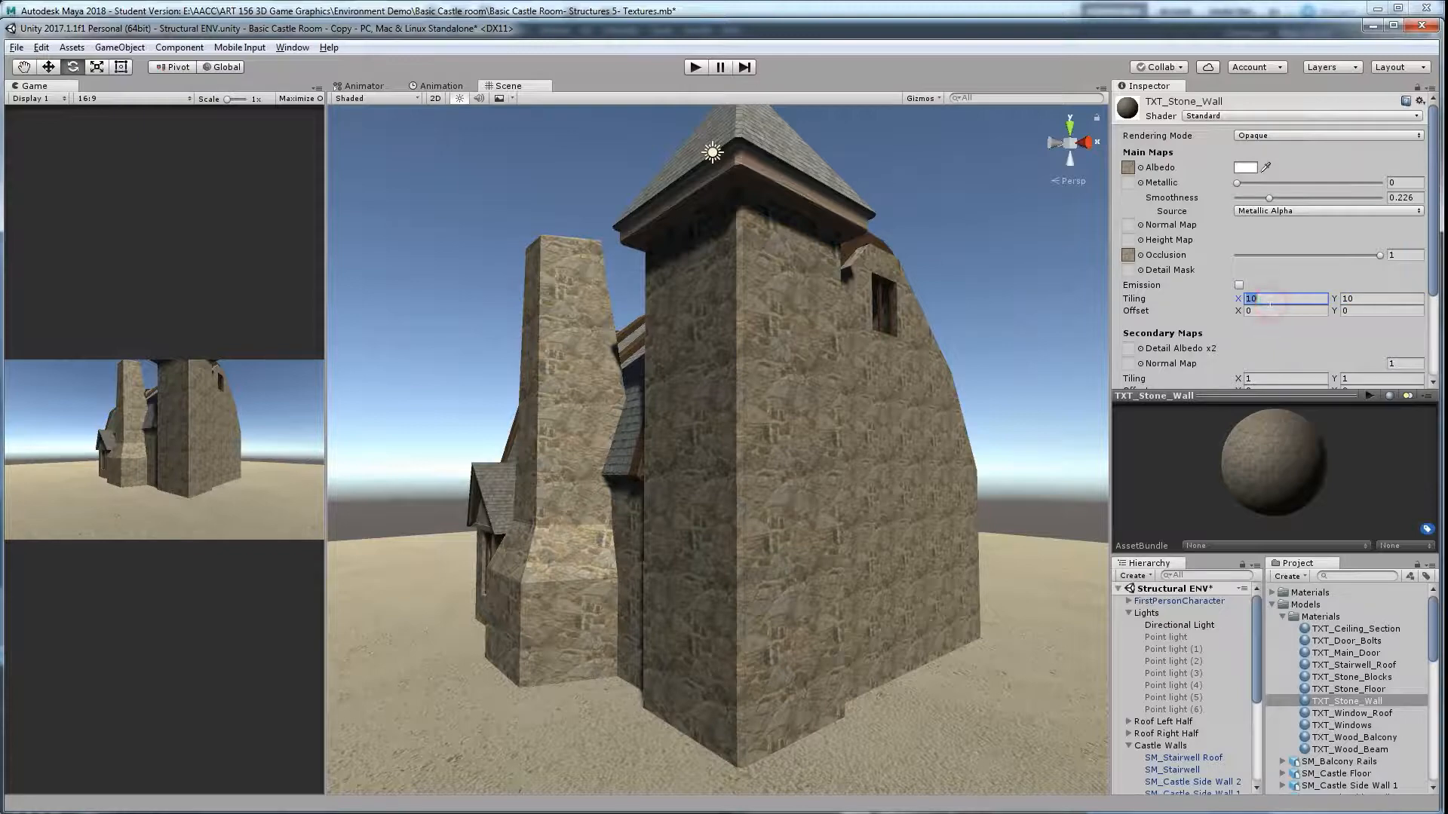
type("5")
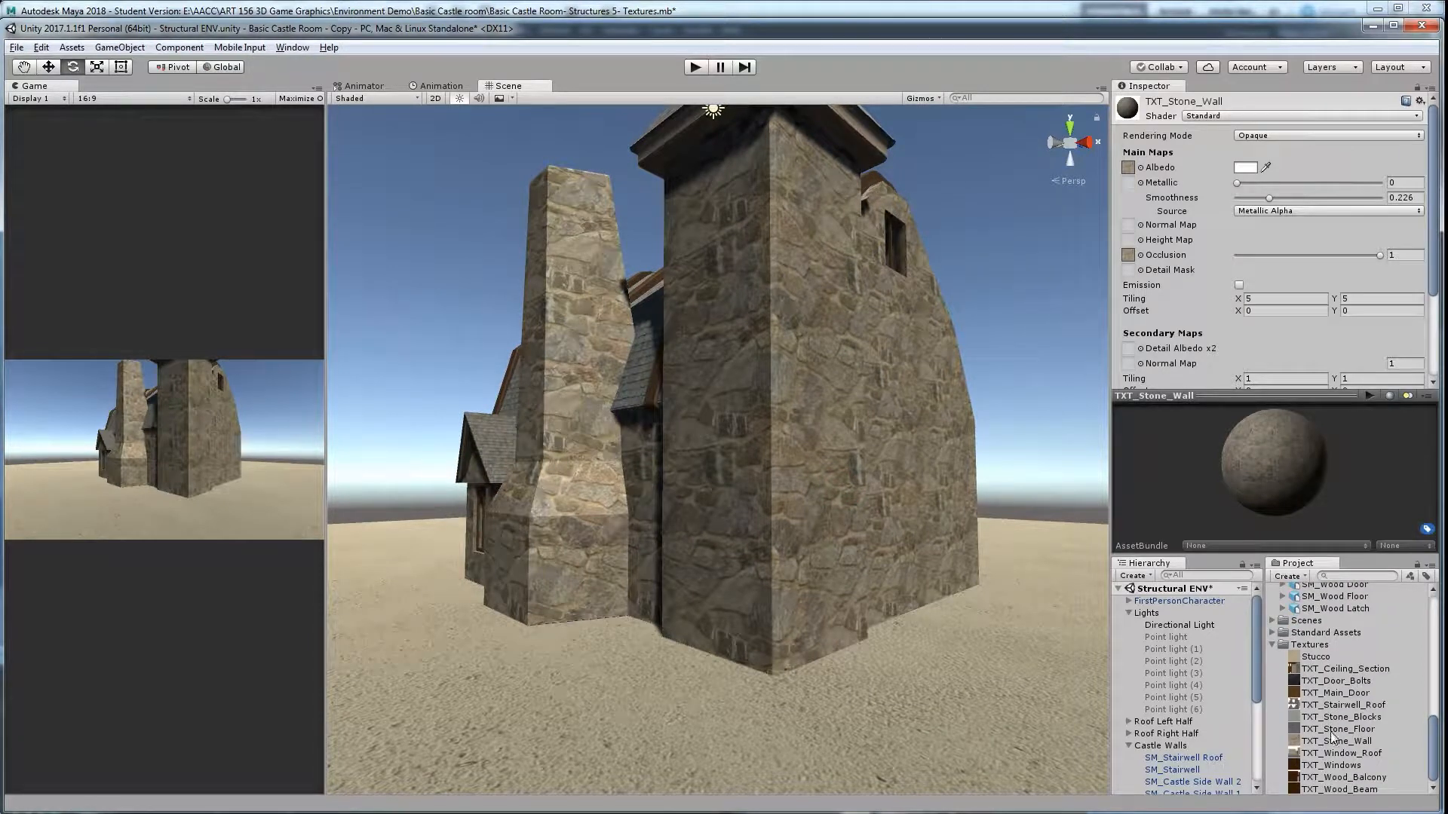
Drop the TXT_Stone_Wall texture onto the Ground Plane, auto-creating a material.
left_click(1339, 740)
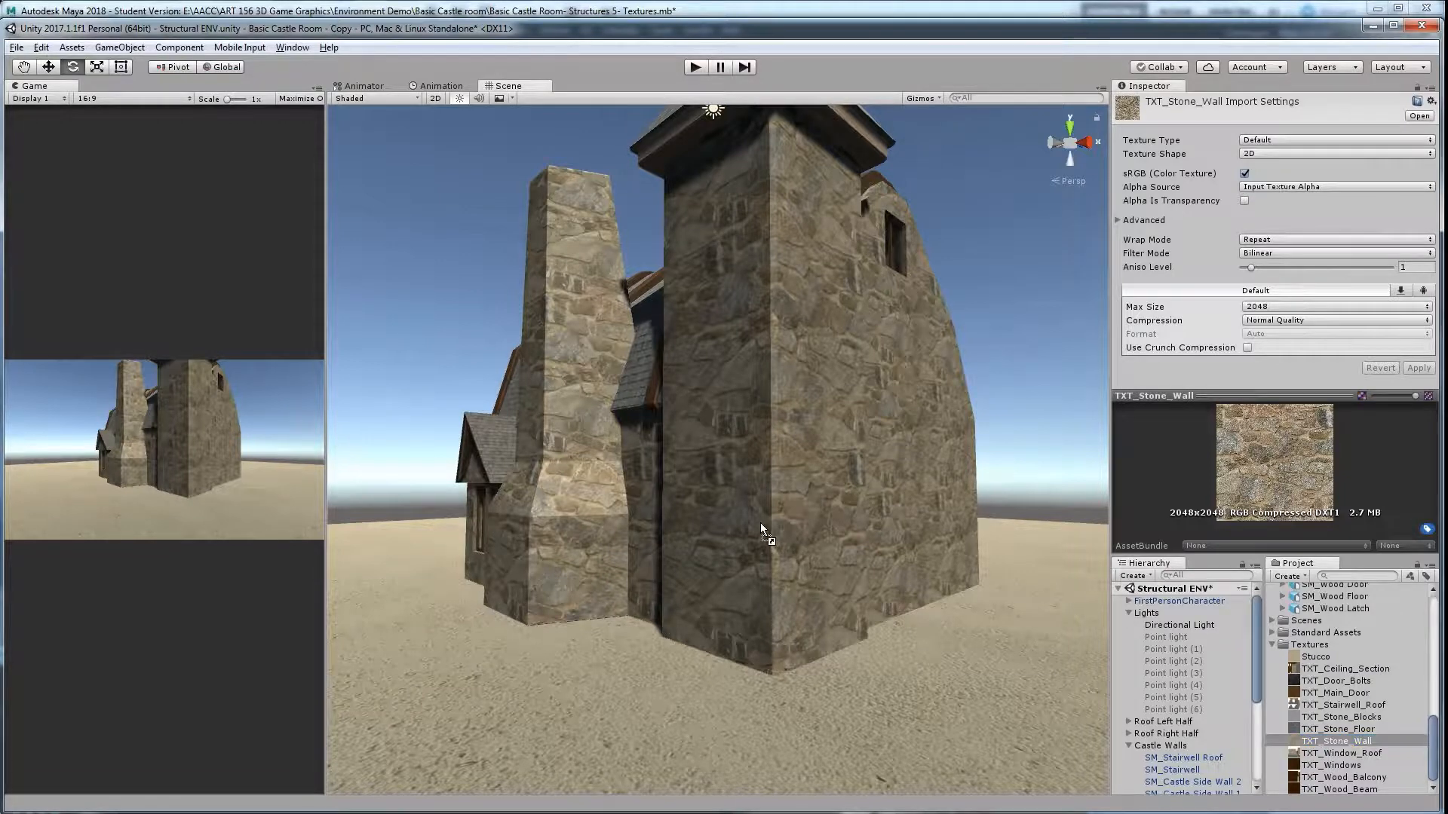
mouse_move(951, 745)
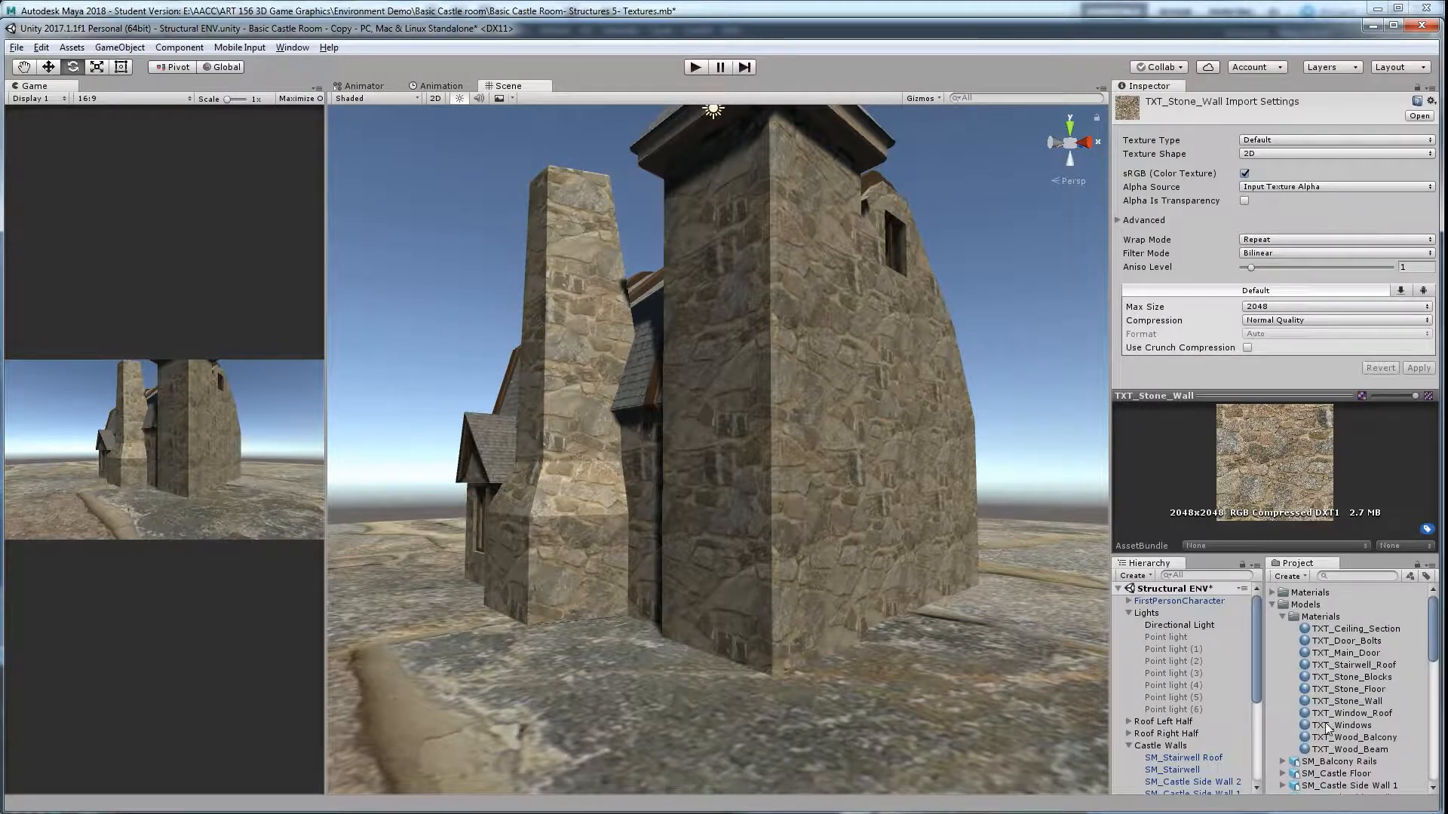
left_click(1162, 789)
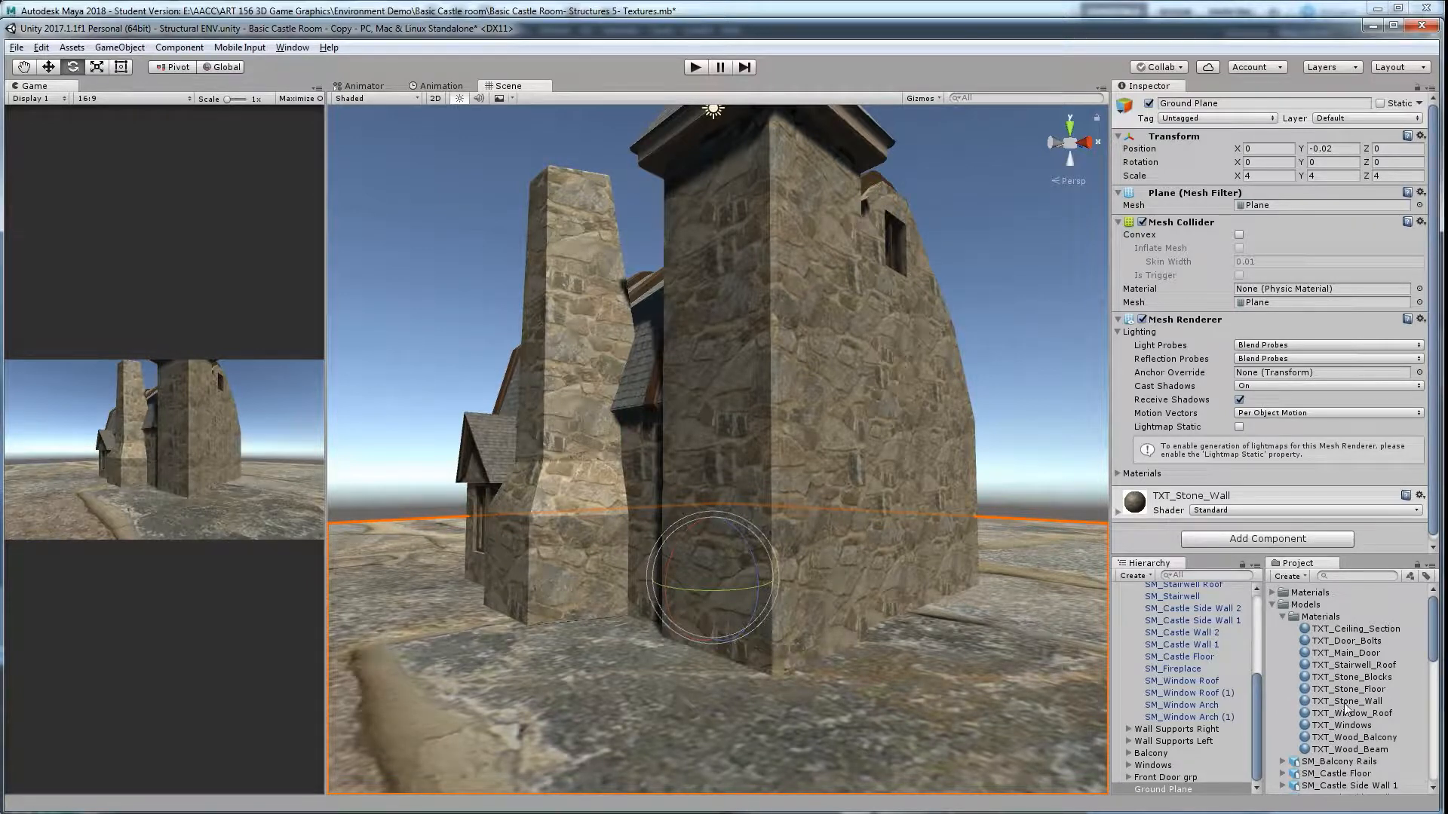
left_click(1350, 699)
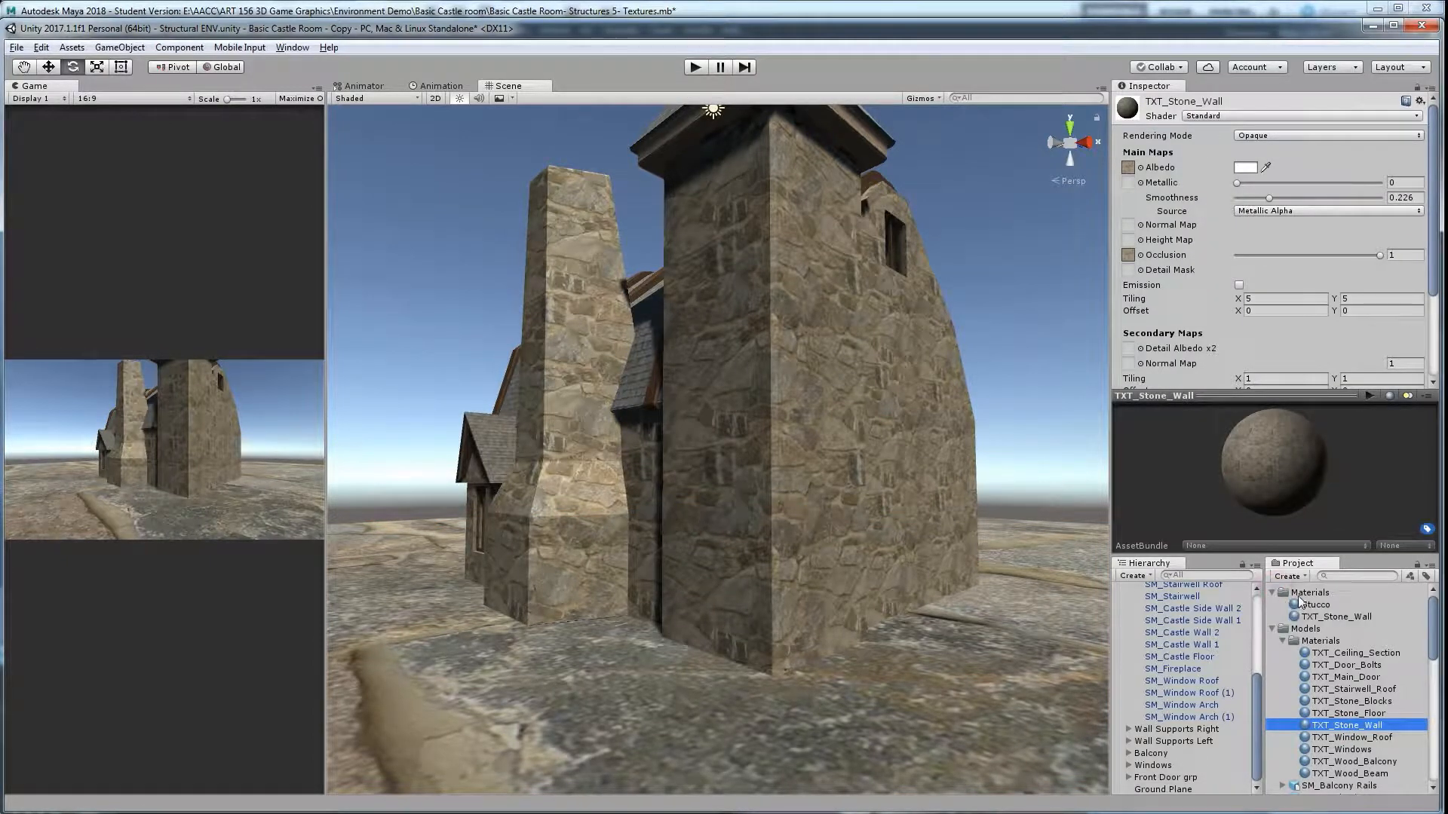
Set the ground's new stone material Tiling to 10.
left_click(1334, 615)
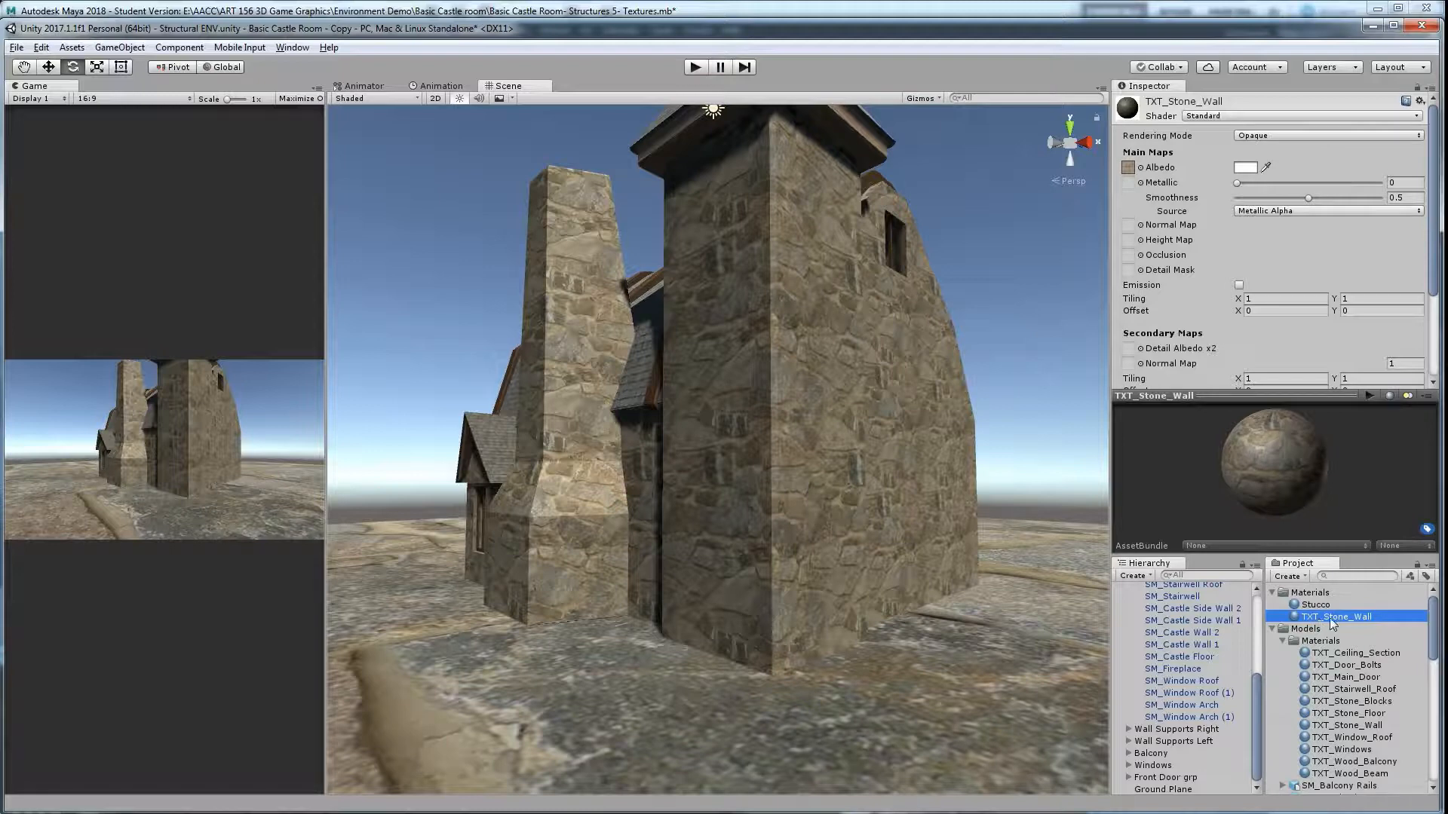
mouse_move(1325, 619)
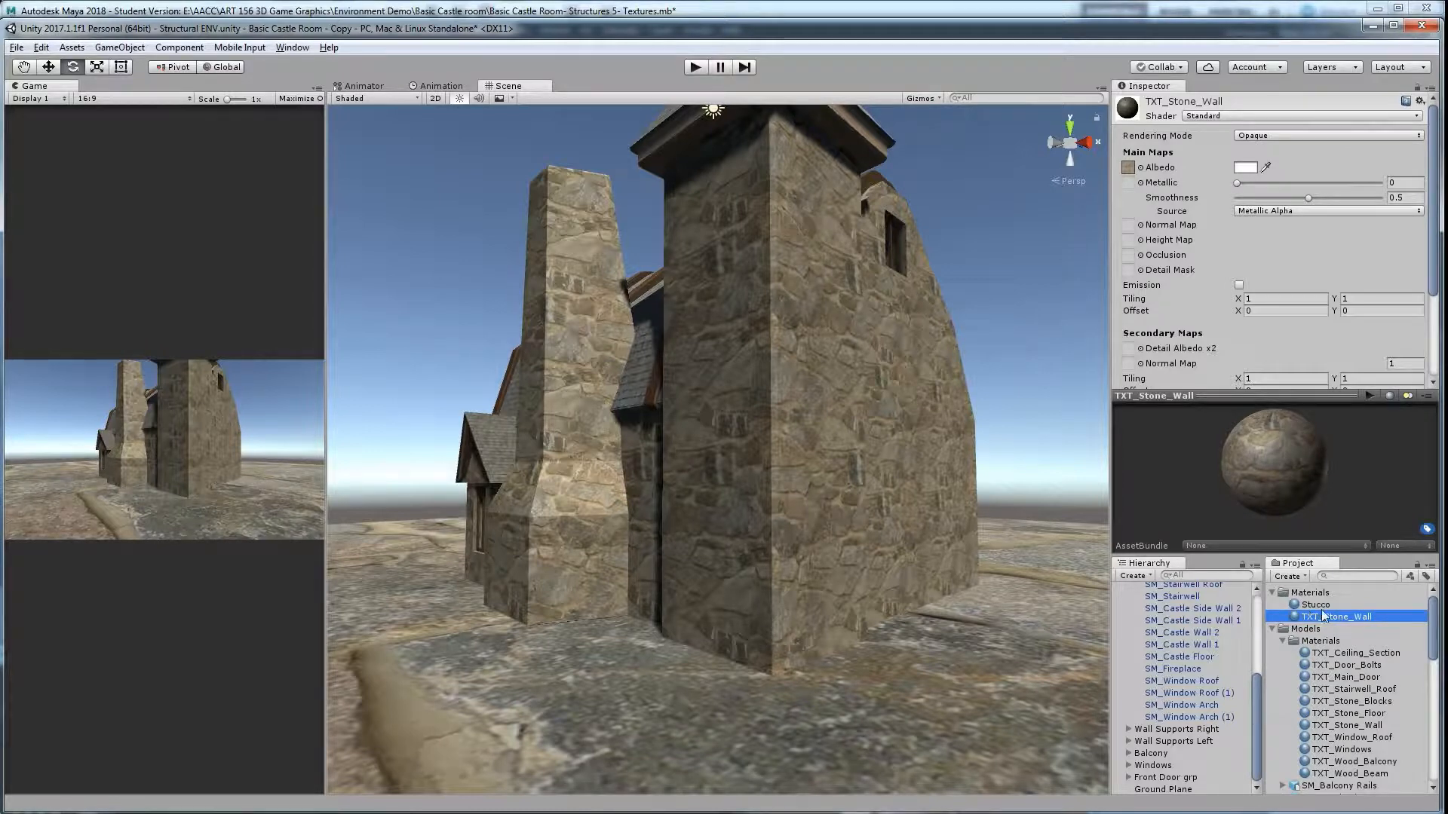
mouse_move(1315, 597)
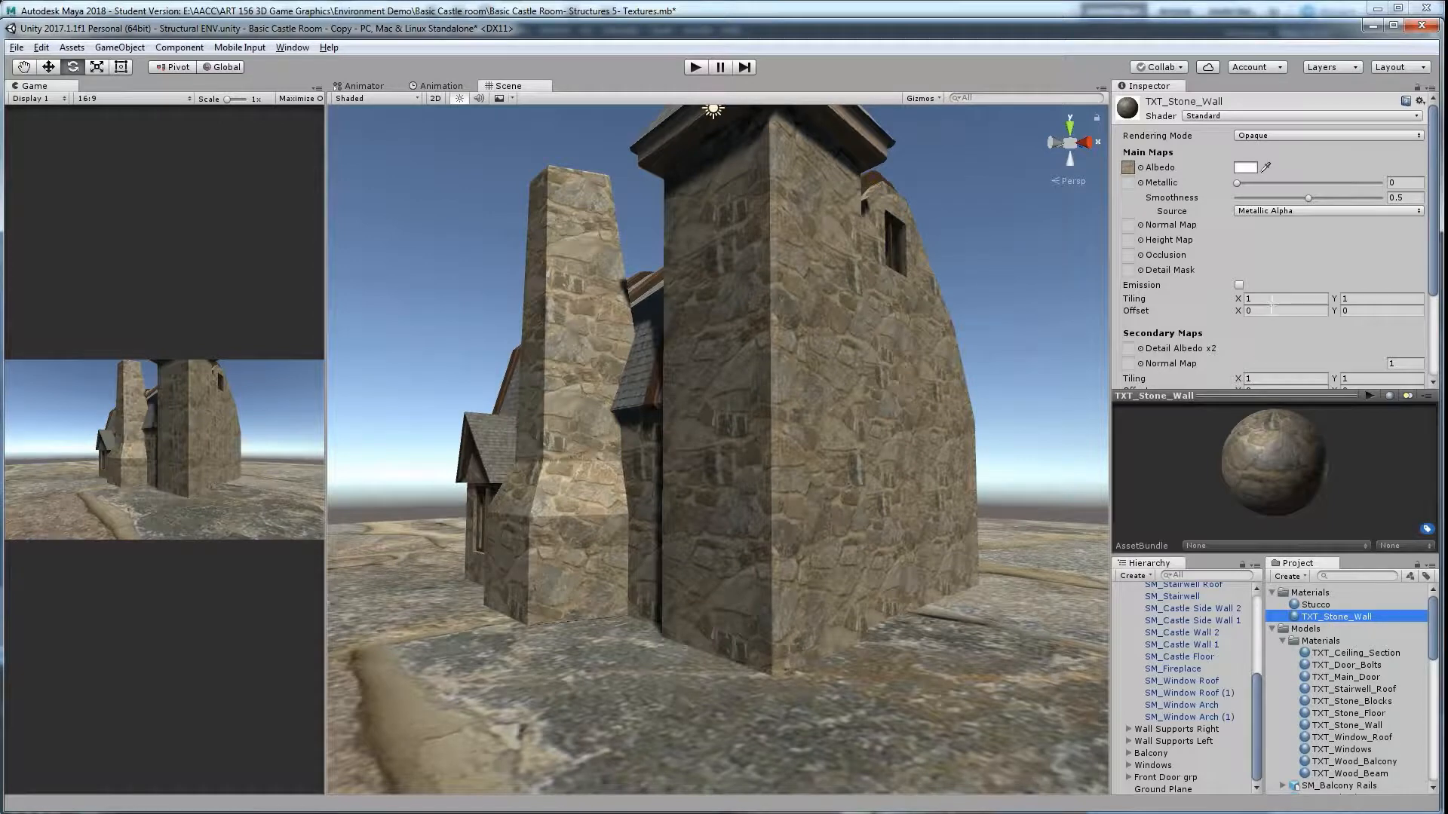
left_click(1283, 298)
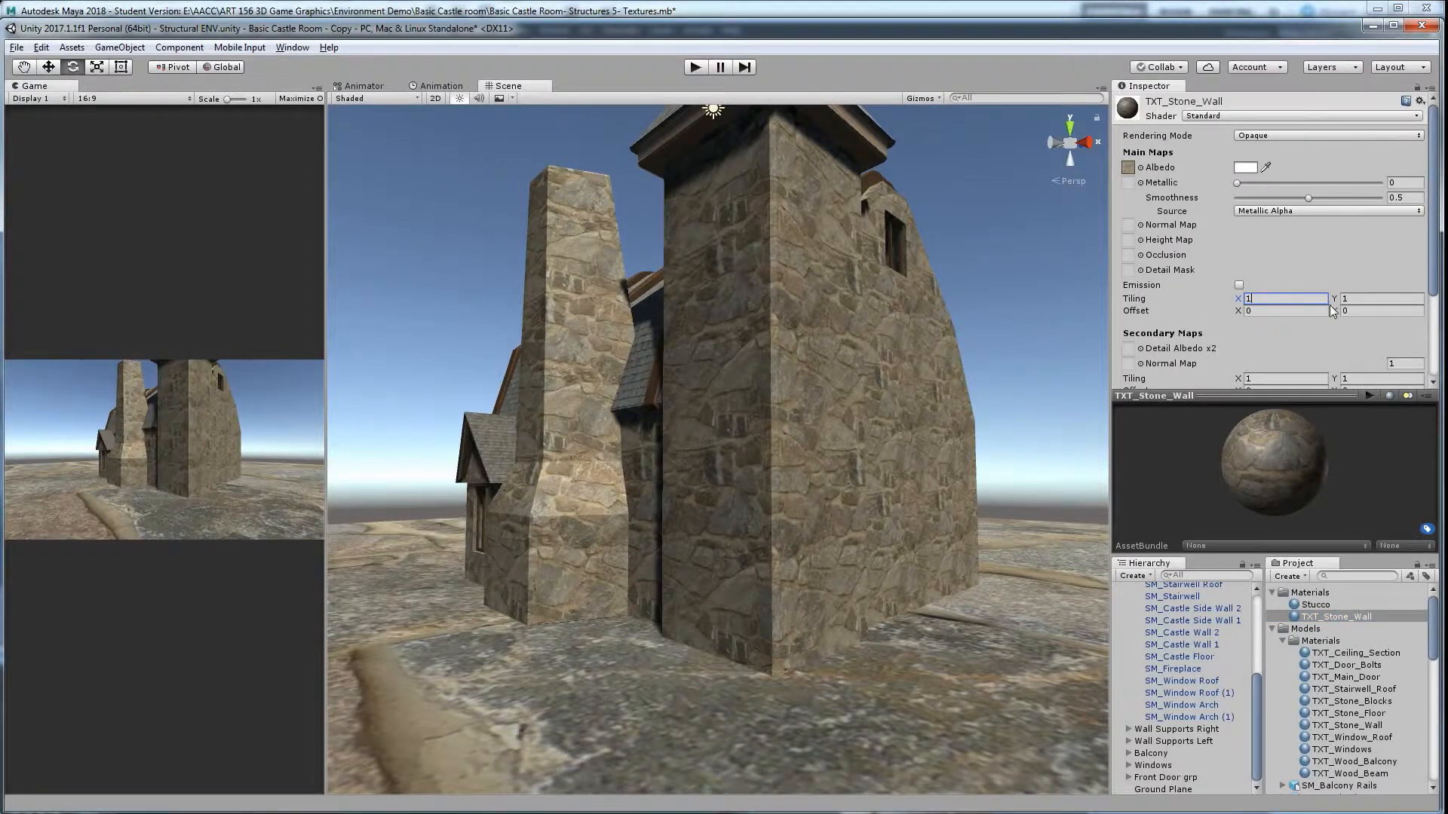
type("10")
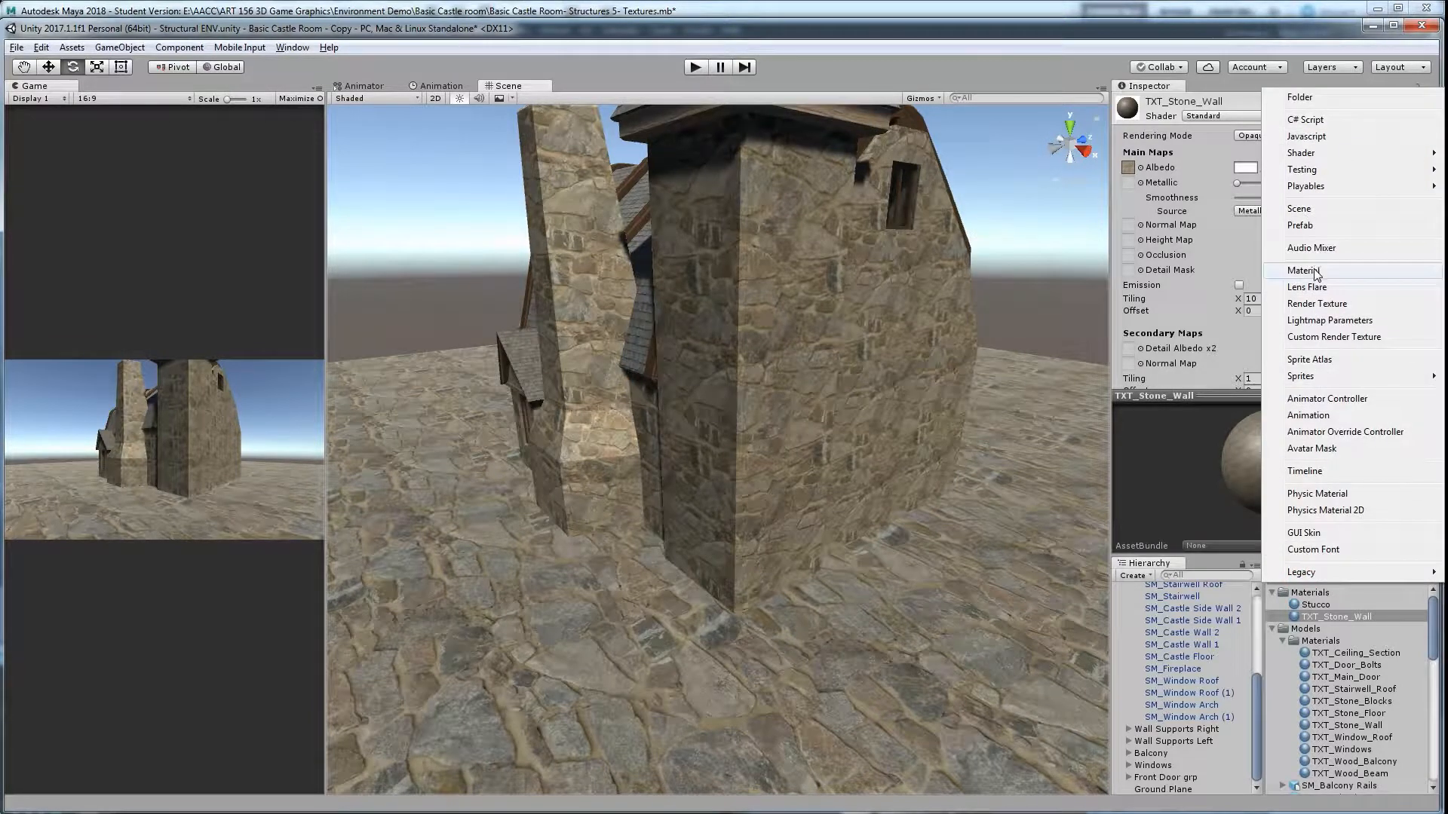
Create a new stone floor material on the ground plane with Tiling 16.
left_click(1304, 270)
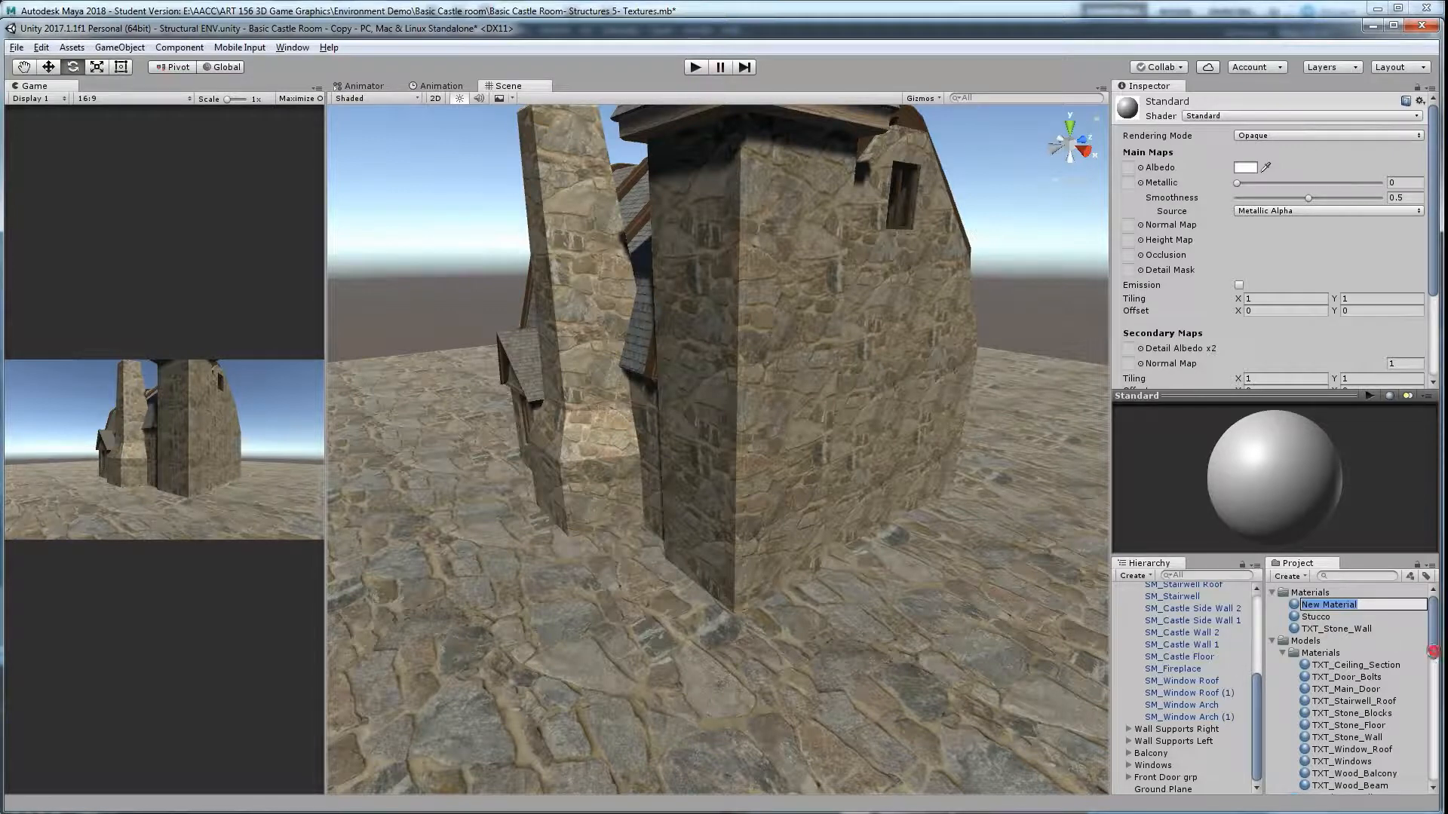
scroll("down", 3)
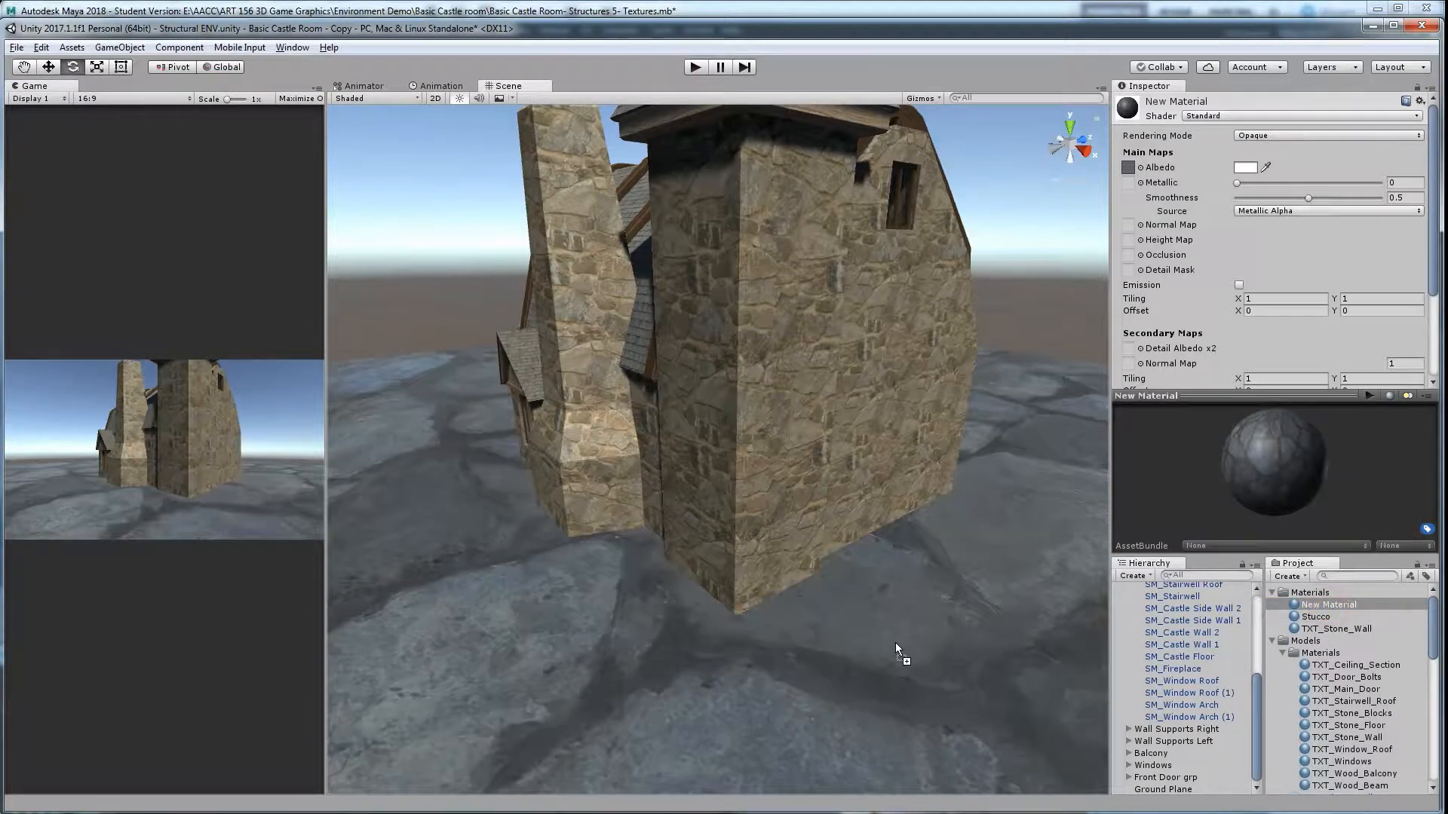
left_click(1287, 298)
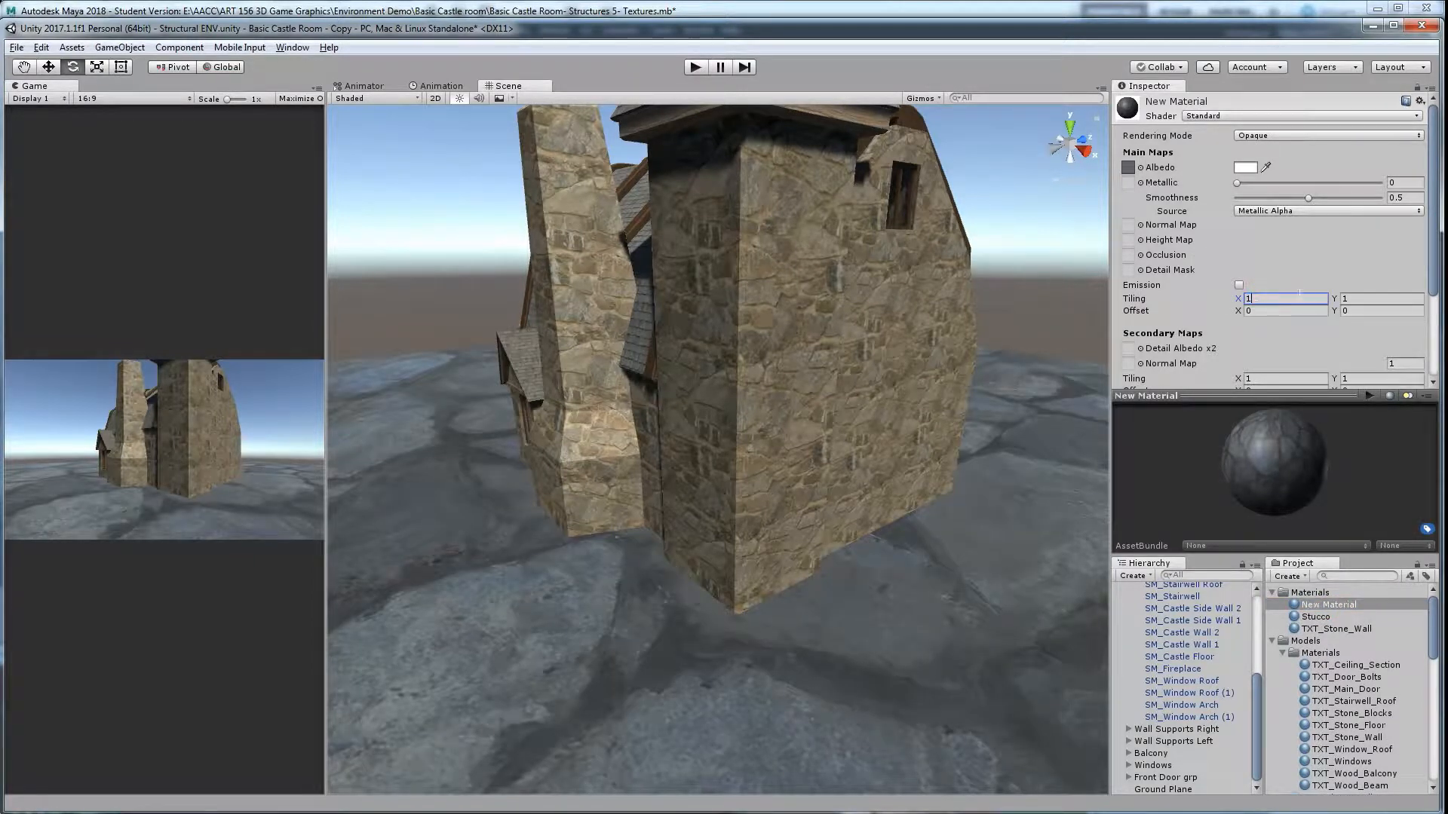
type("16")
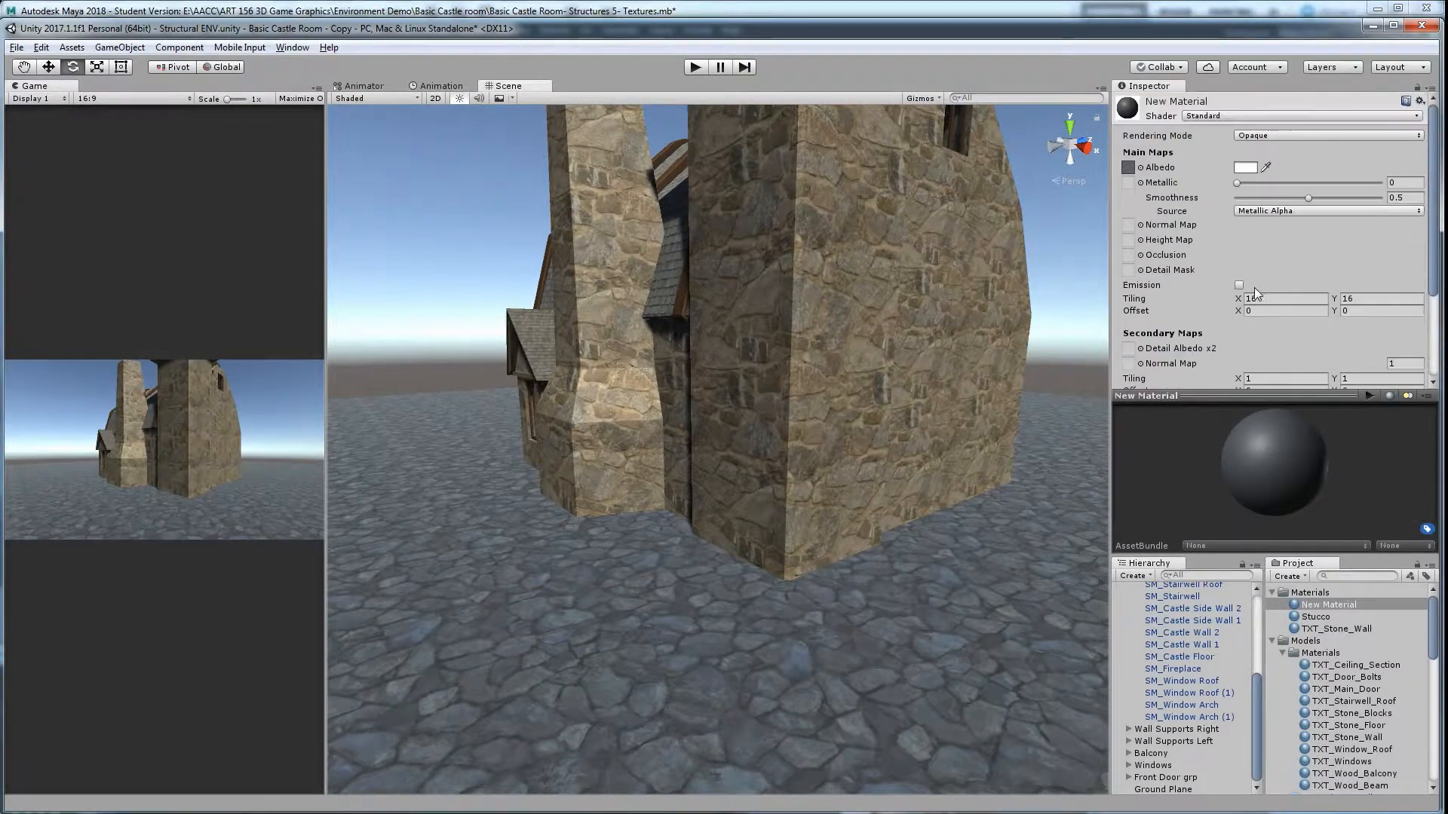
Keep the material's secondary maps at Tiling 1.
scroll("down", 3)
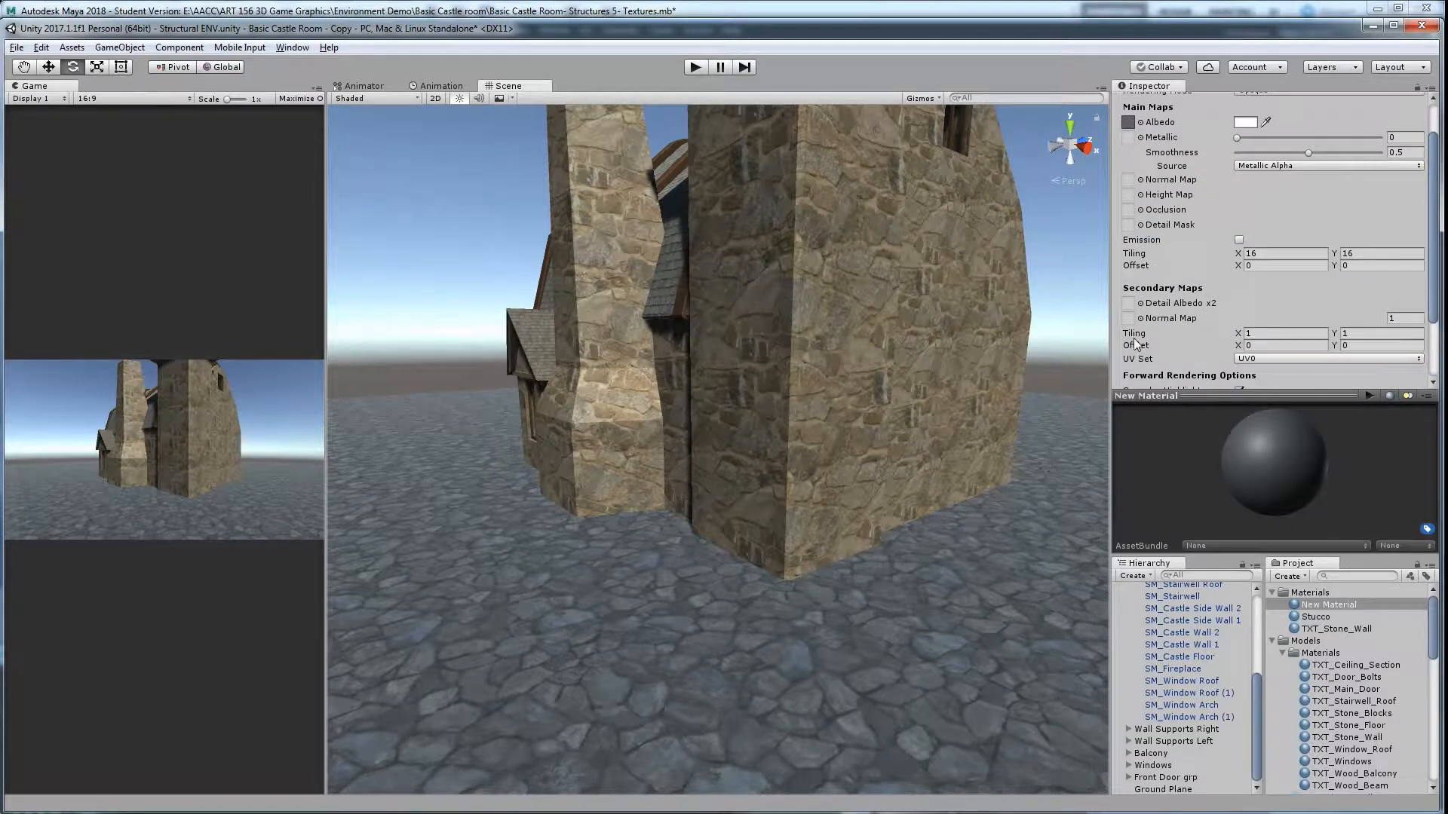
left_click(1382, 254)
type("4.42")
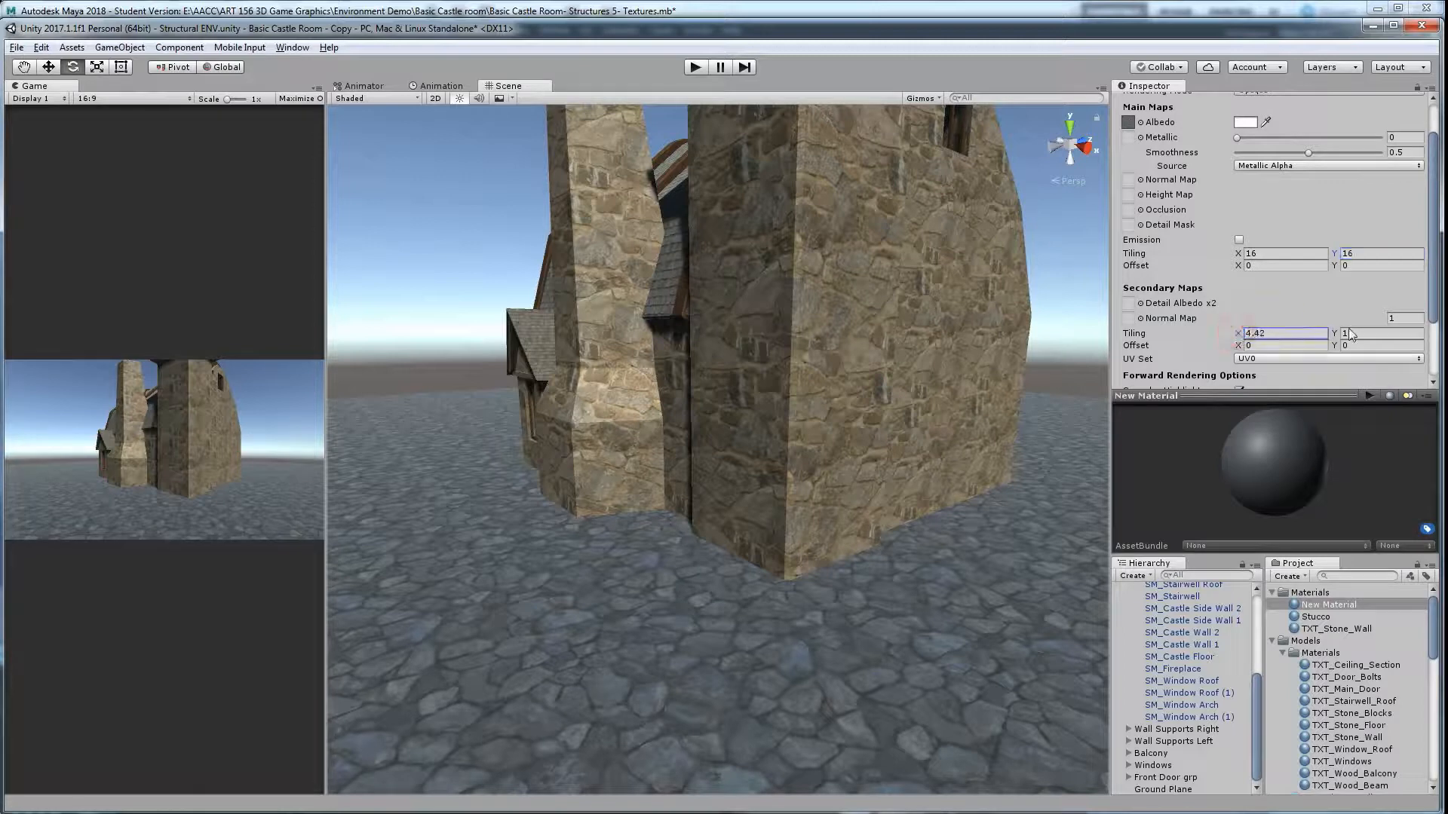
type("1")
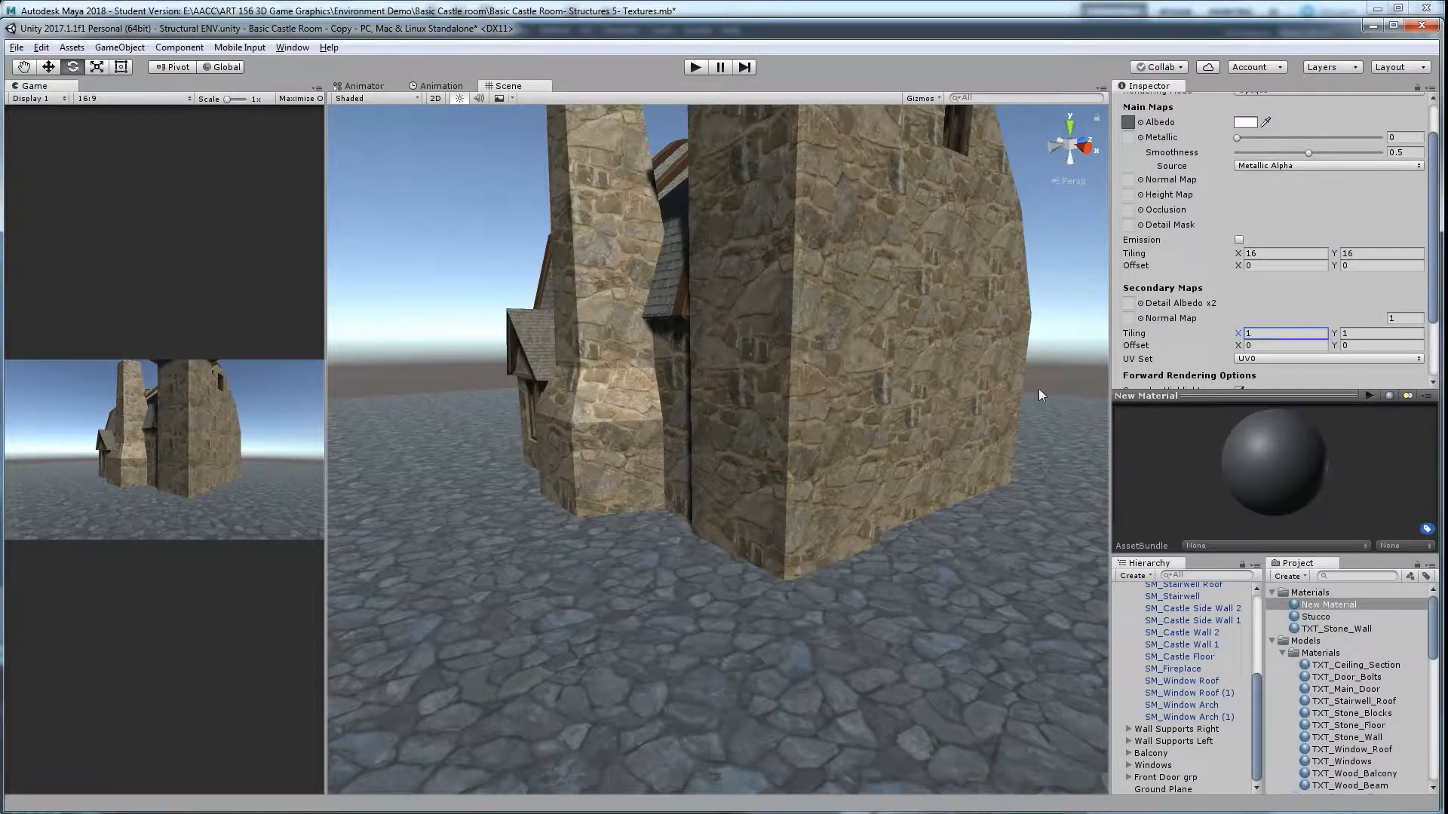